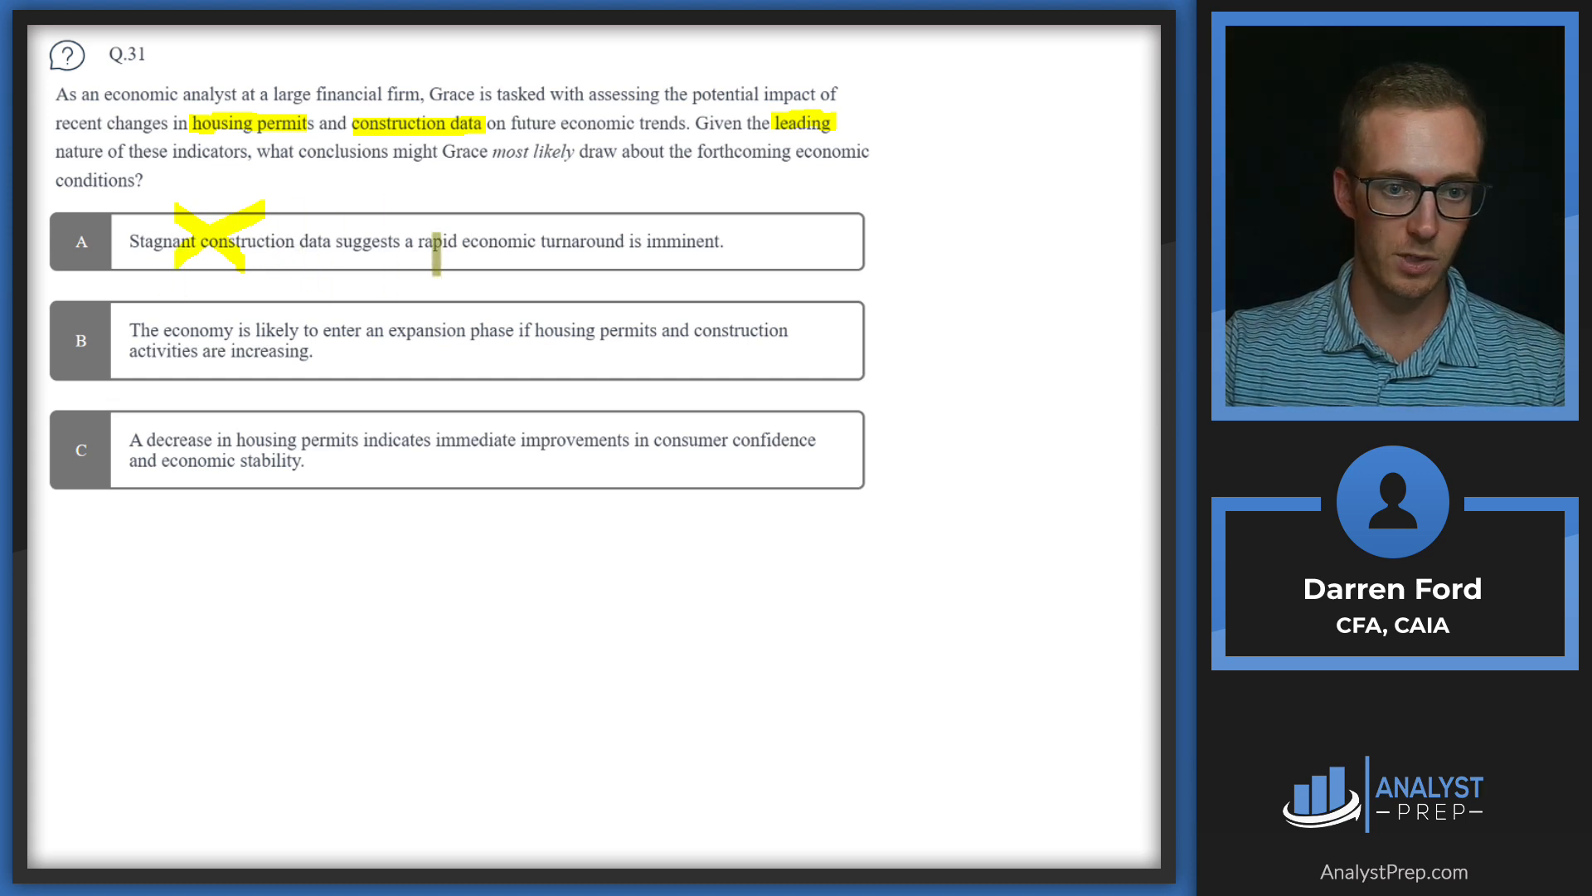
mouse_move(517, 240)
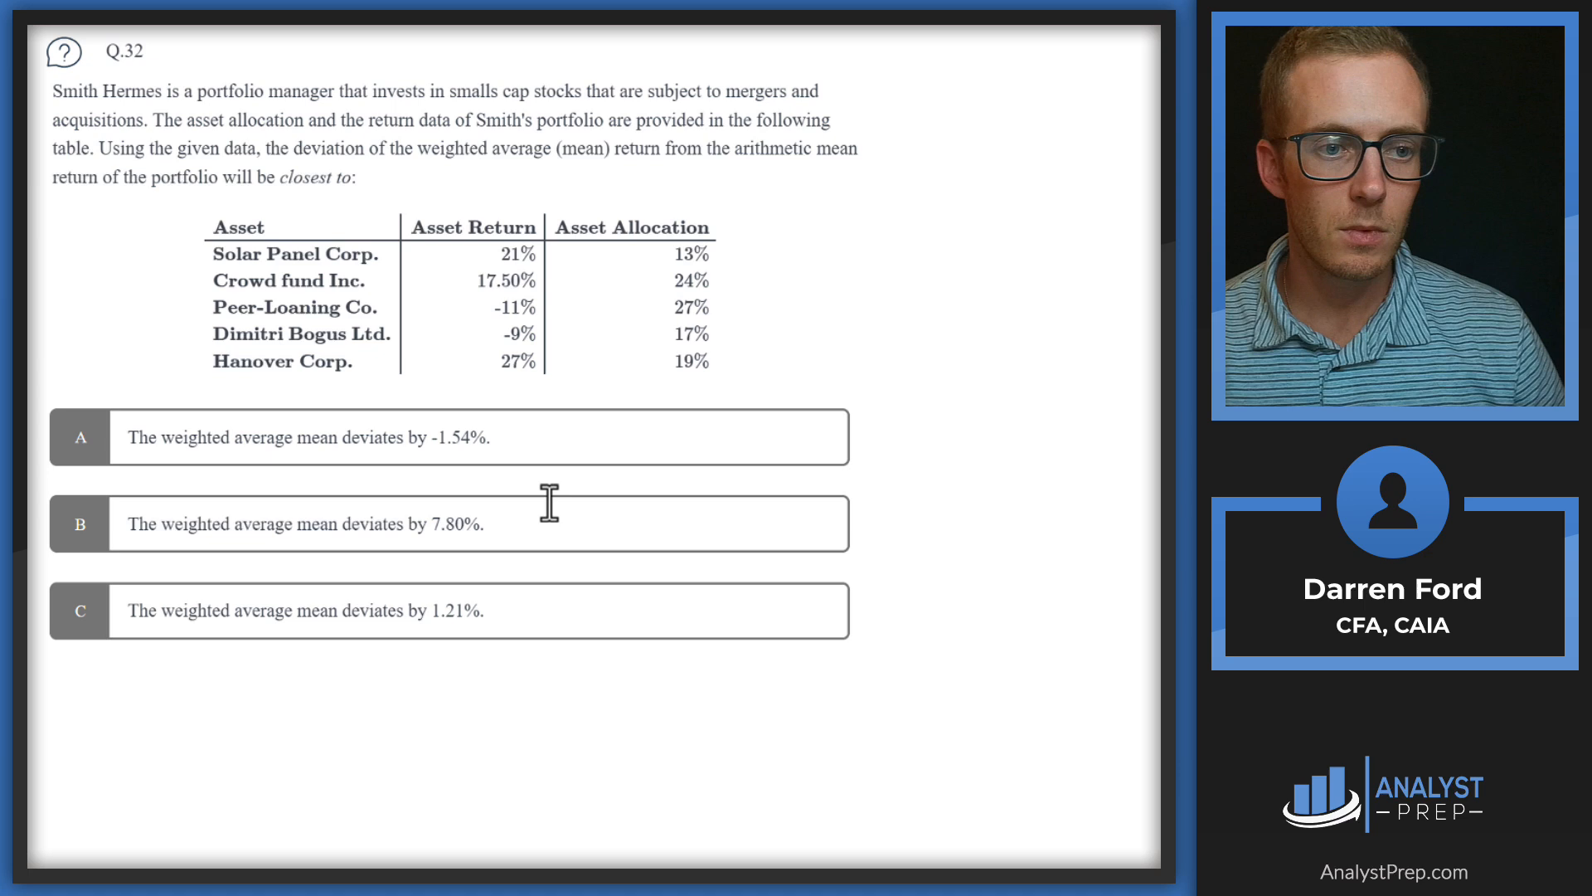
mouse_move(395, 725)
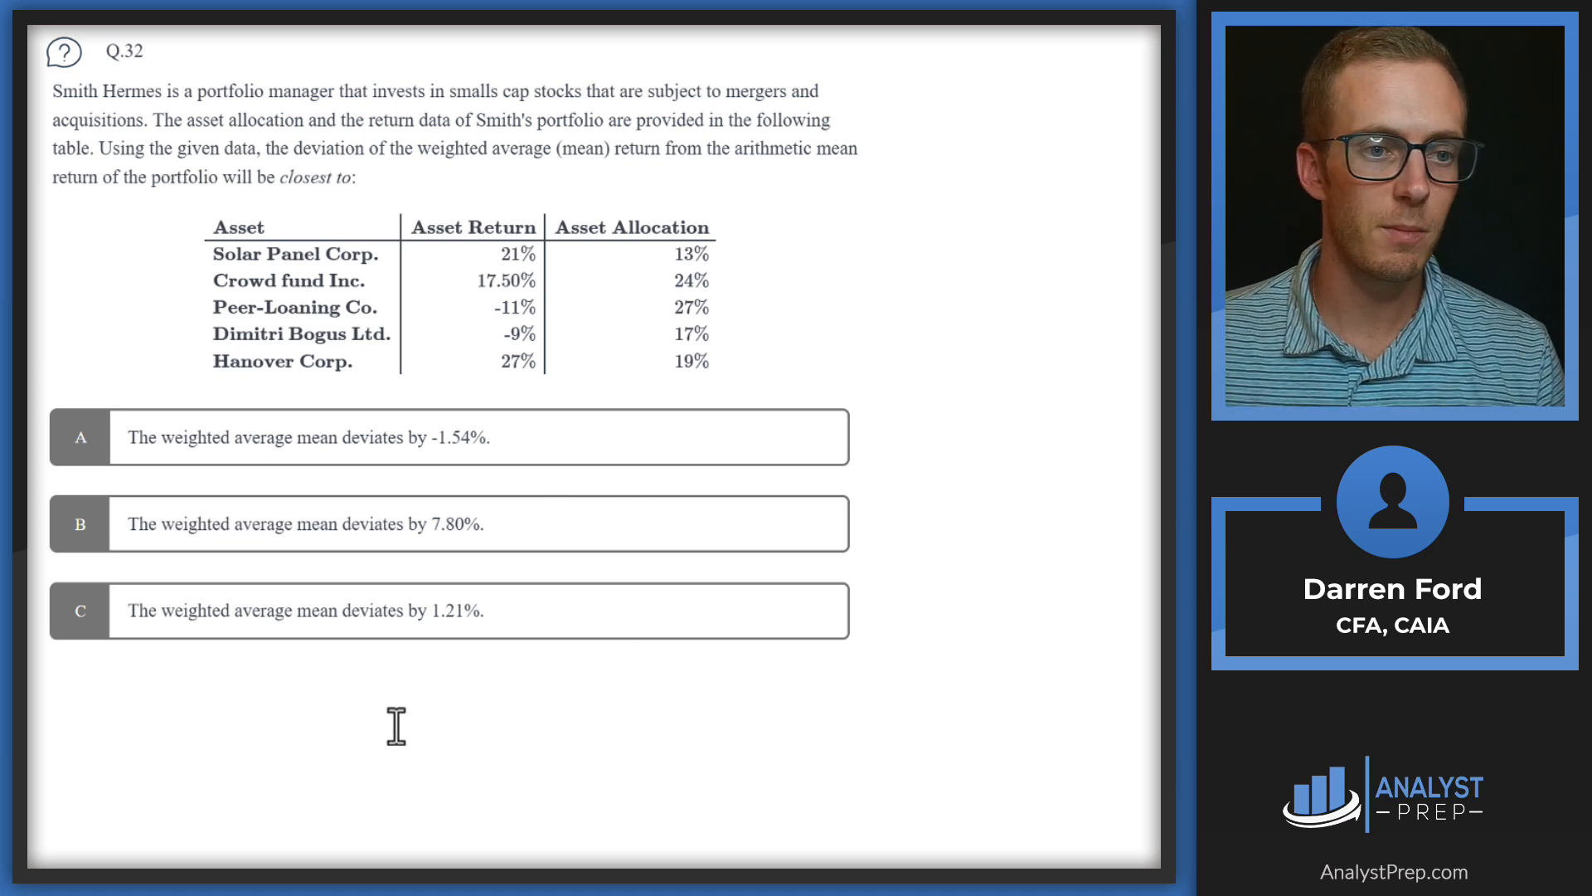
mouse_move(272, 691)
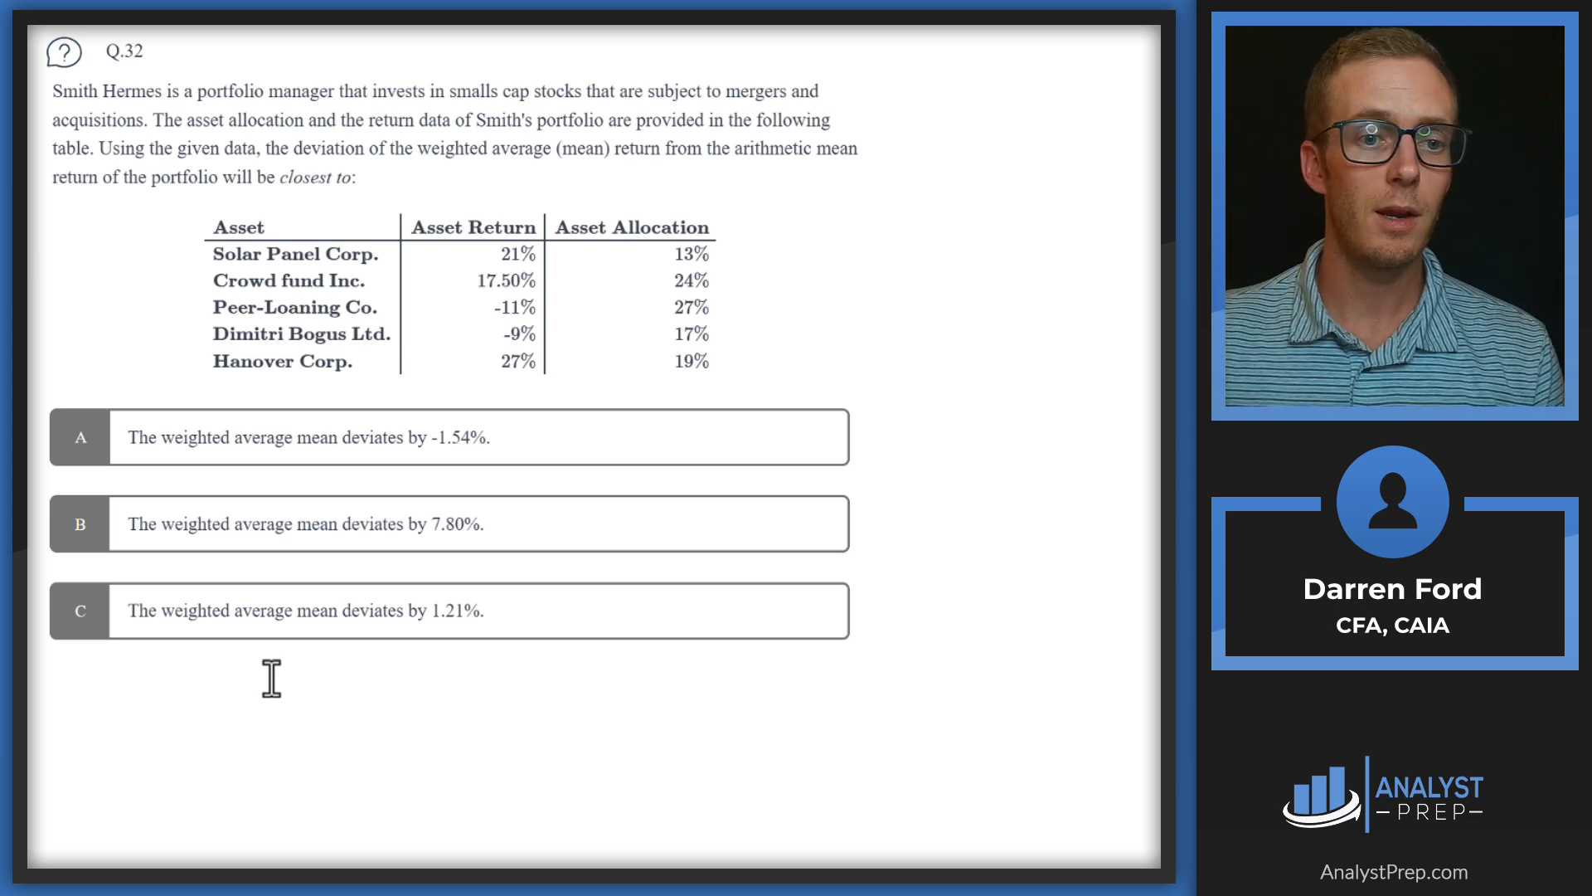
mouse_move(126, 727)
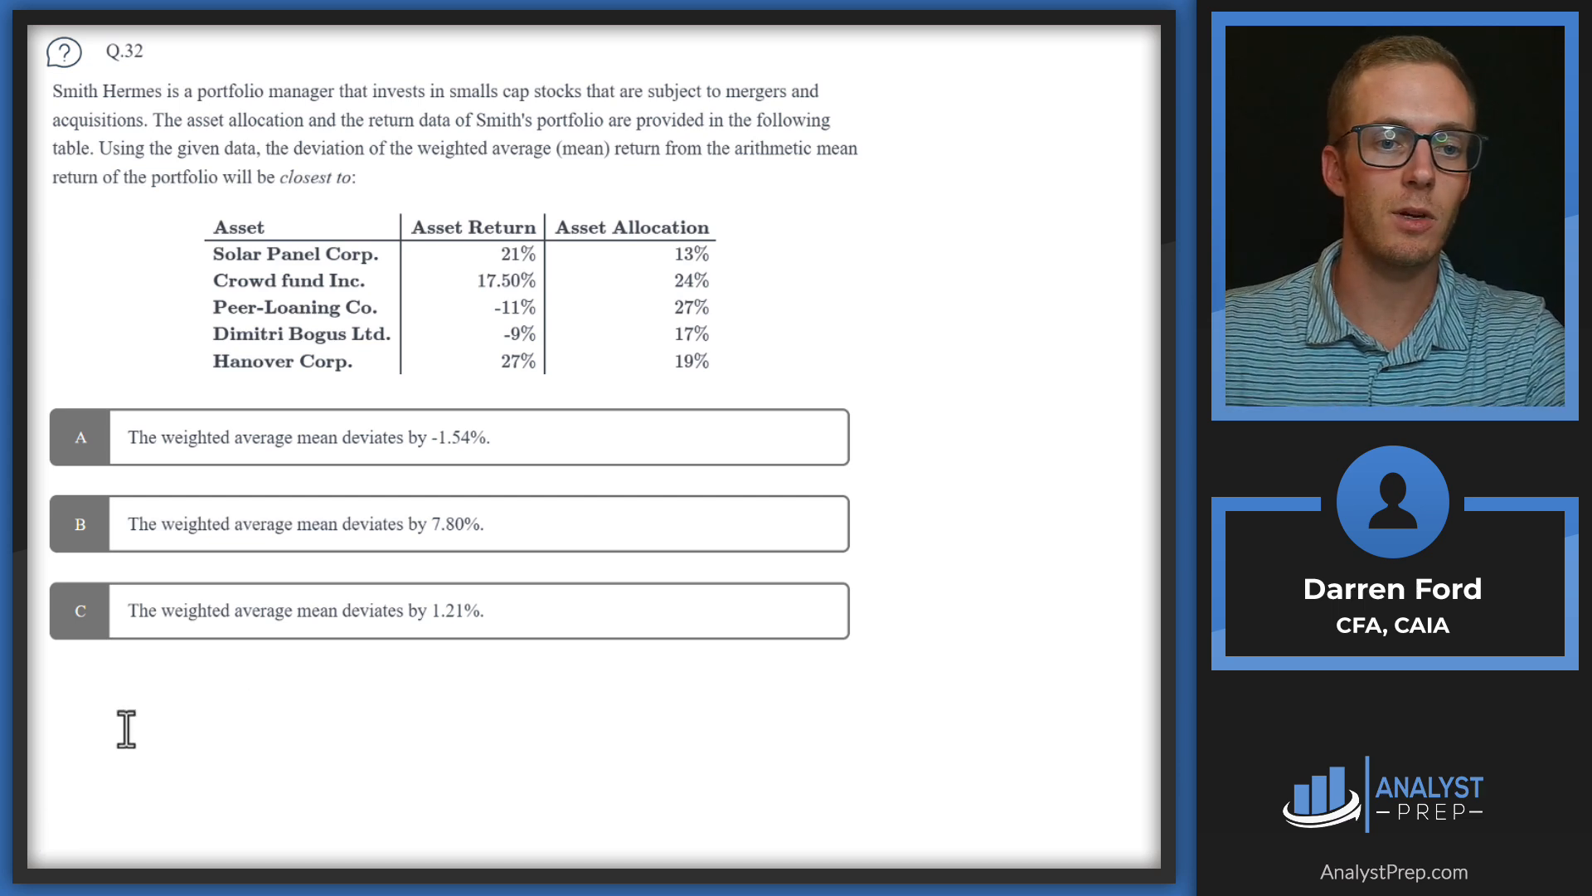
mouse_move(130, 679)
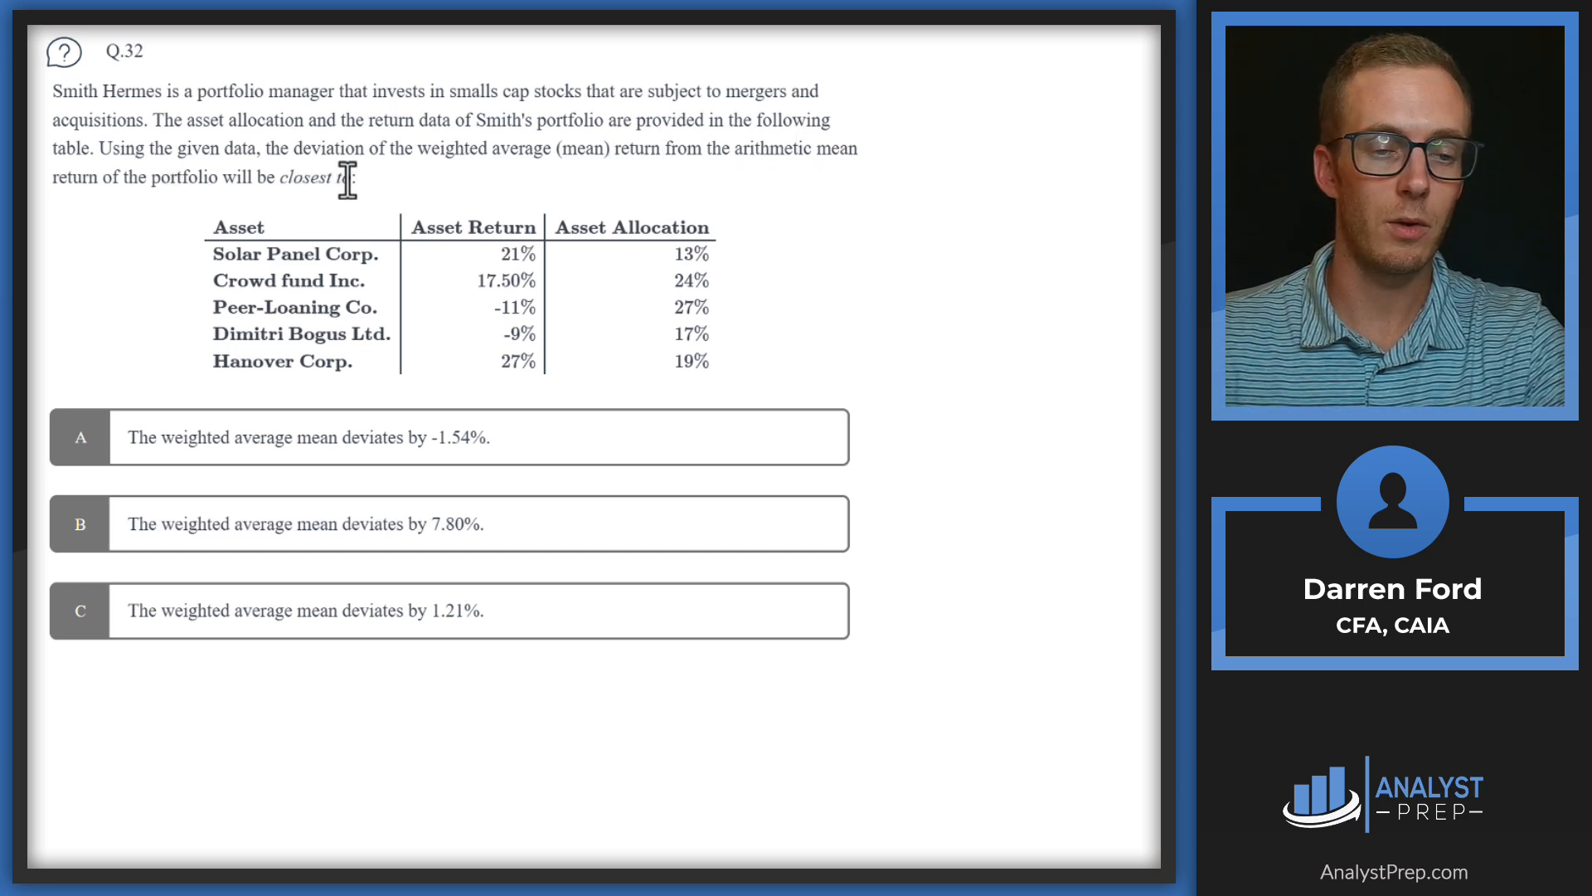
mouse_move(403, 248)
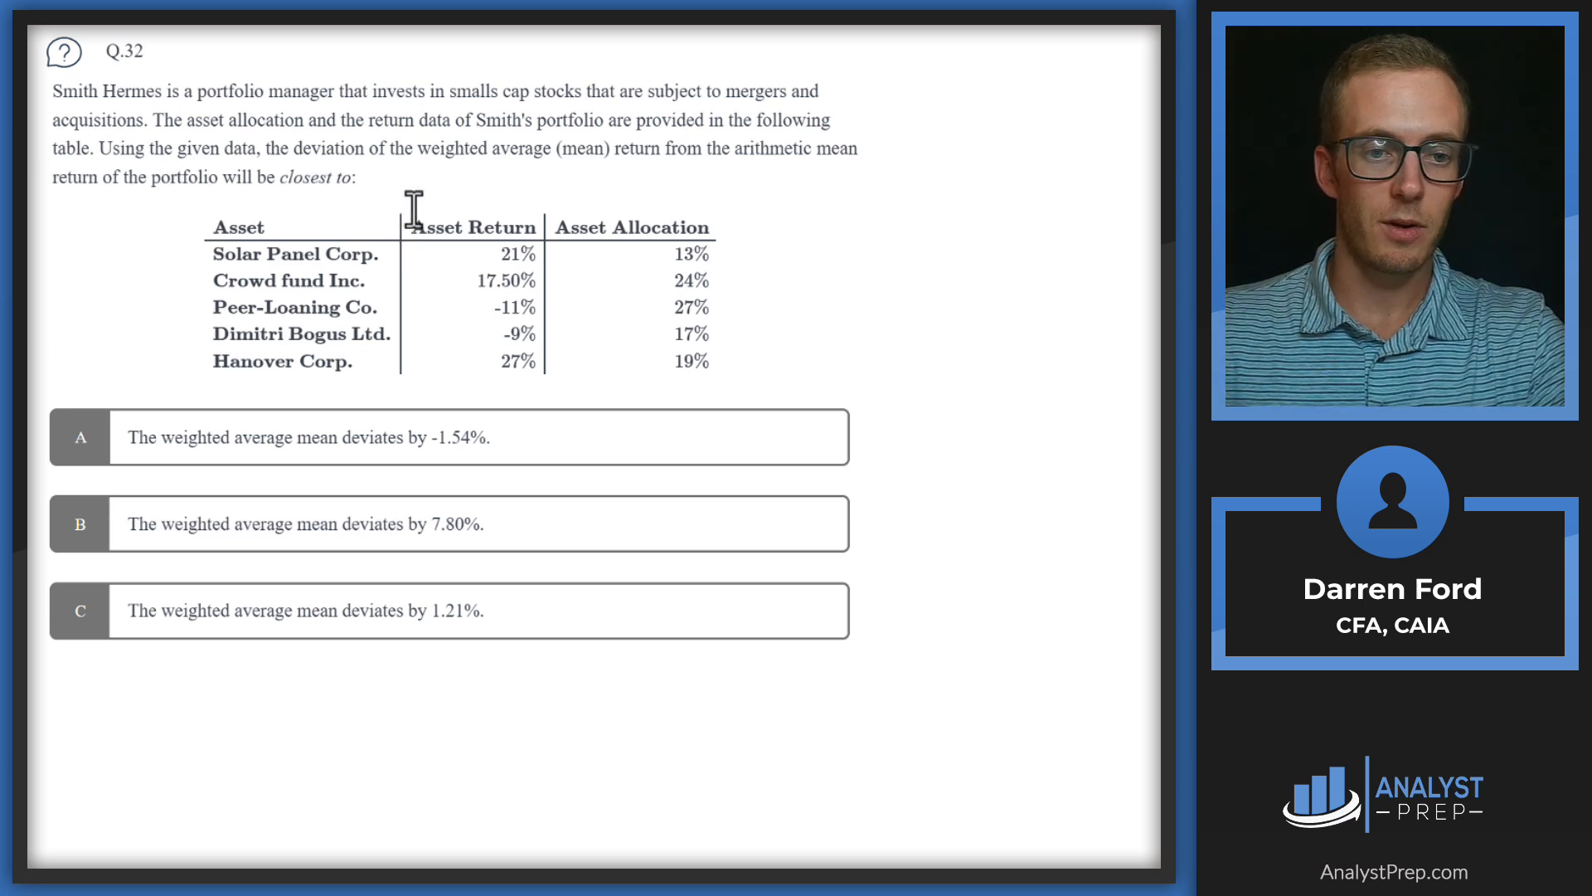
mouse_move(810, 150)
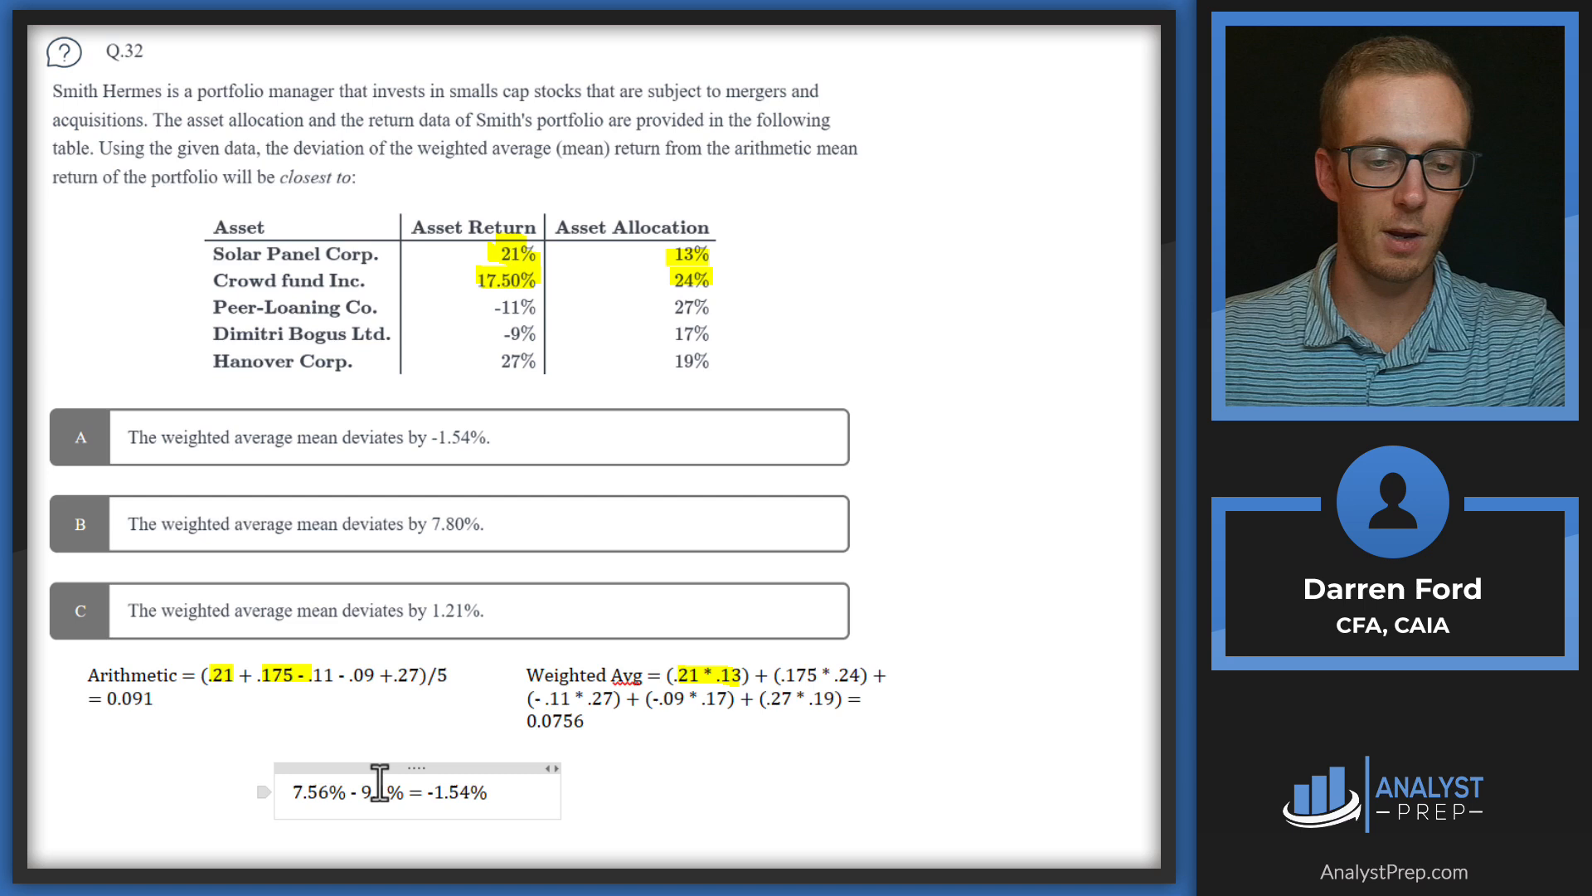
mouse_move(483, 793)
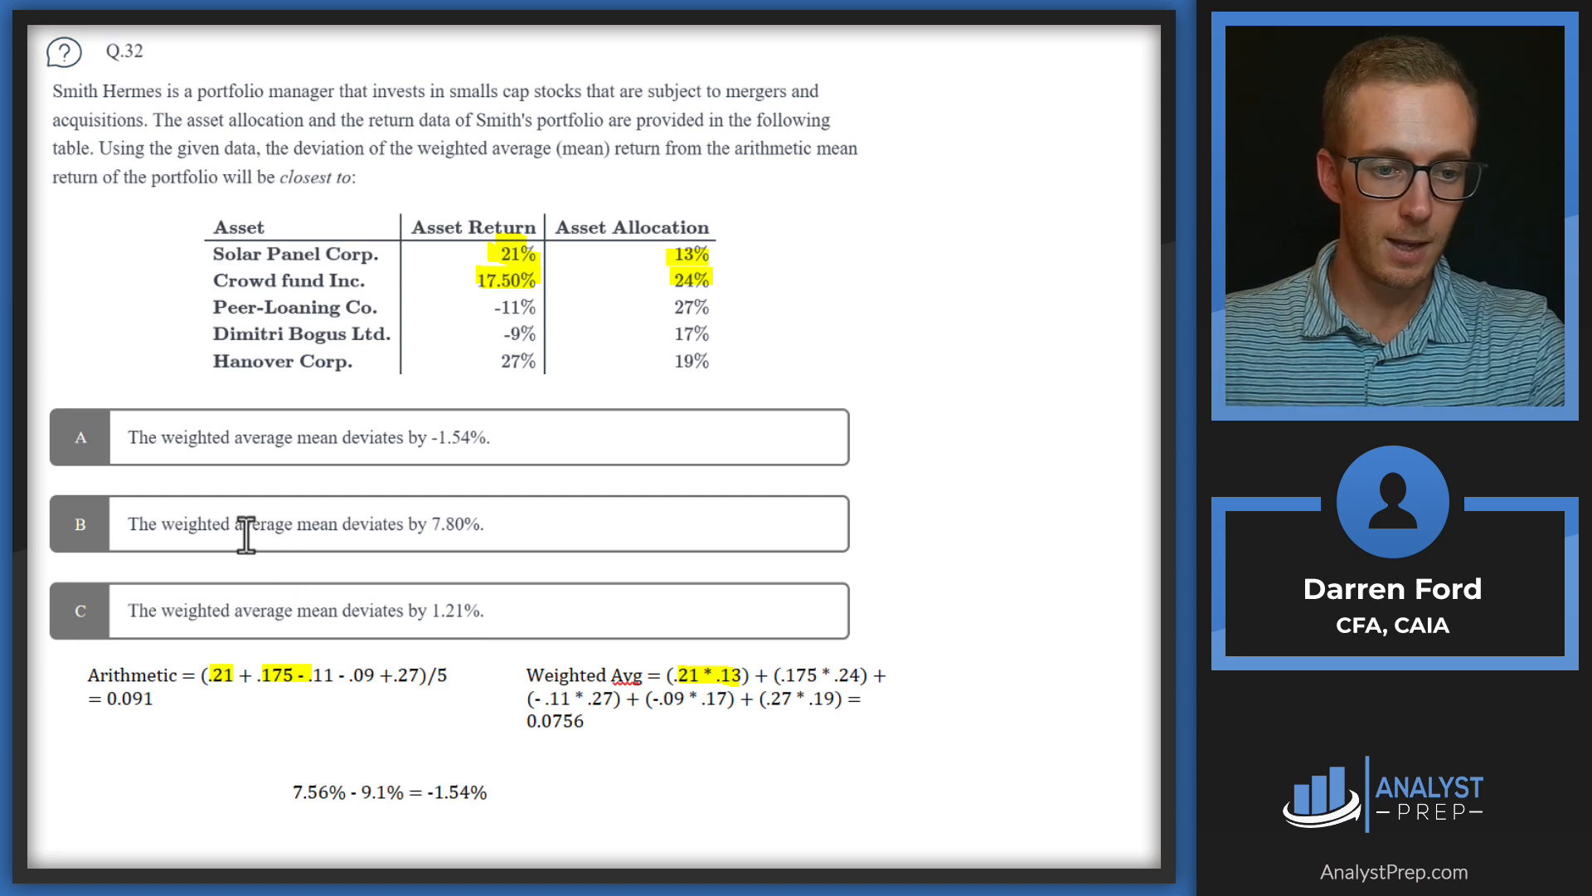
mouse_move(112, 457)
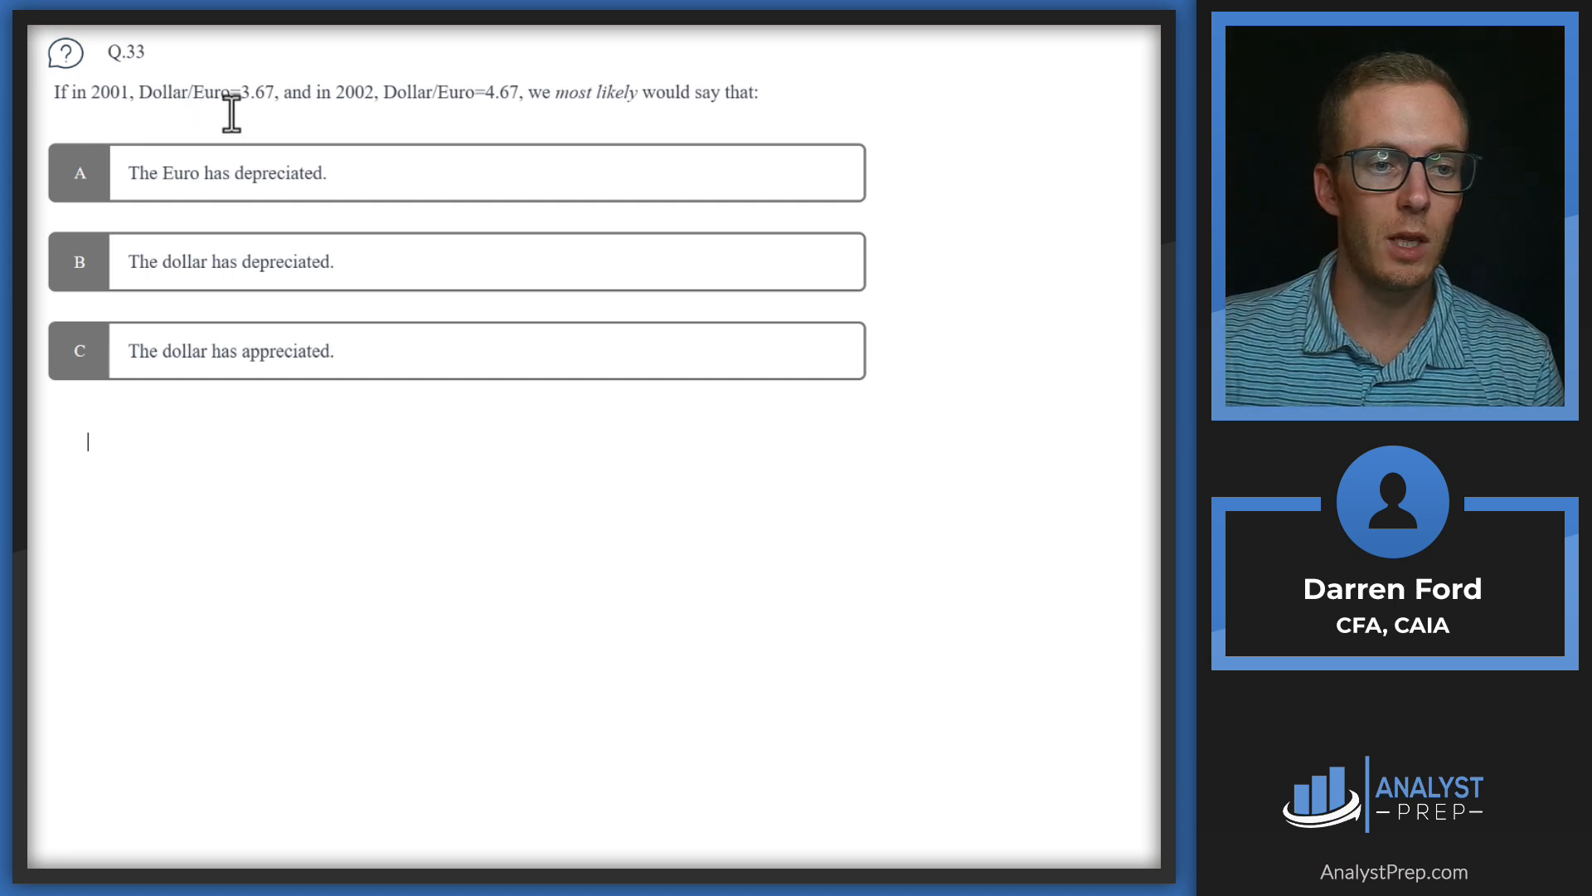
mouse_move(277, 112)
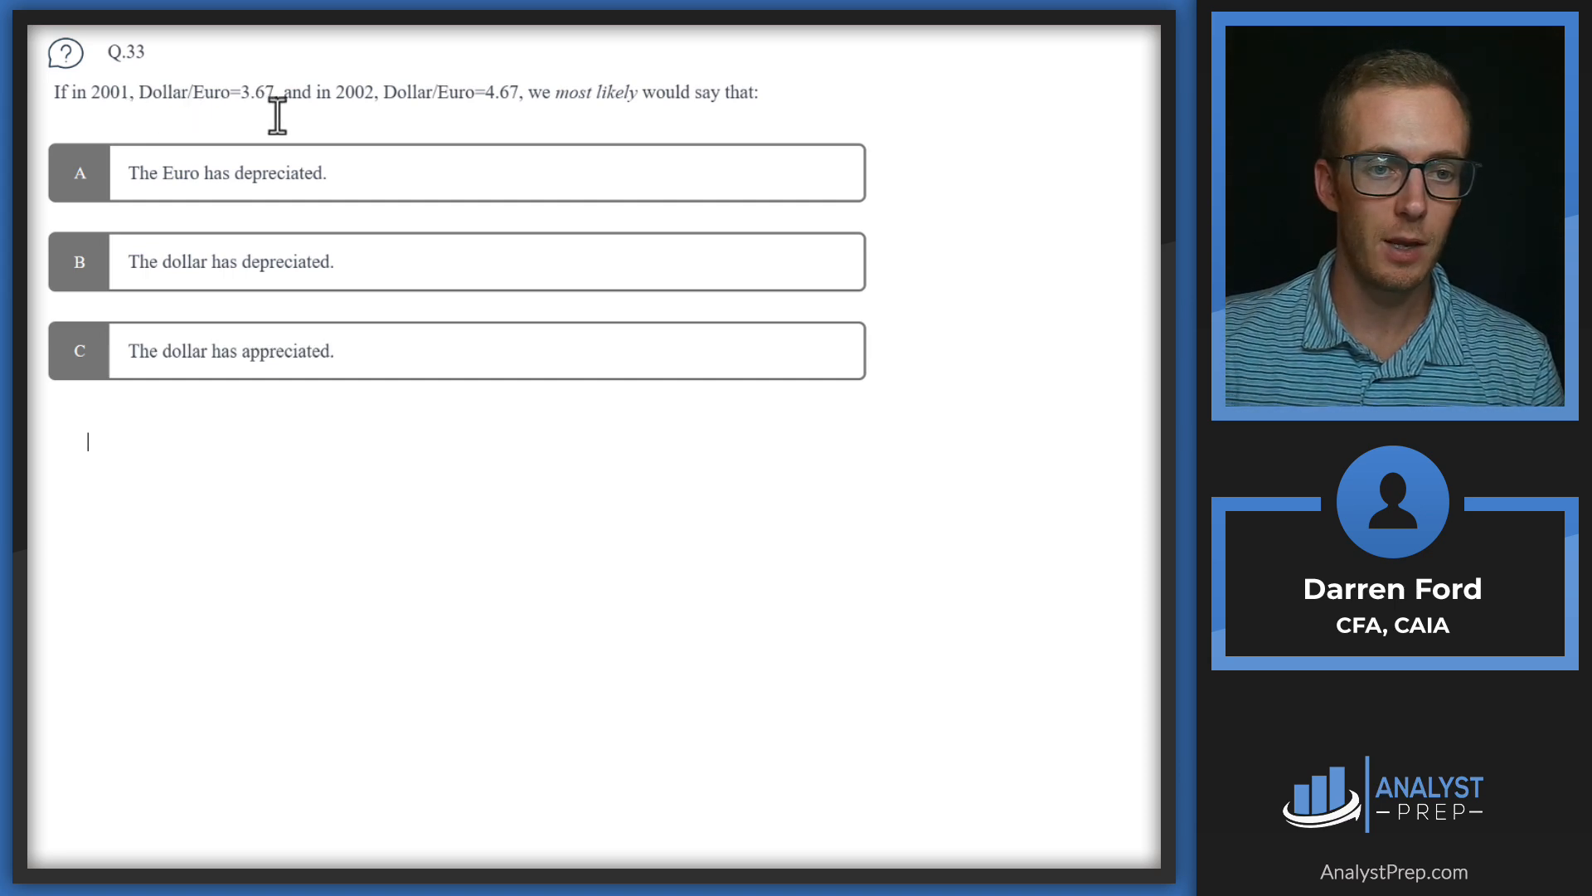
mouse_move(508, 107)
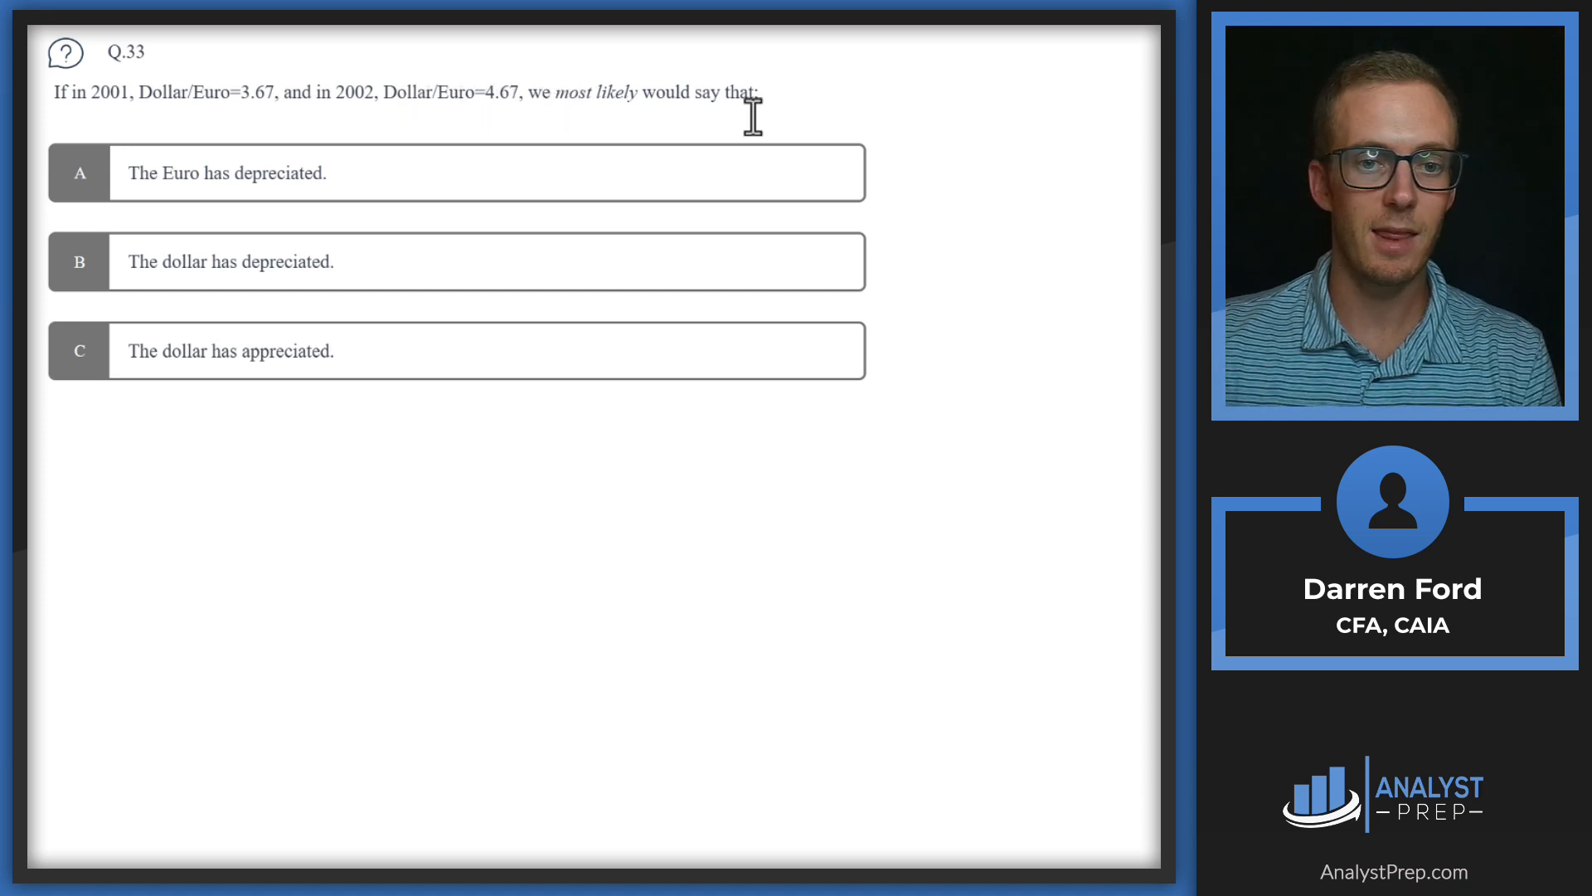
mouse_move(177, 180)
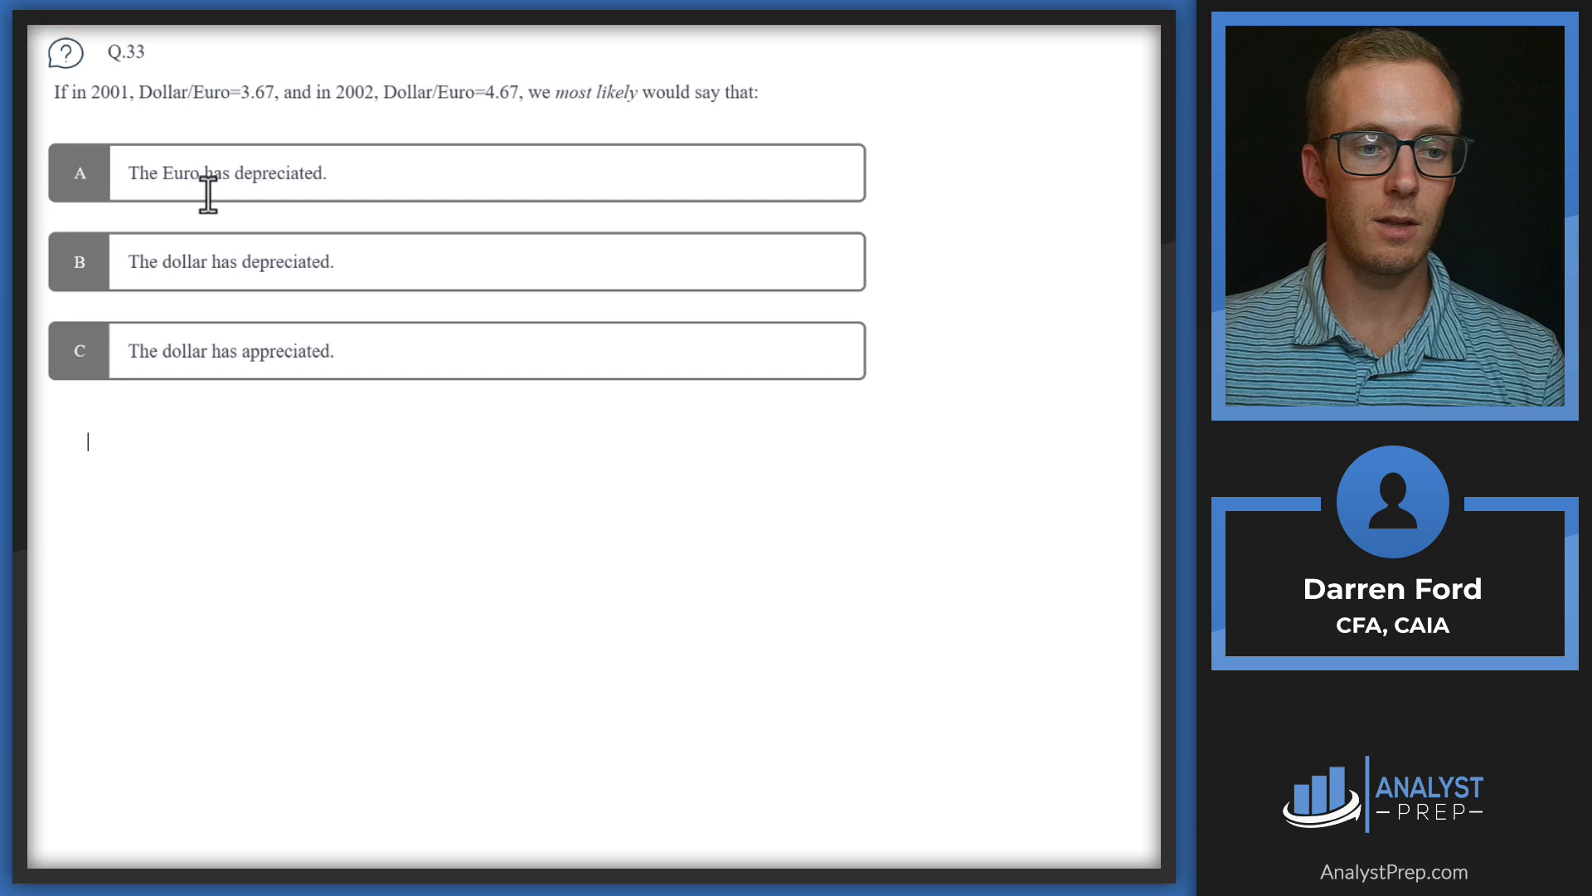
mouse_move(266, 173)
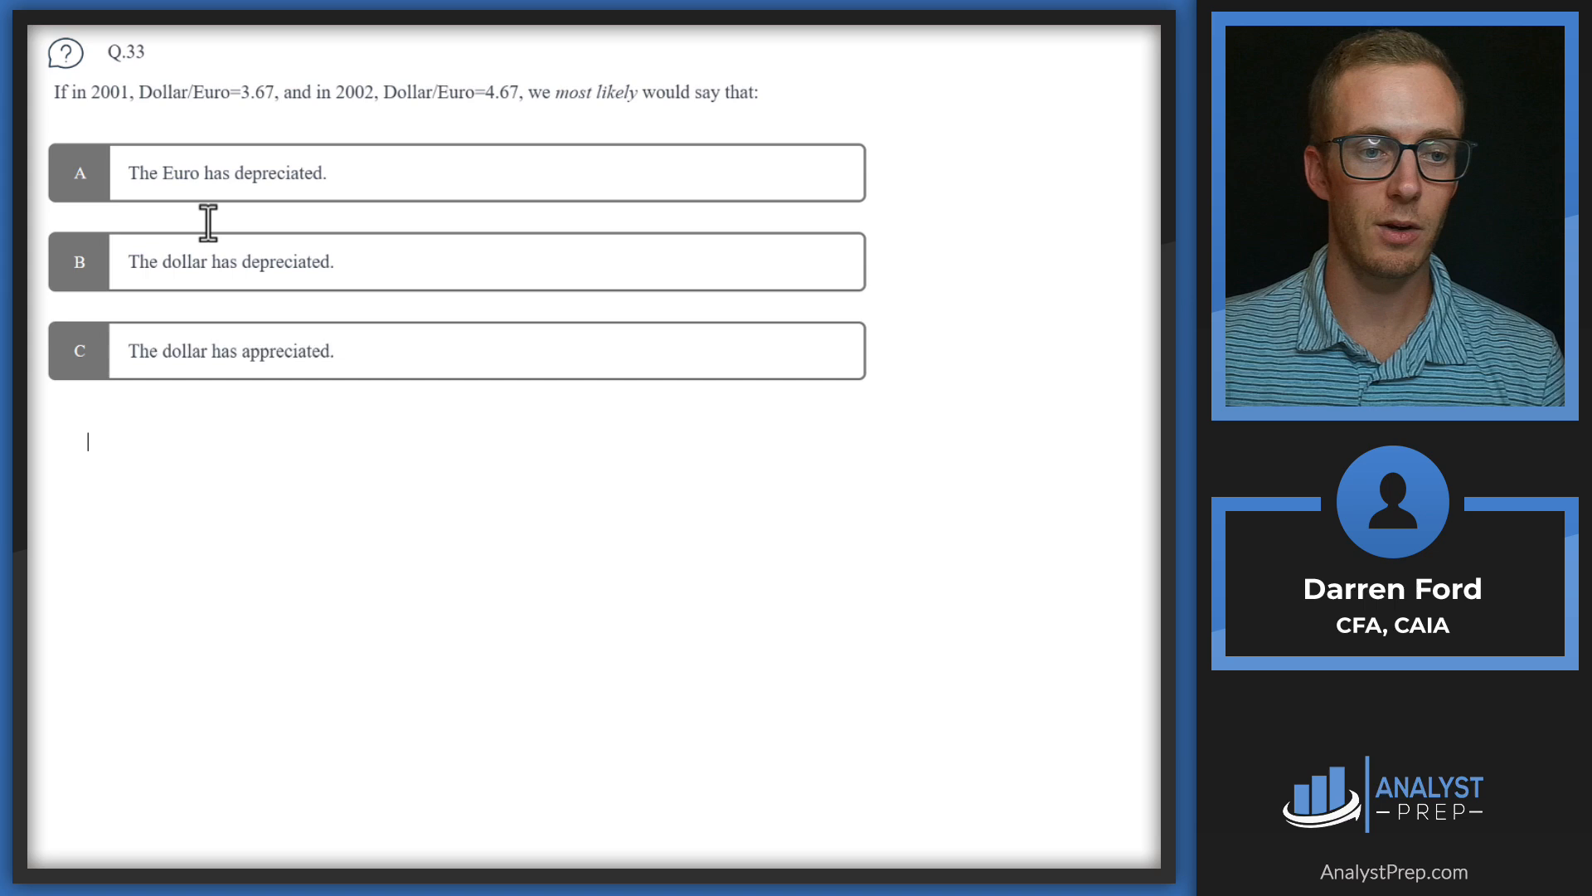
mouse_move(67, 284)
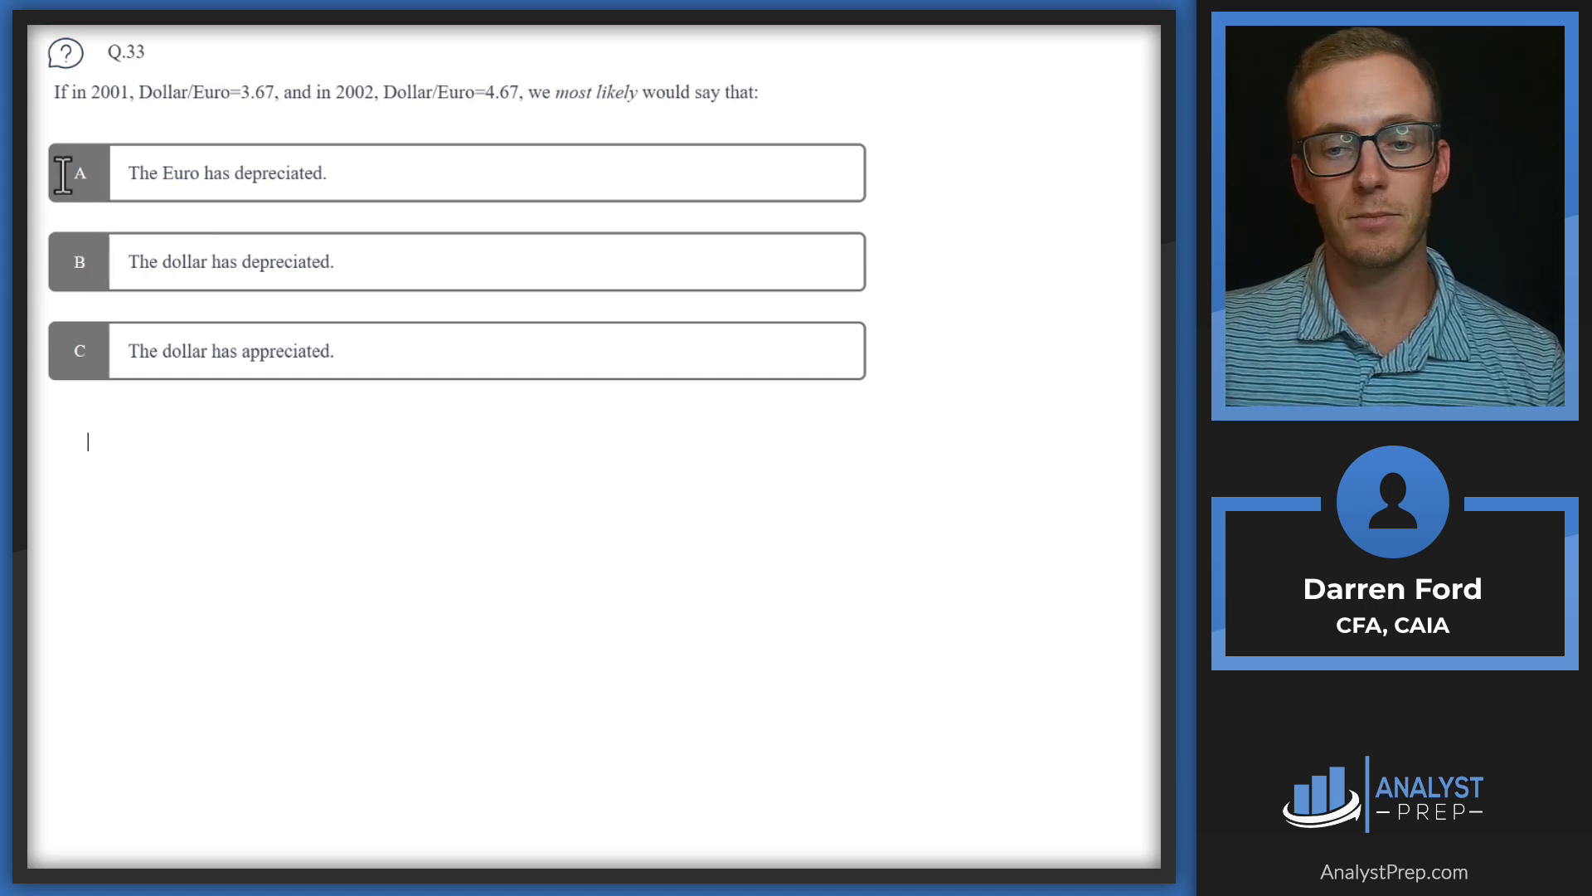
mouse_move(176, 84)
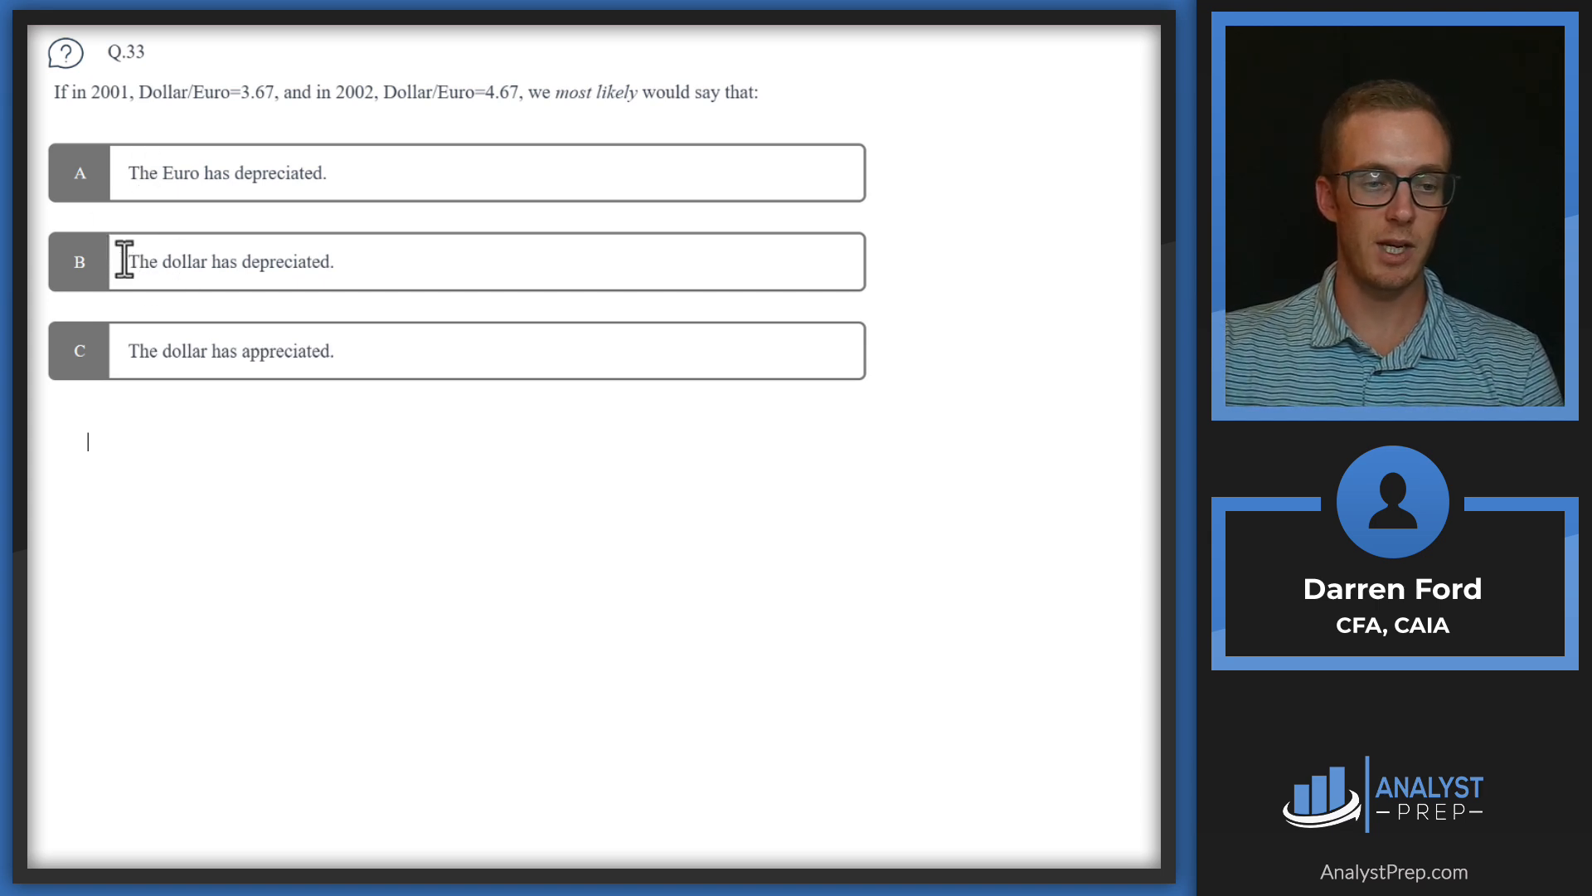
mouse_move(89, 168)
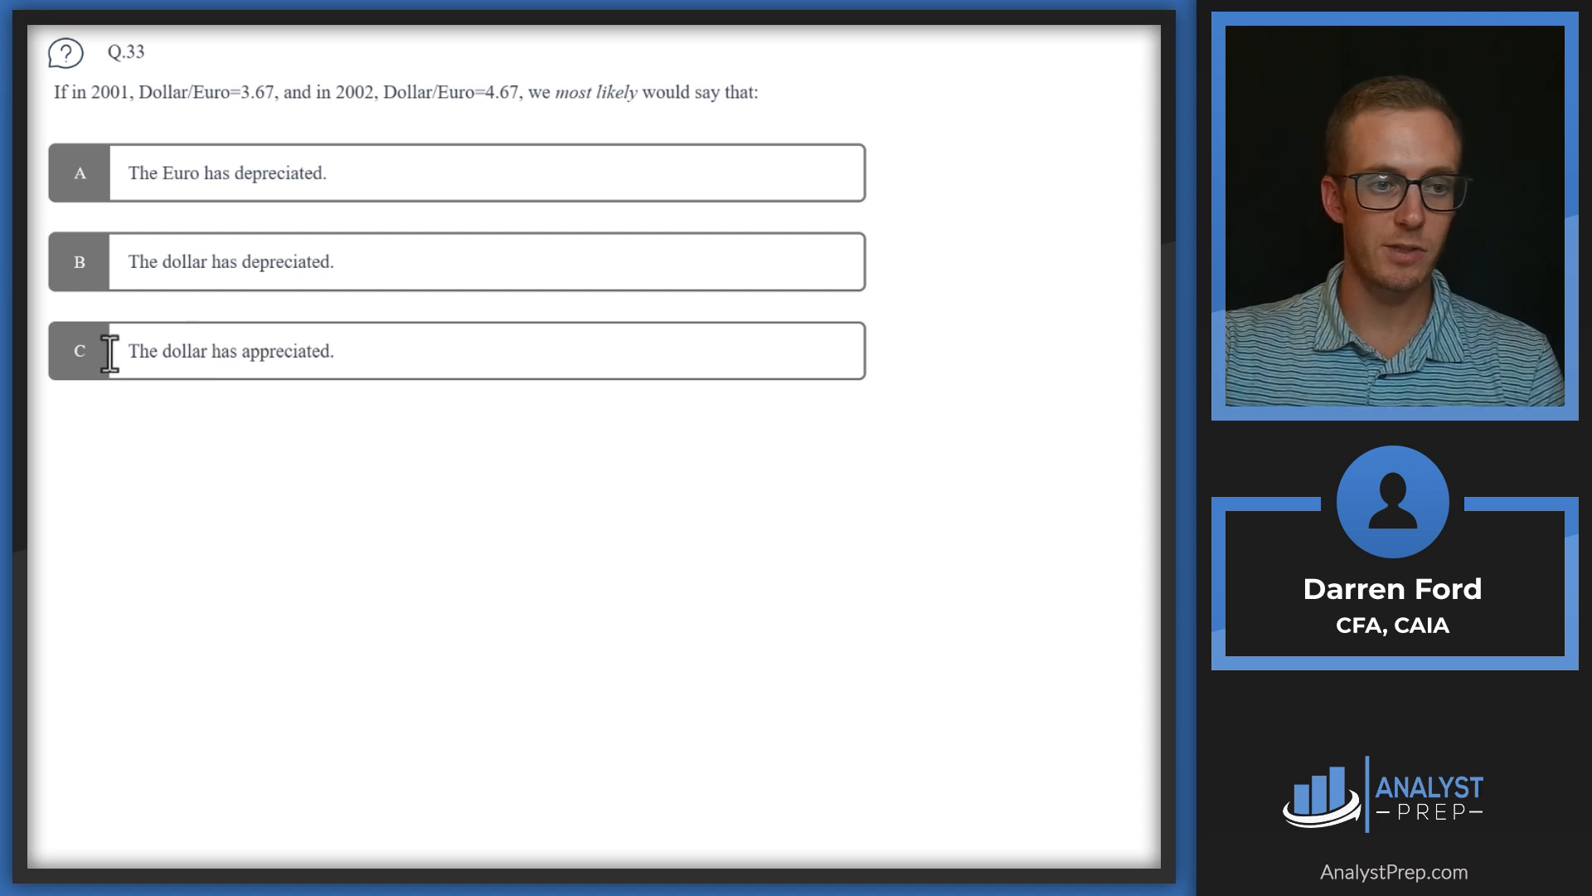
mouse_move(89, 173)
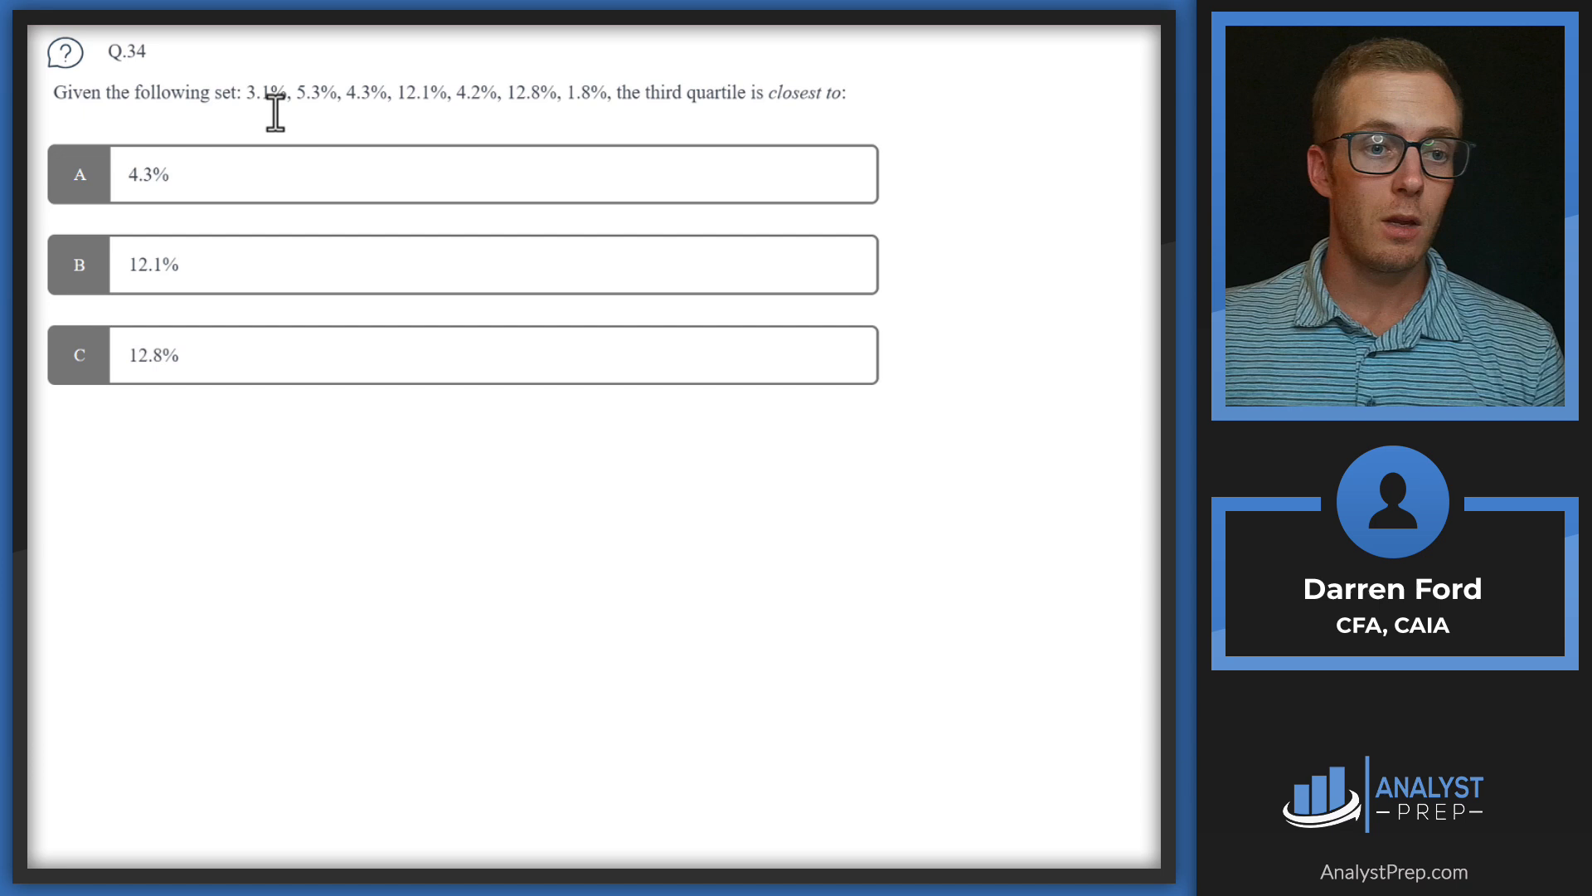
mouse_move(376, 114)
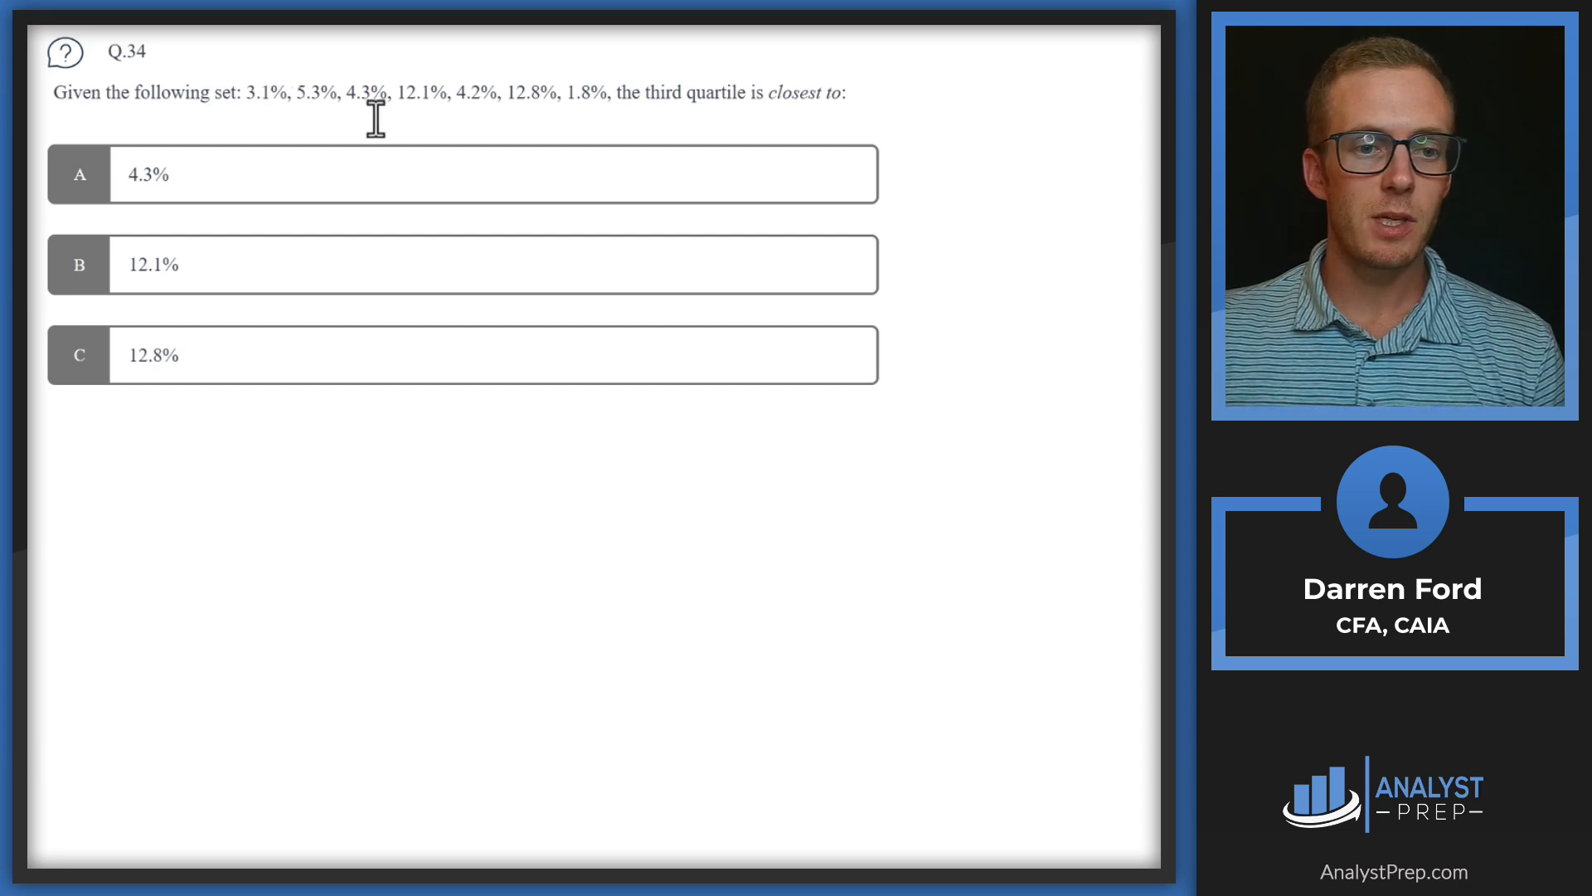
mouse_move(425, 103)
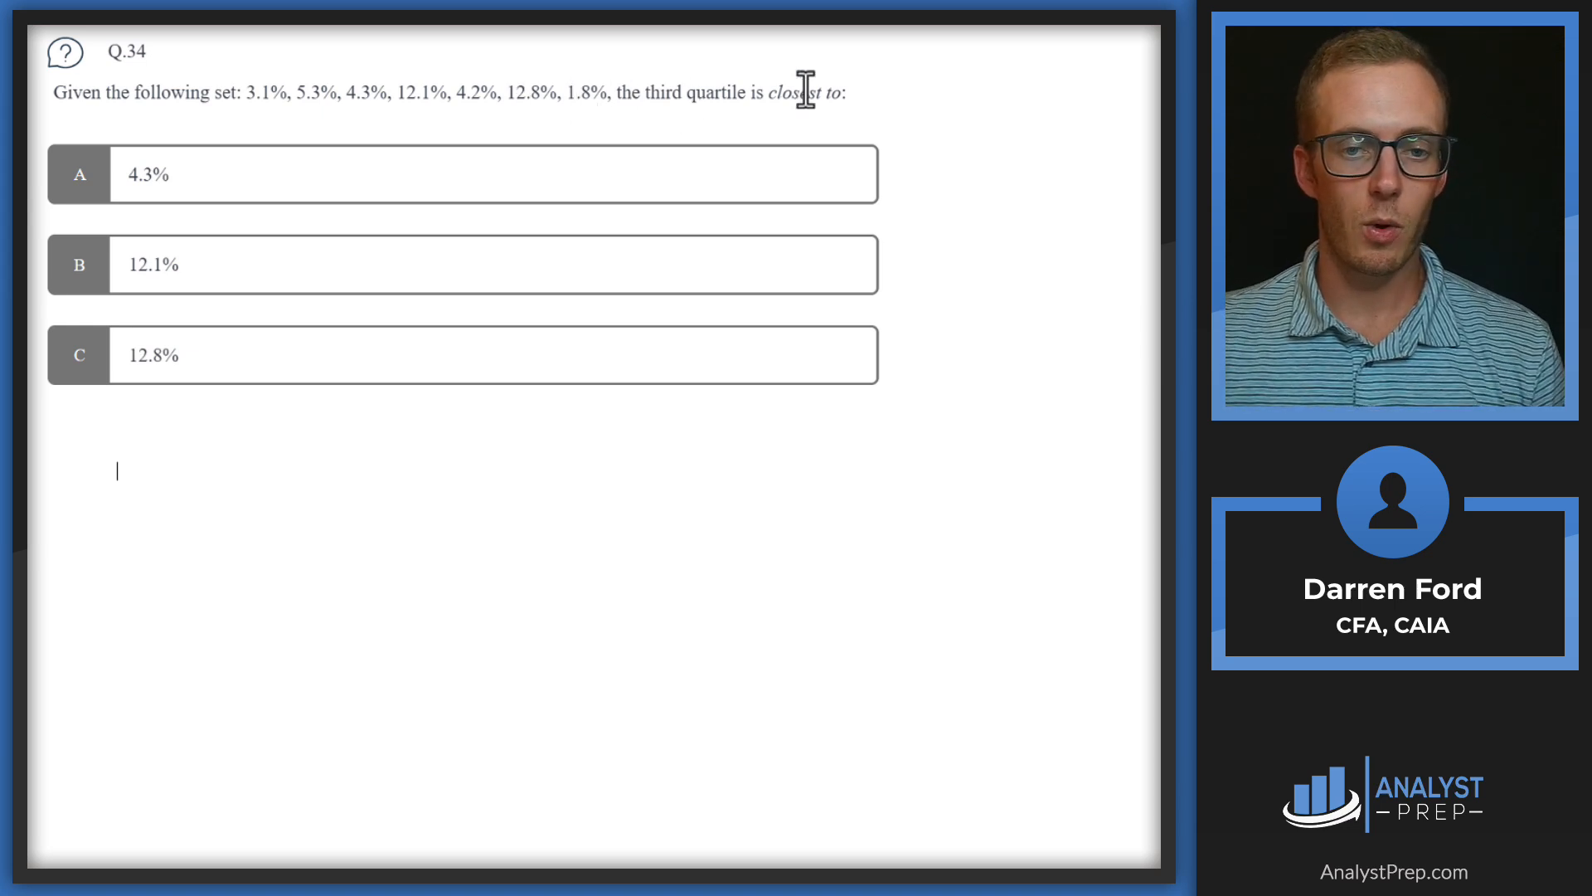
mouse_move(879, 672)
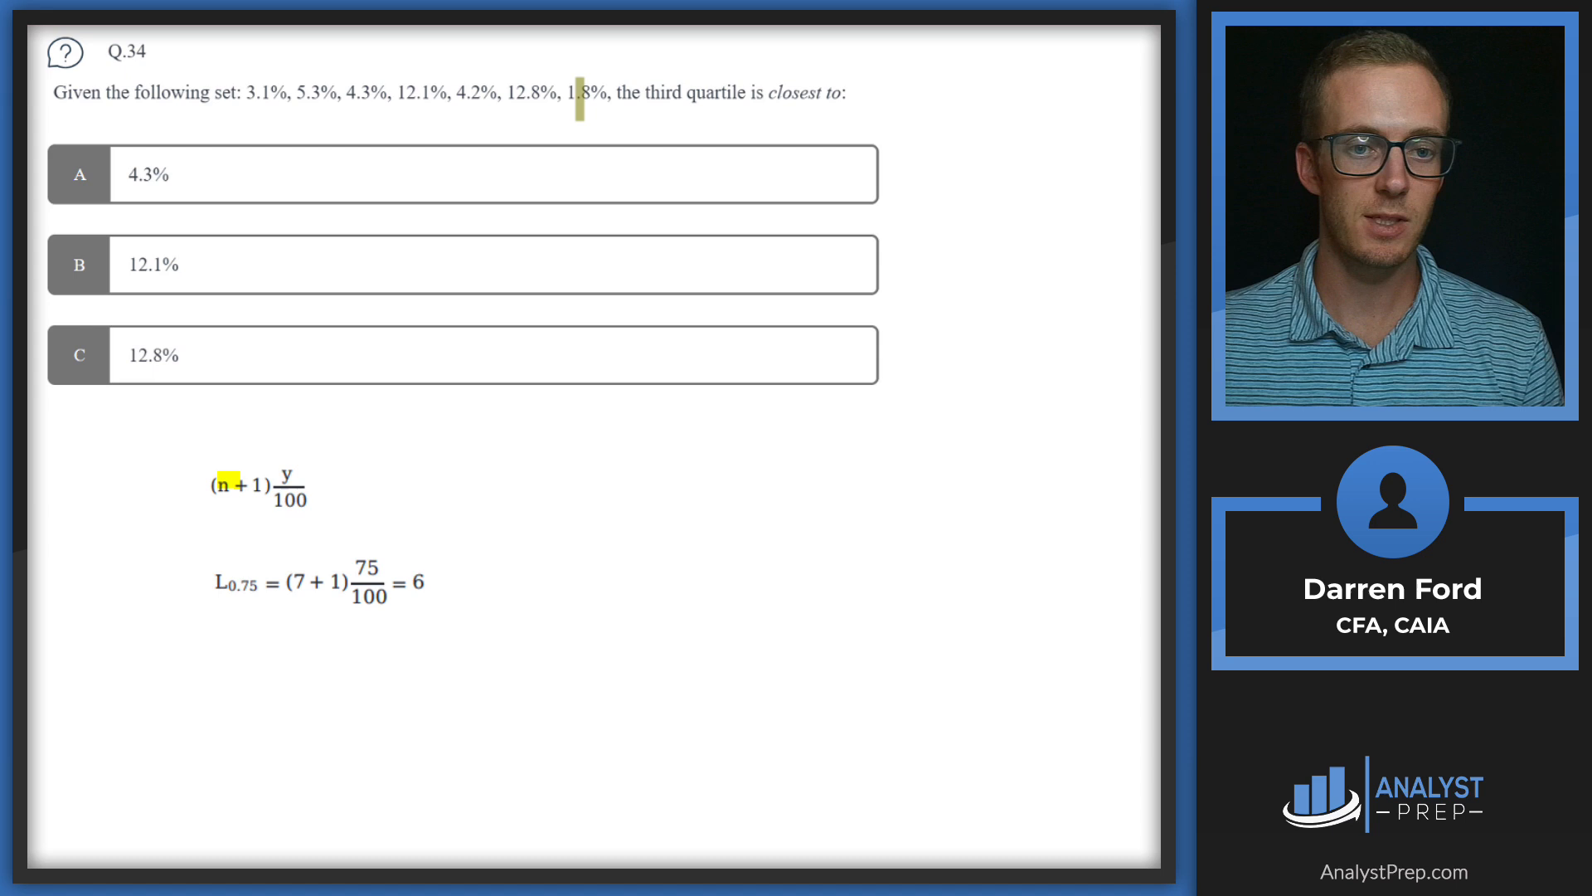
mouse_move(249, 584)
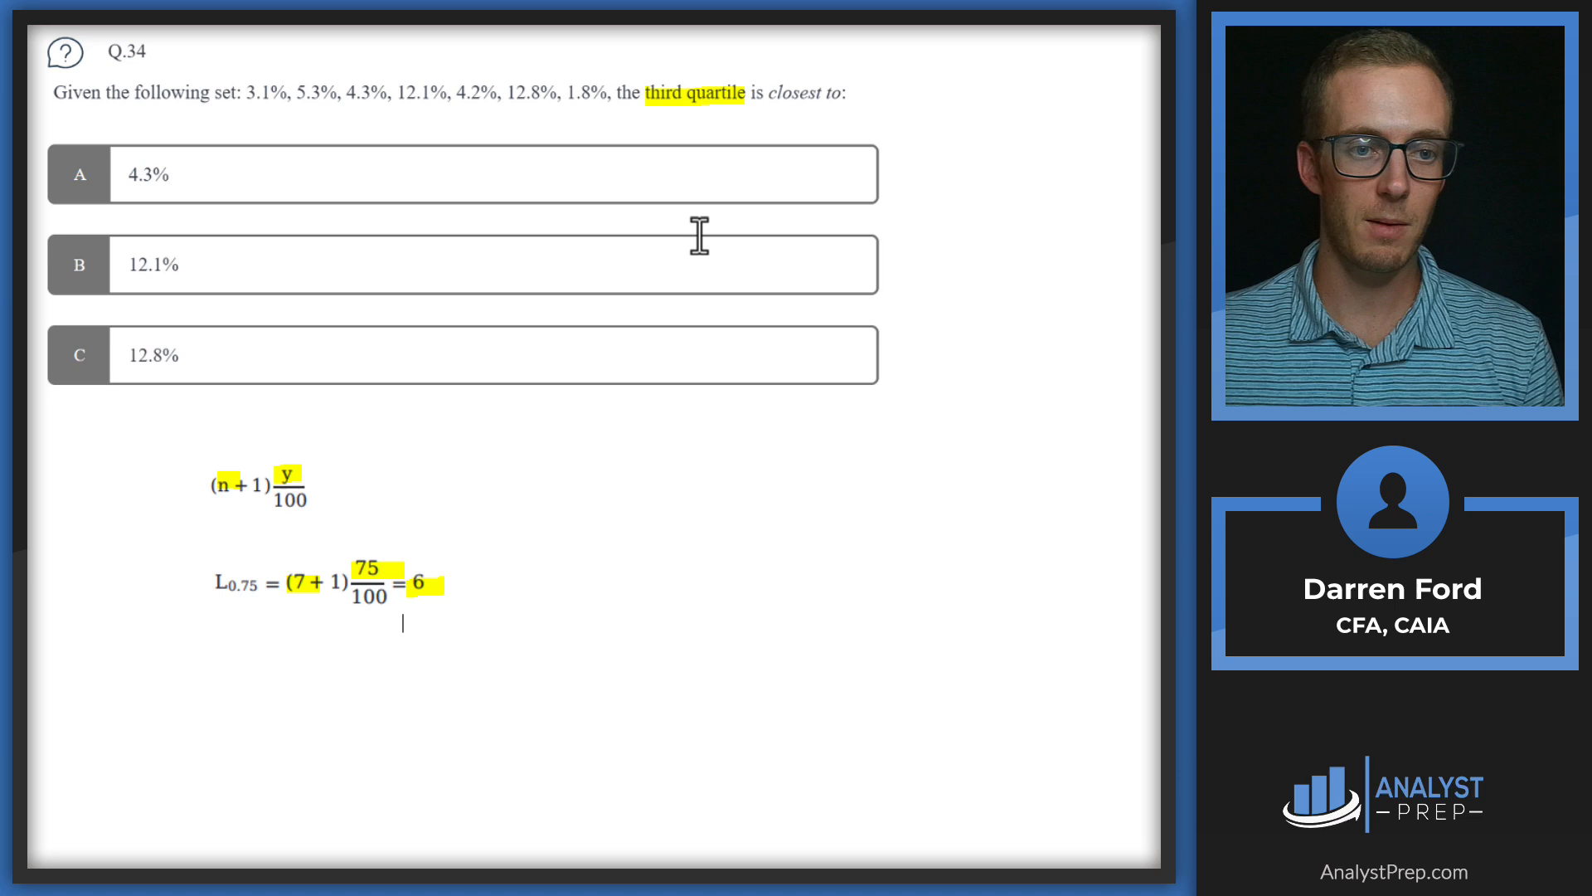
mouse_move(487, 122)
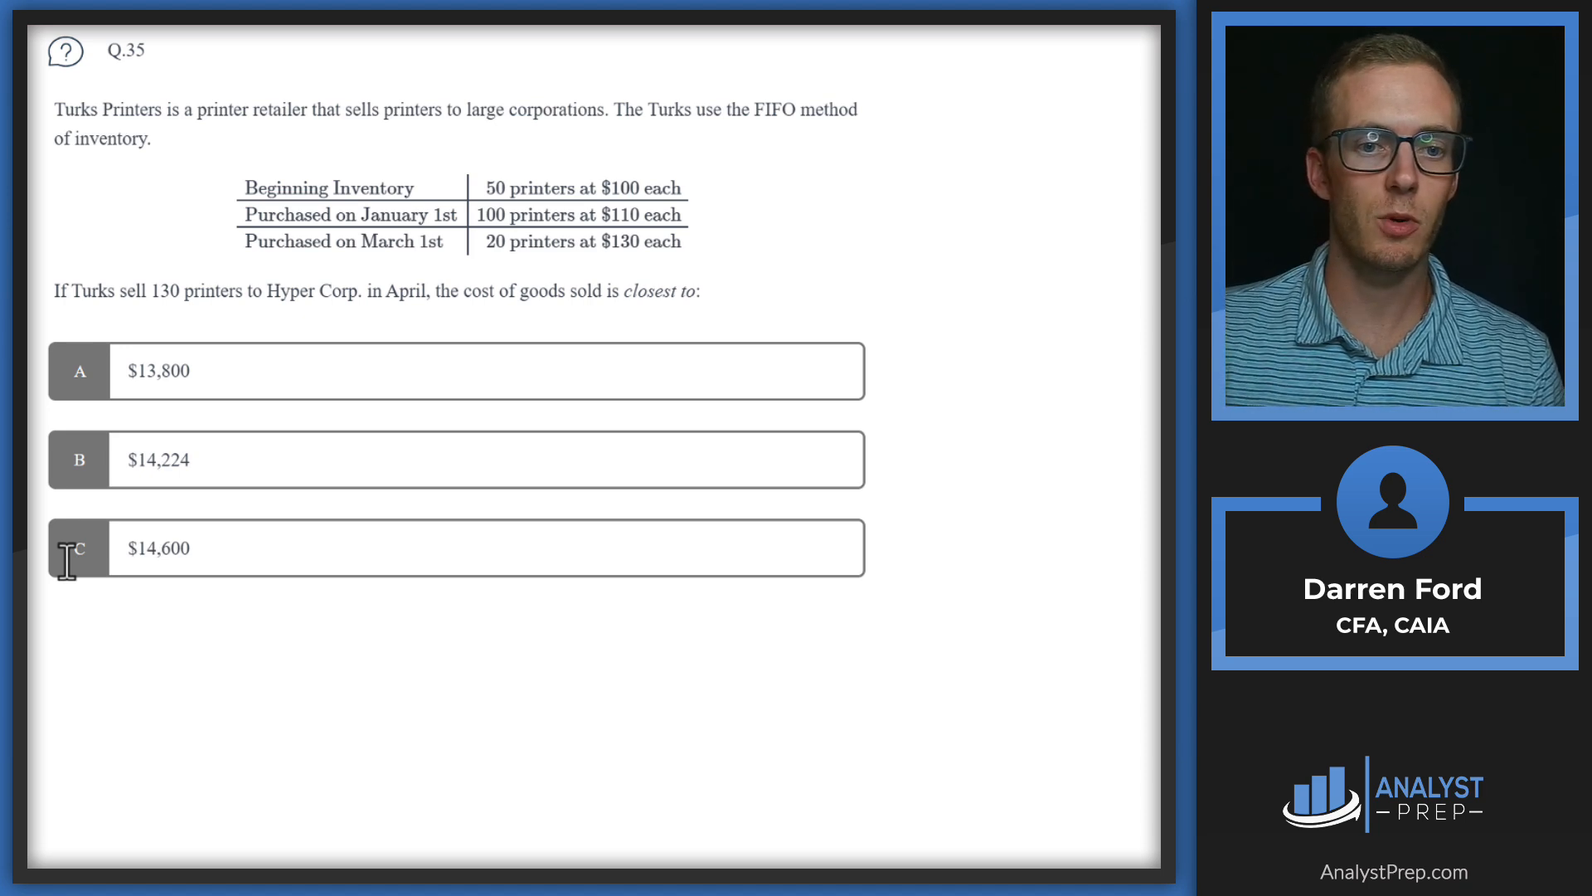
mouse_move(69, 593)
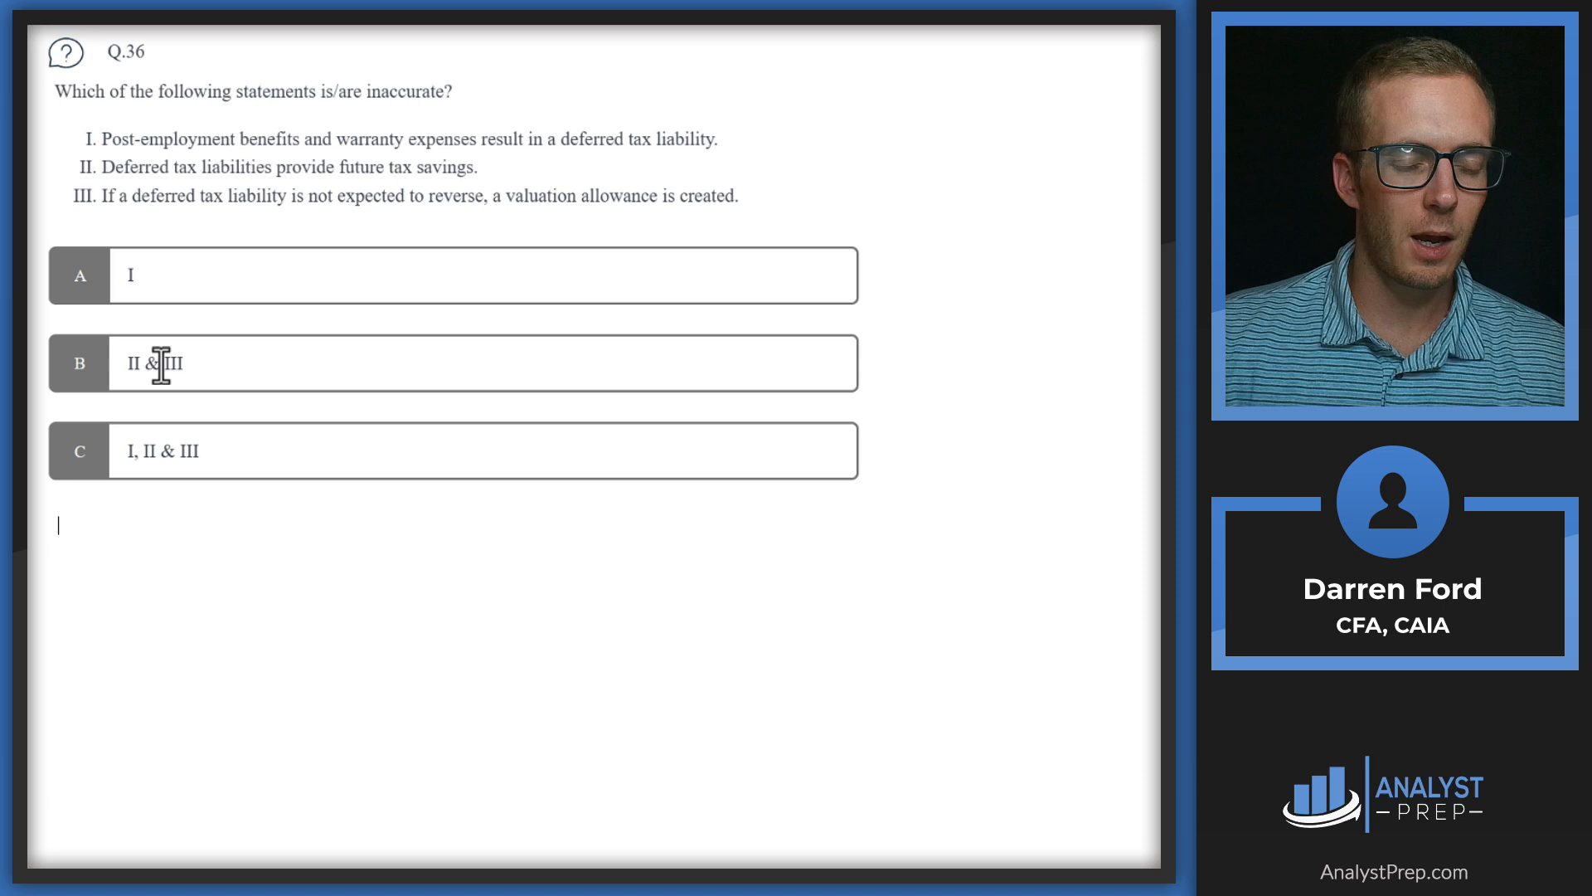
mouse_move(199, 309)
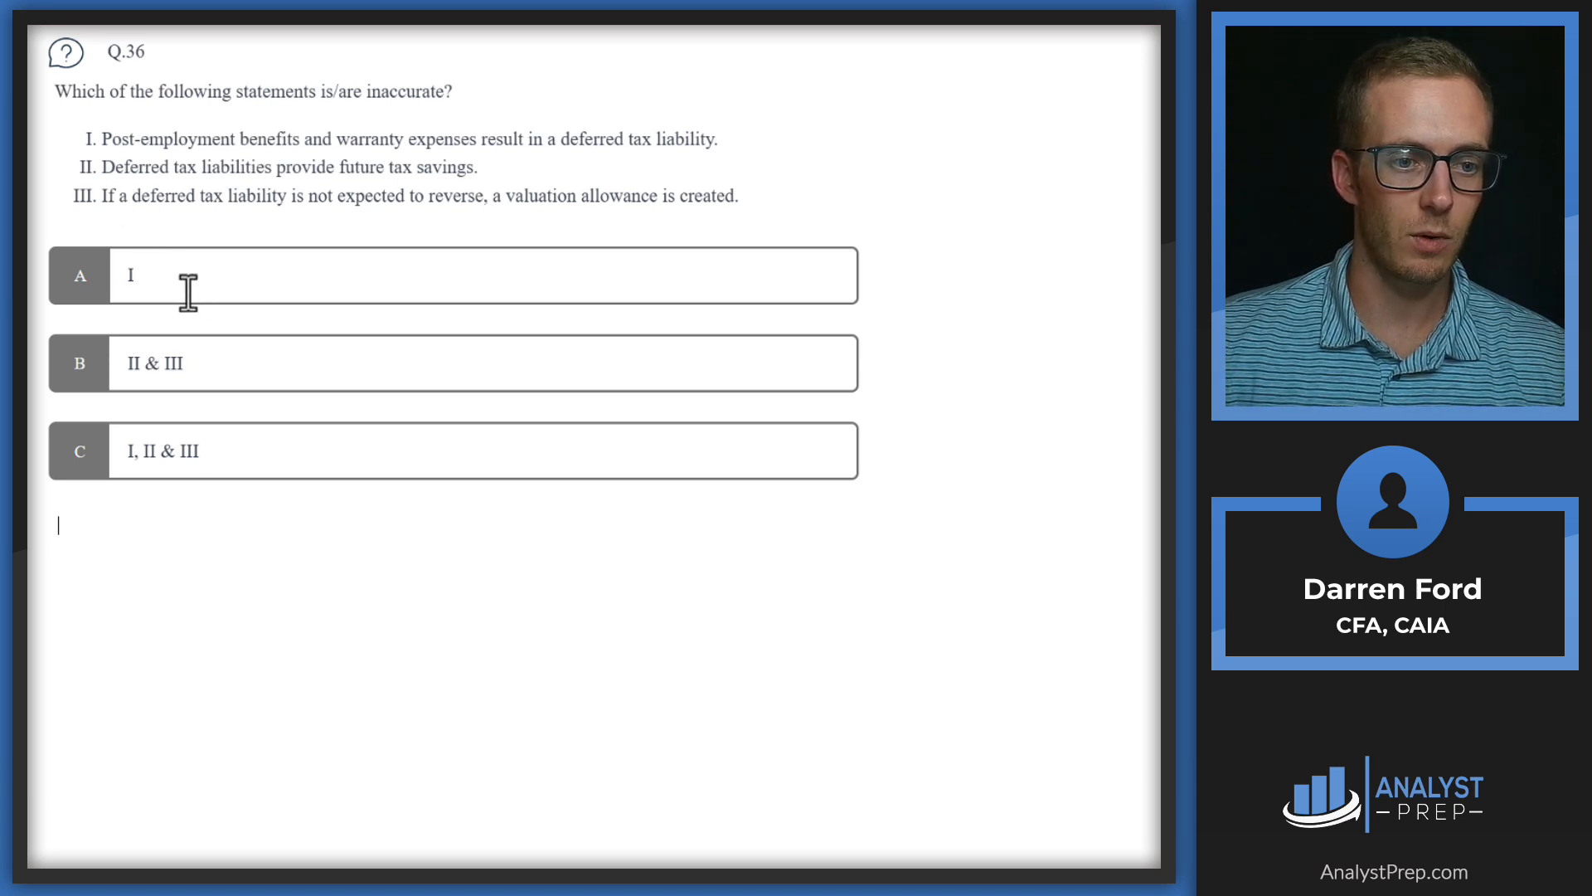
key("Backspace")
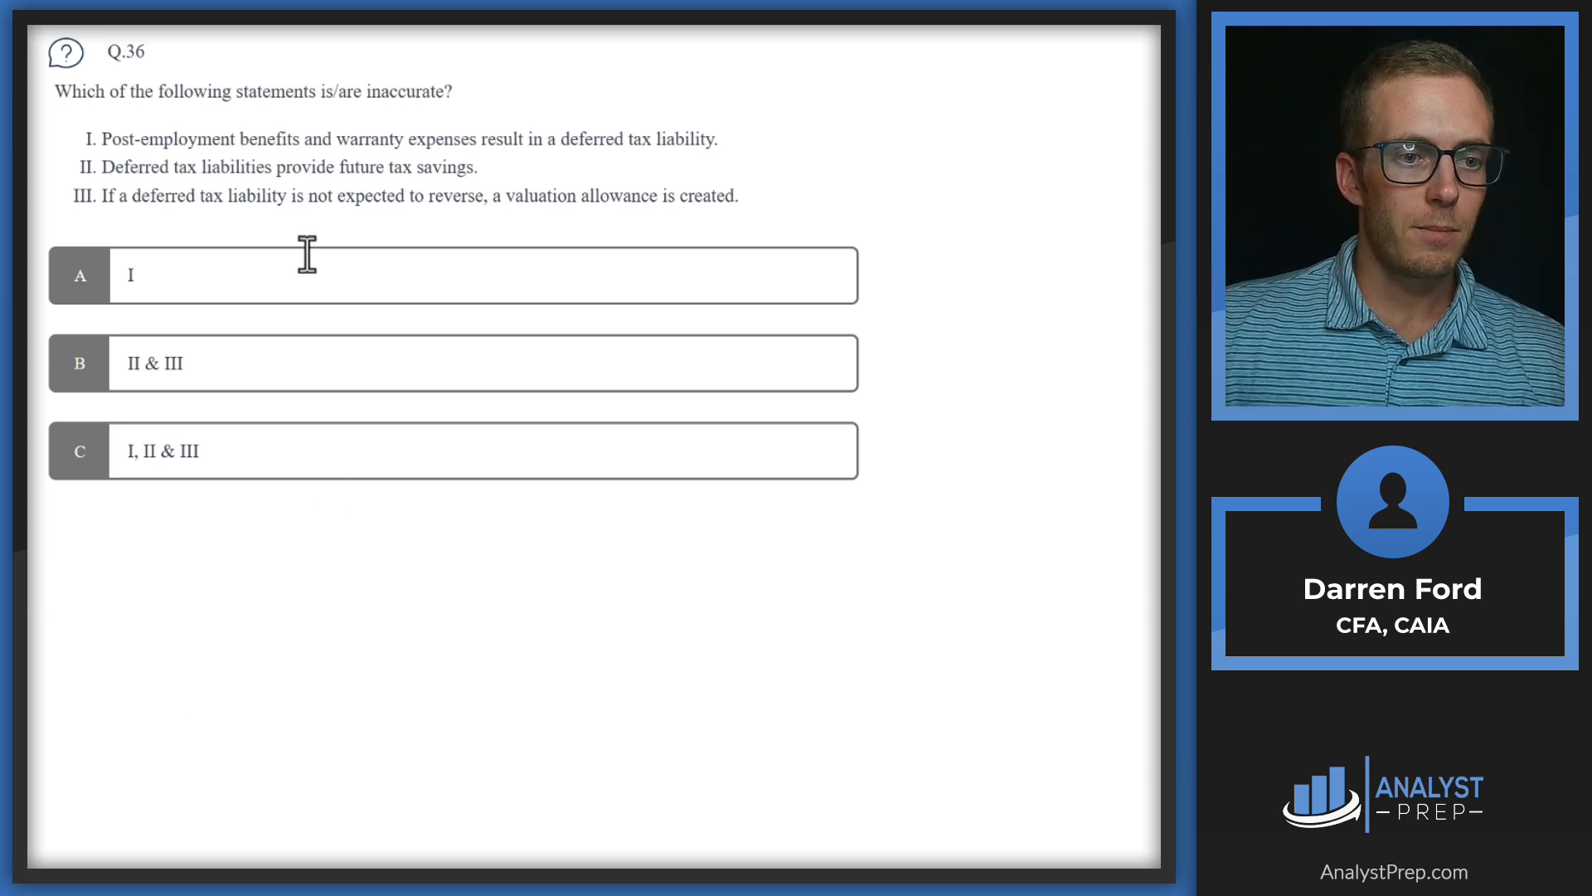
mouse_move(93, 140)
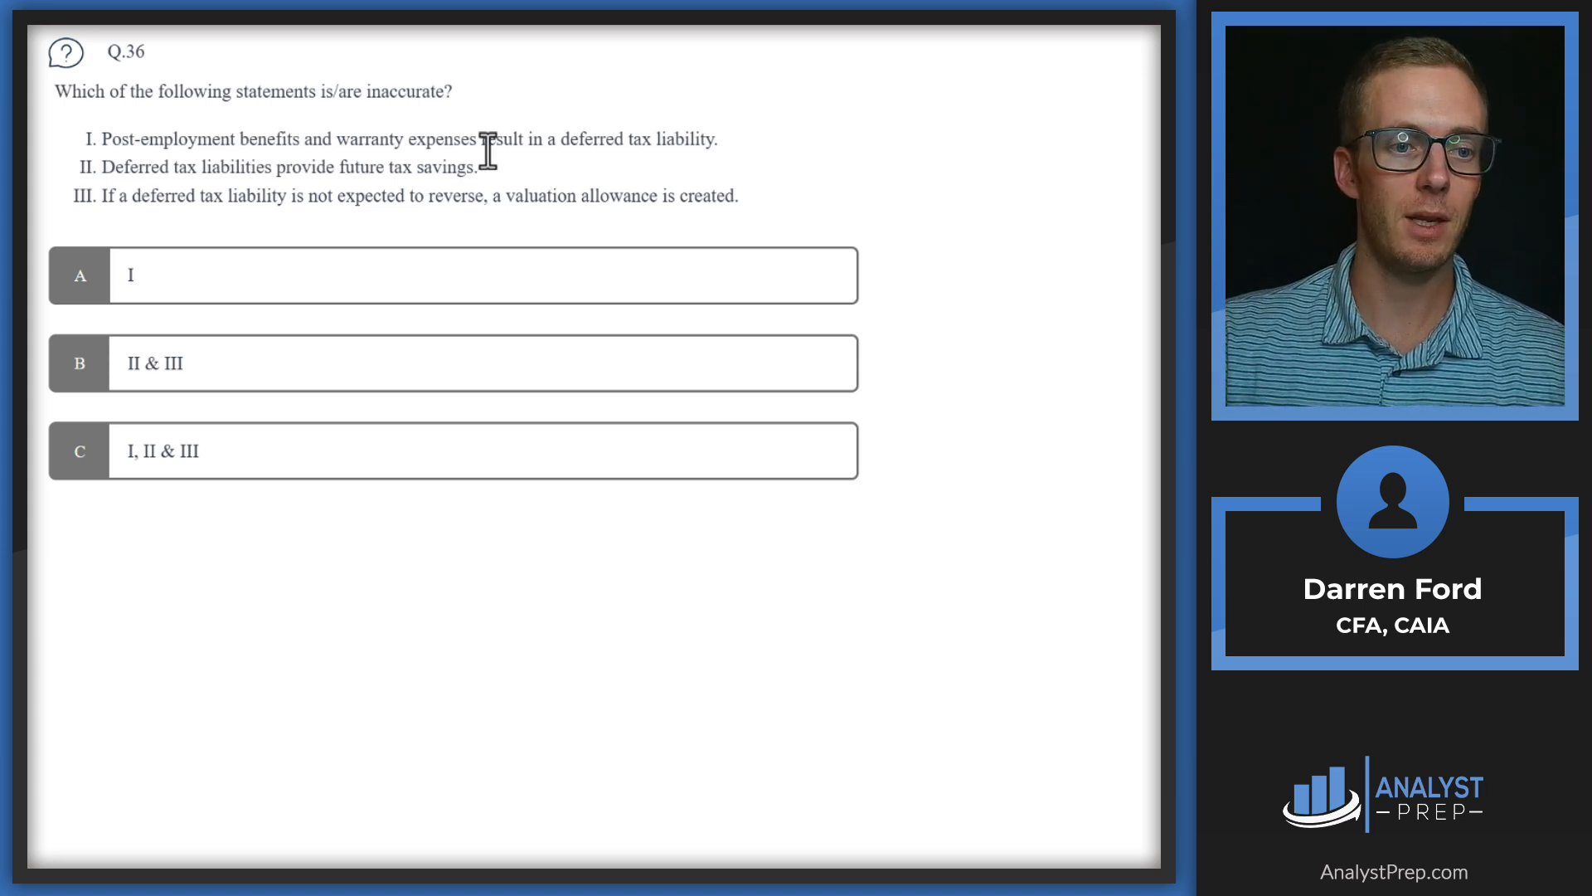
mouse_move(203, 193)
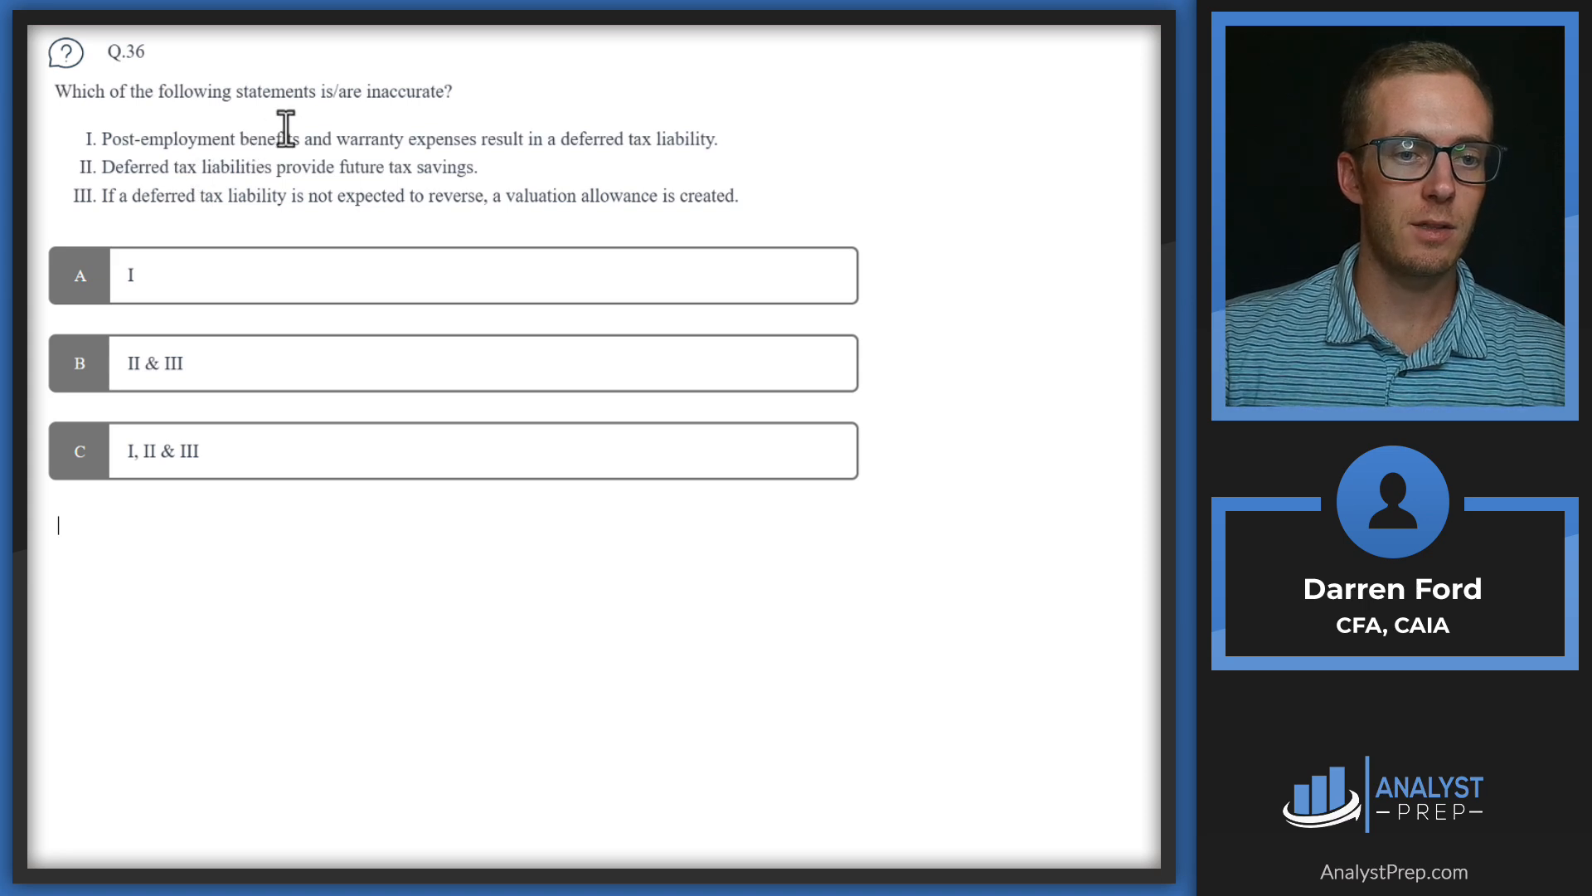
mouse_move(141, 141)
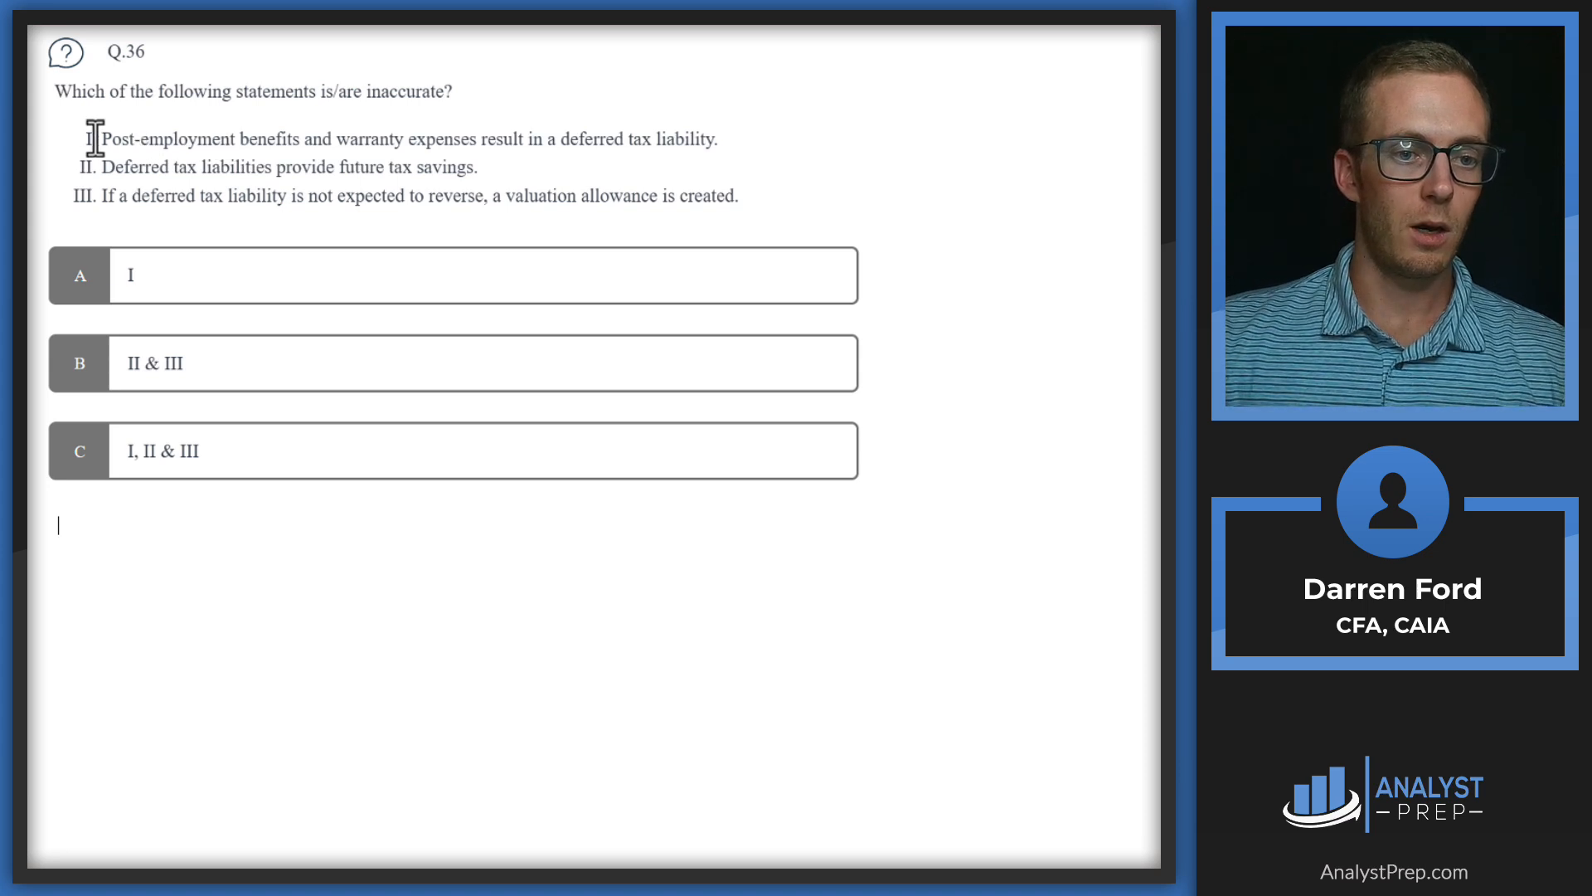
mouse_move(429, 126)
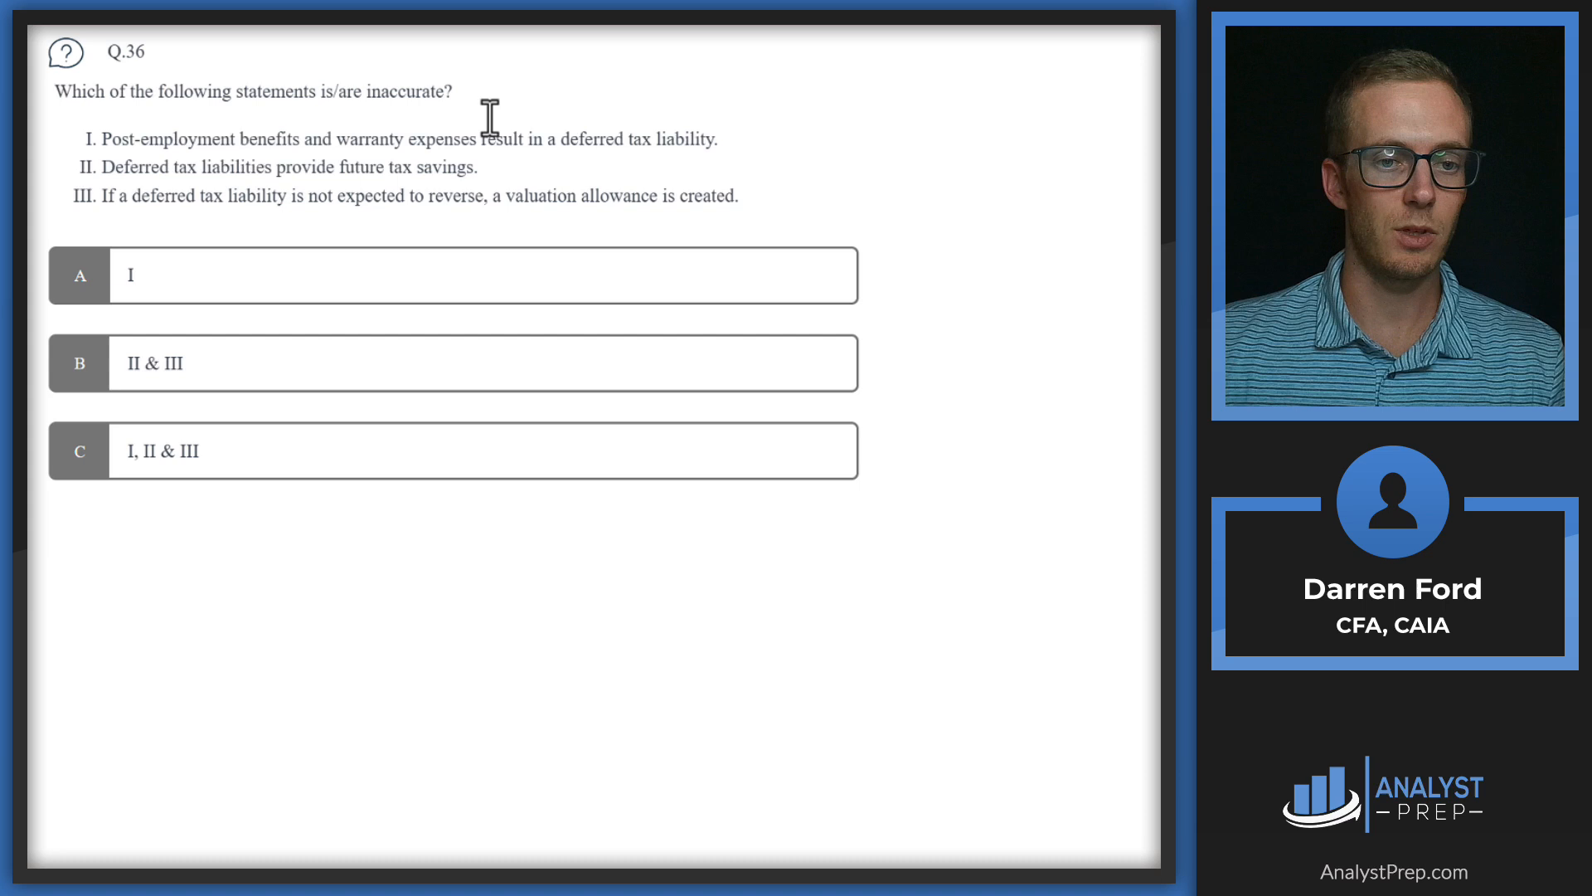
mouse_move(358, 151)
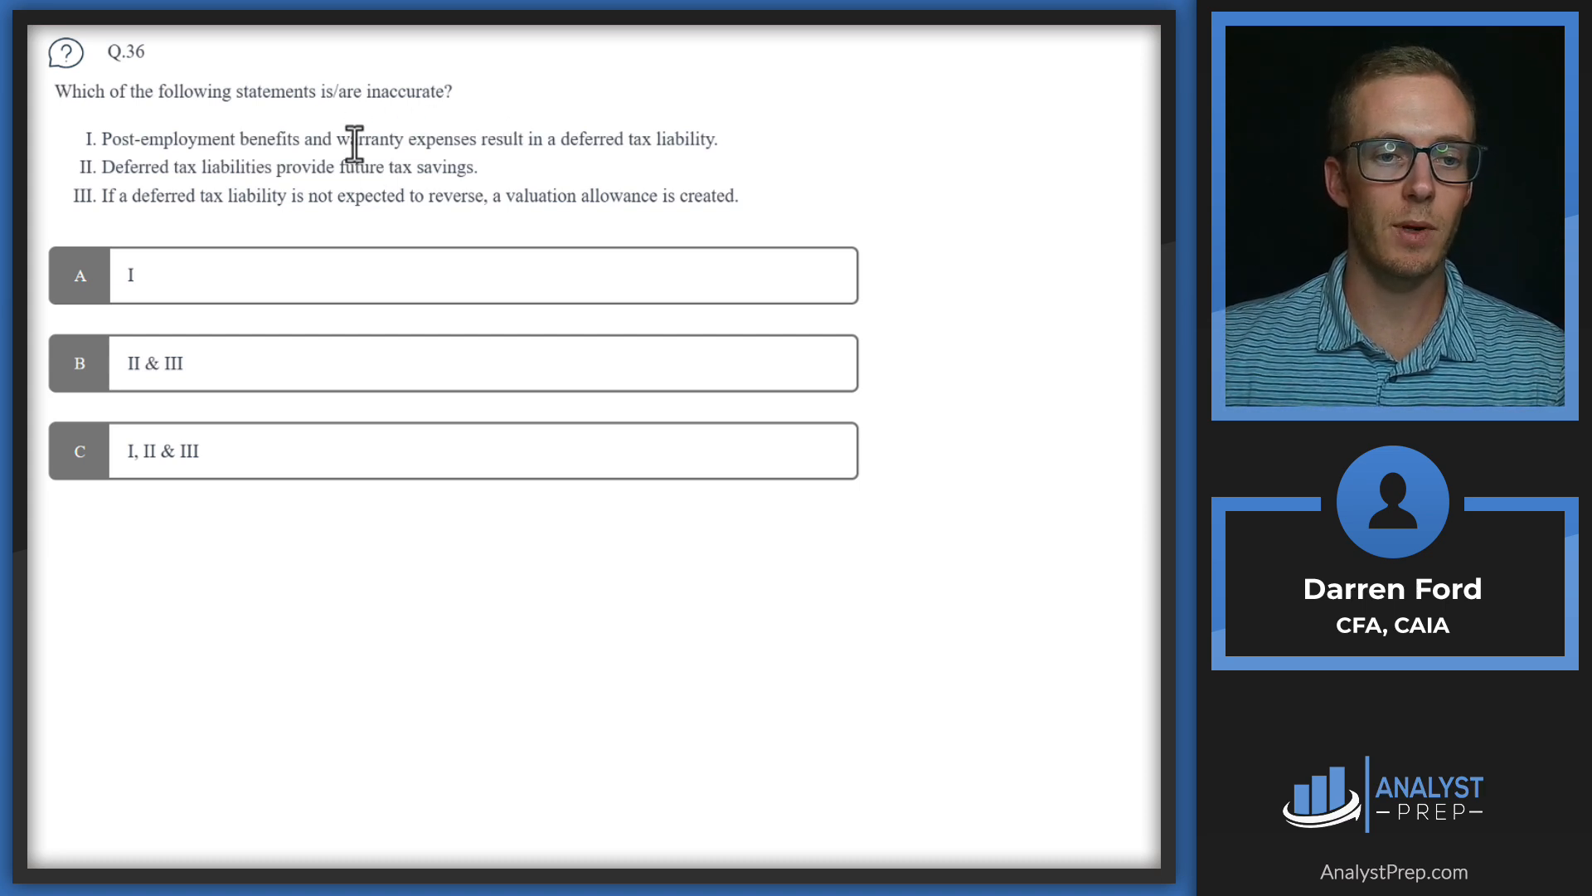
mouse_move(447, 139)
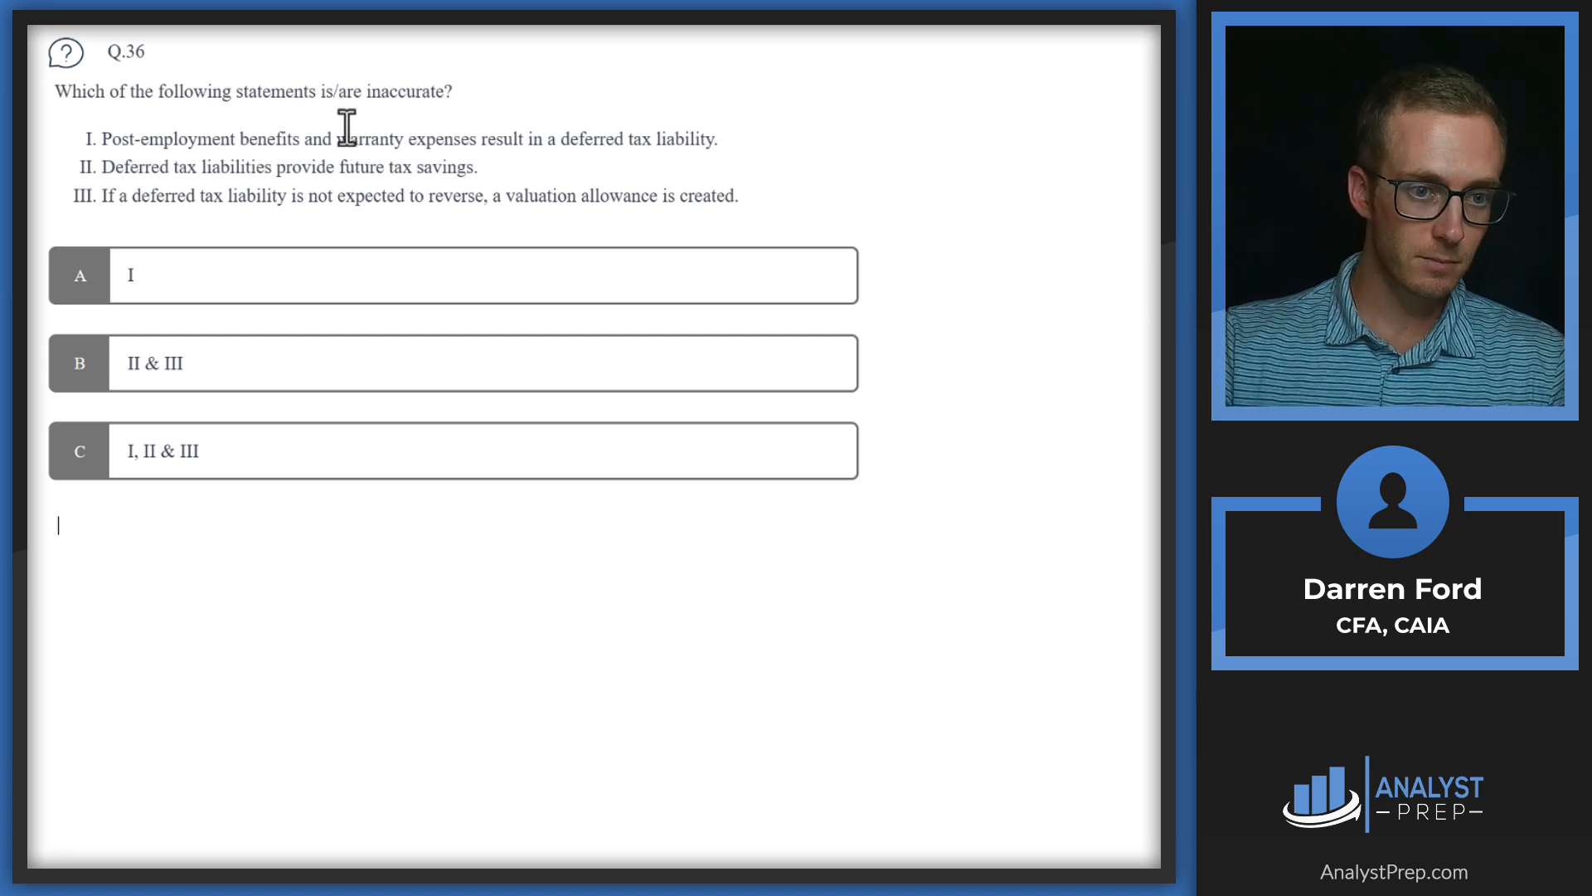
mouse_move(193, 167)
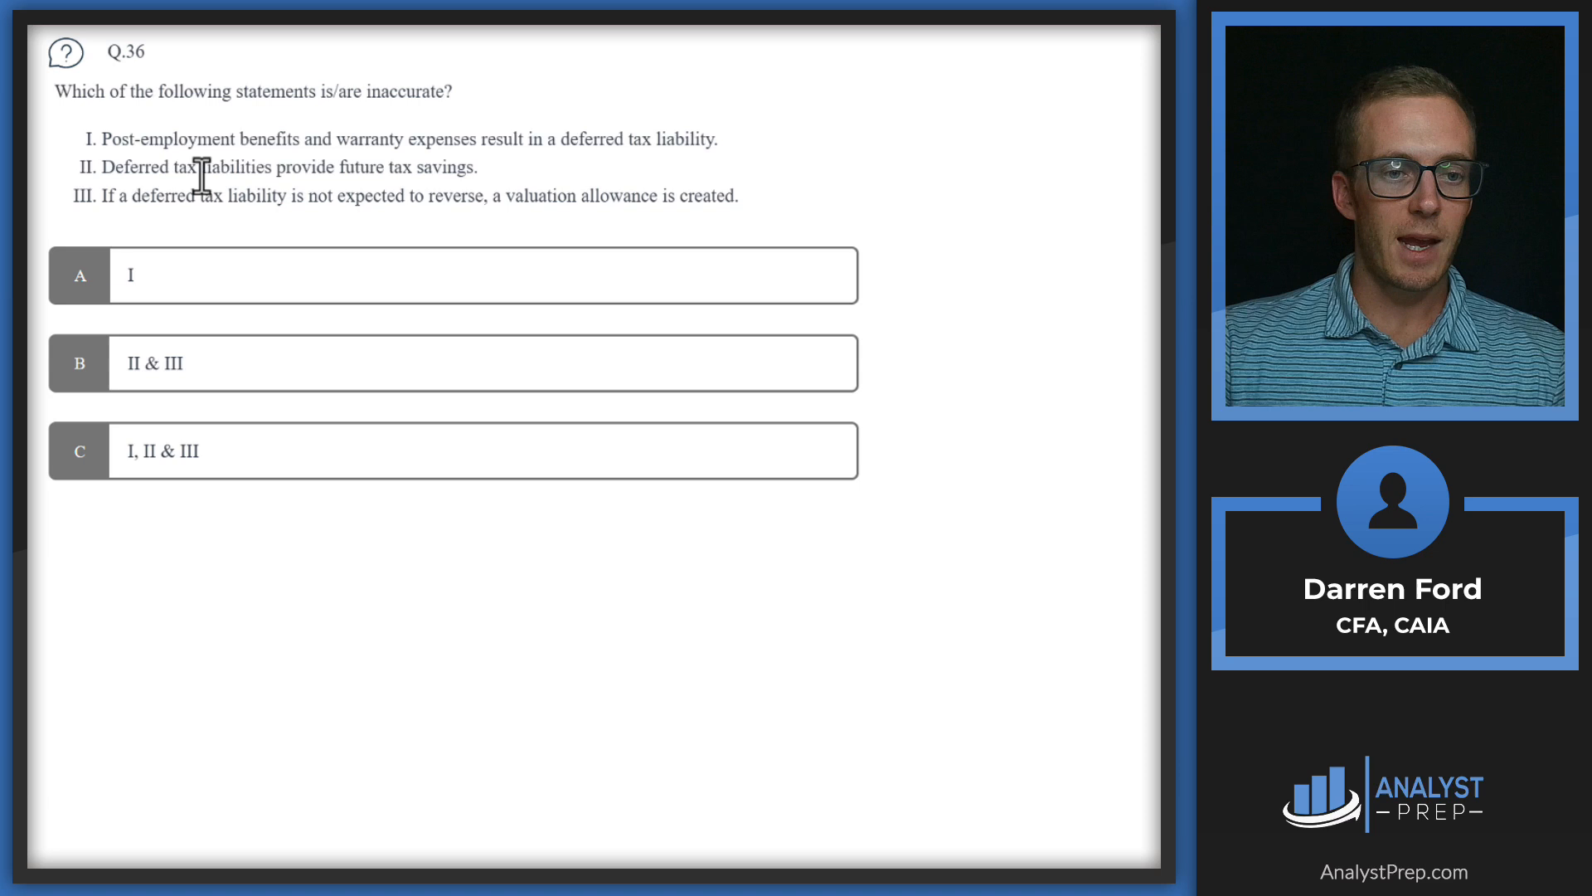
mouse_move(453, 167)
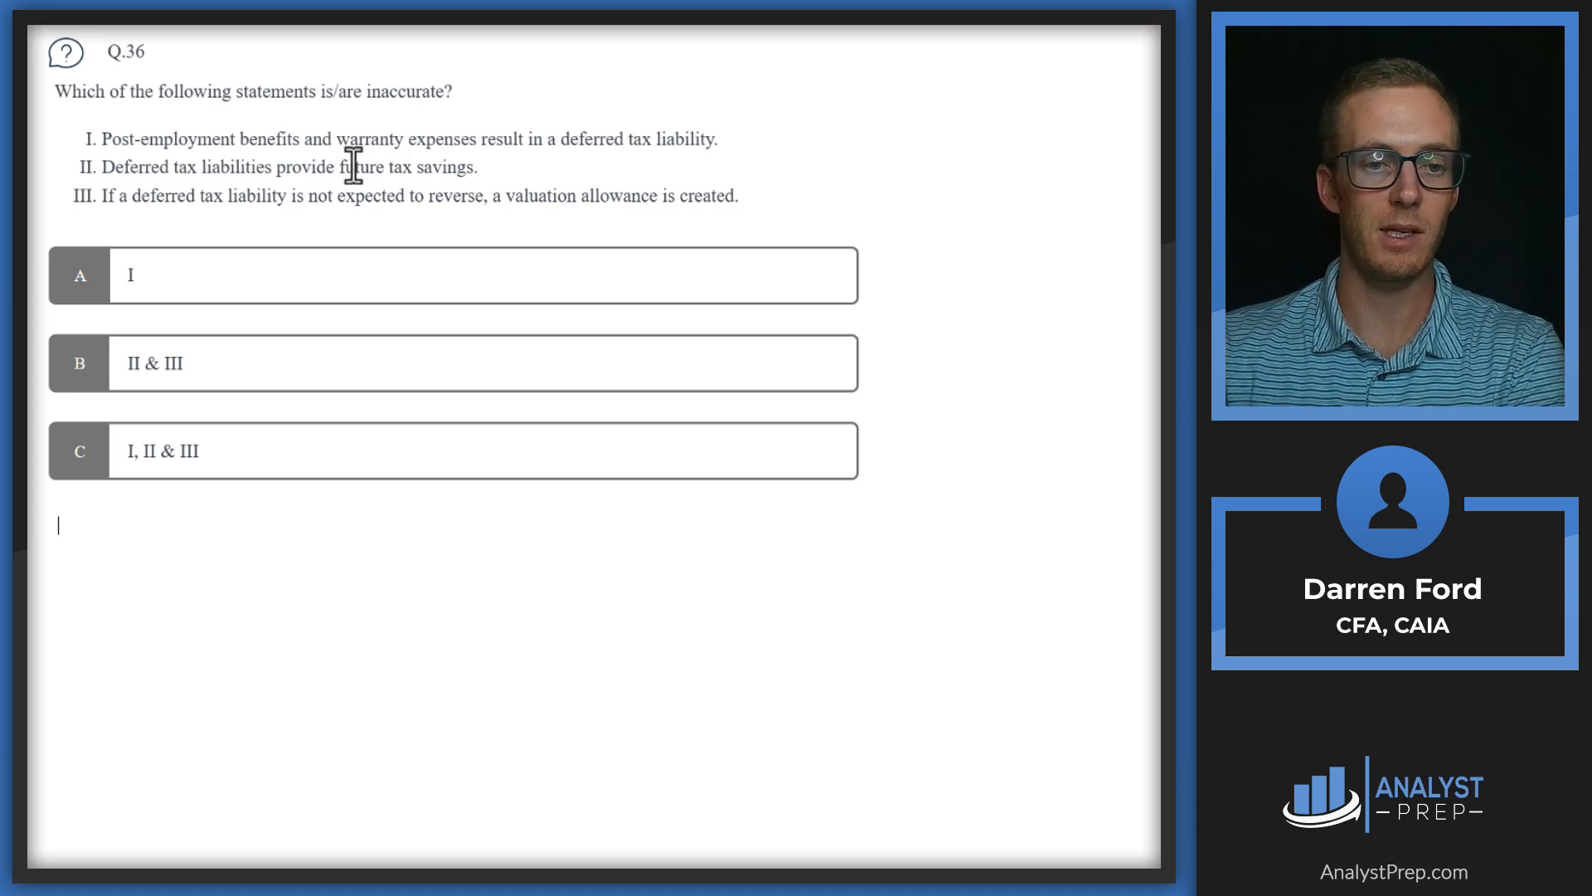
mouse_move(457, 183)
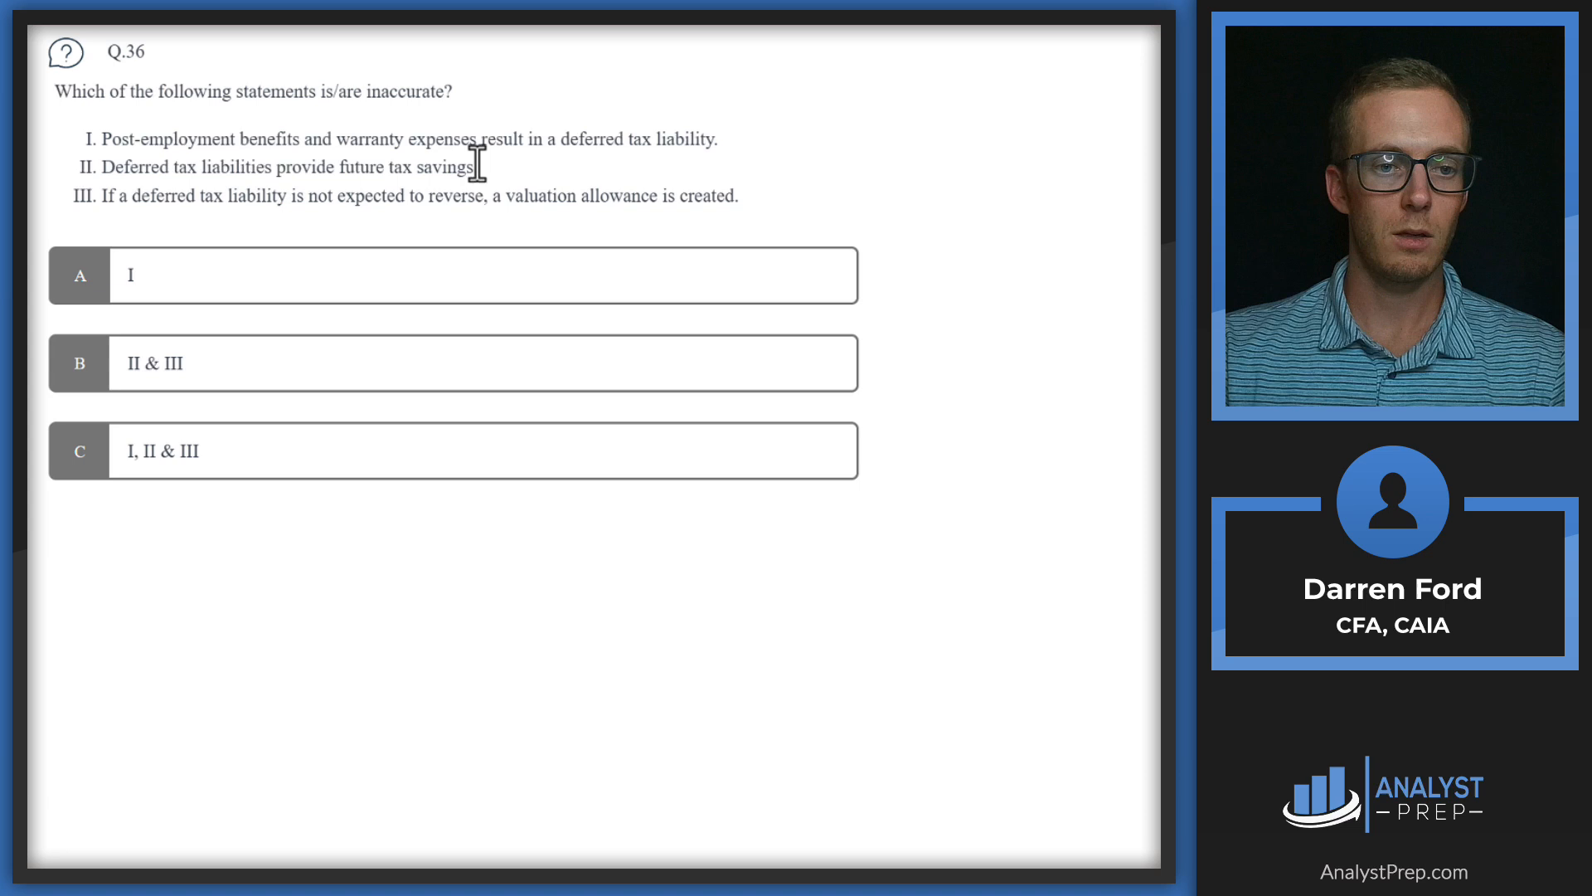
mouse_move(166, 210)
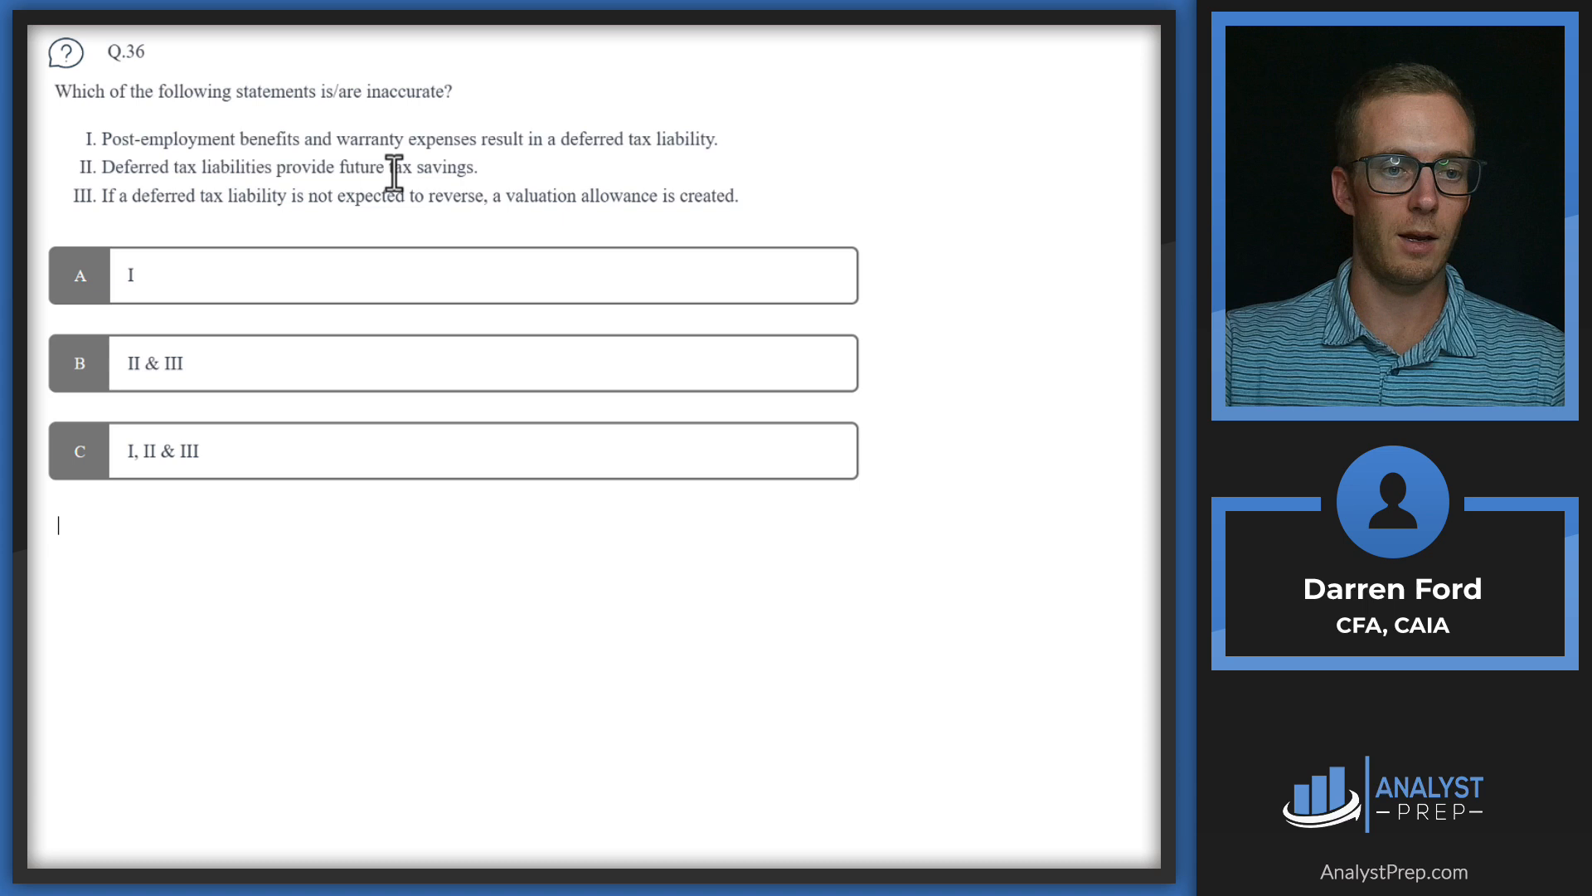
mouse_move(271, 195)
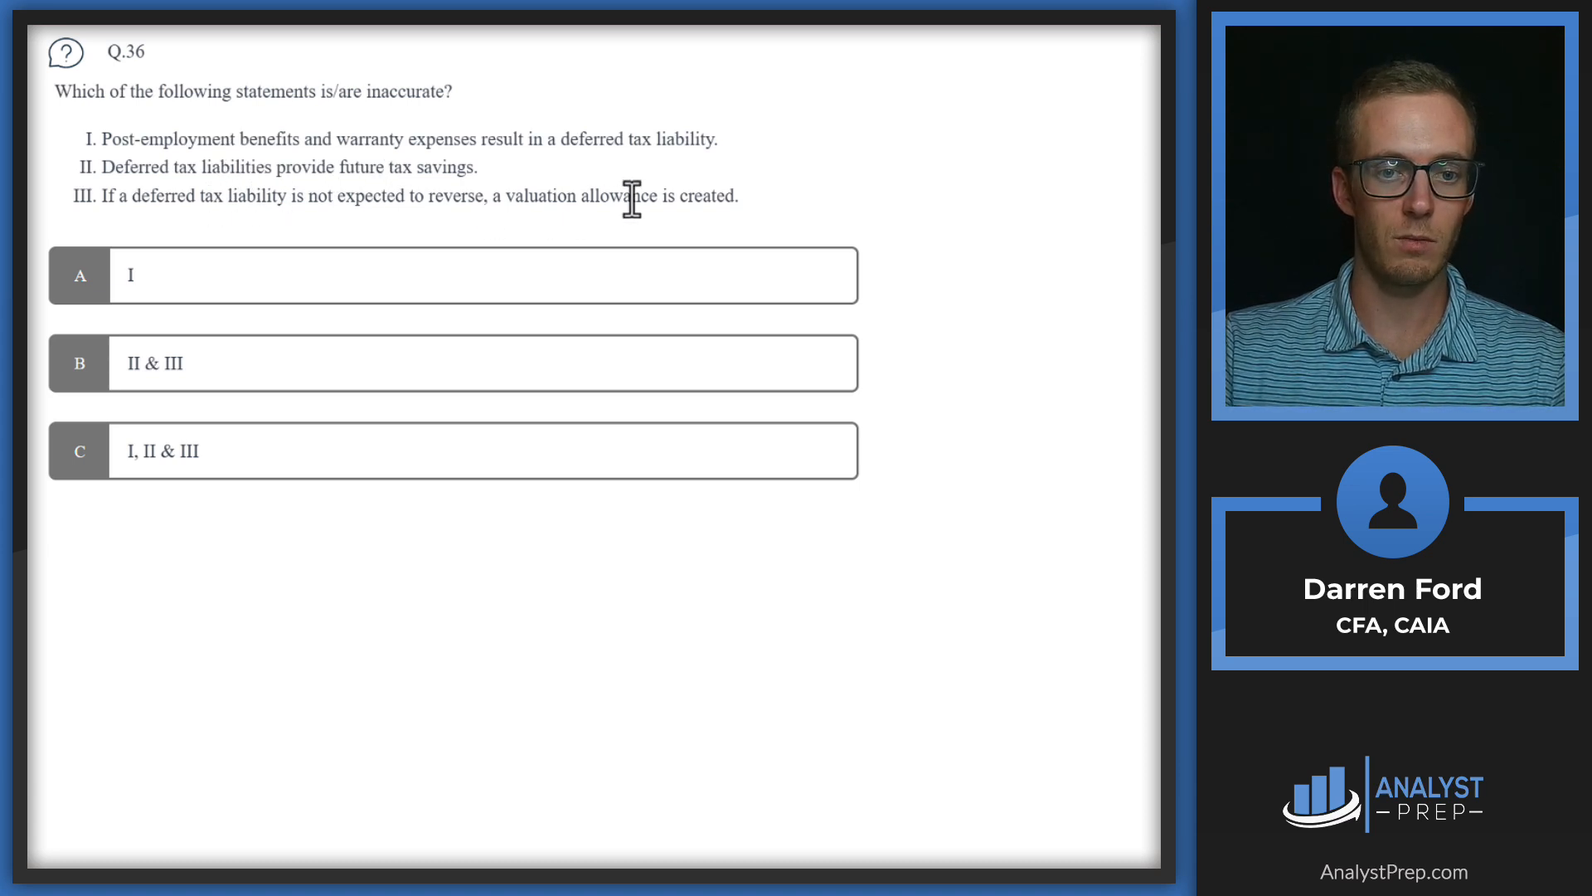
mouse_move(688, 213)
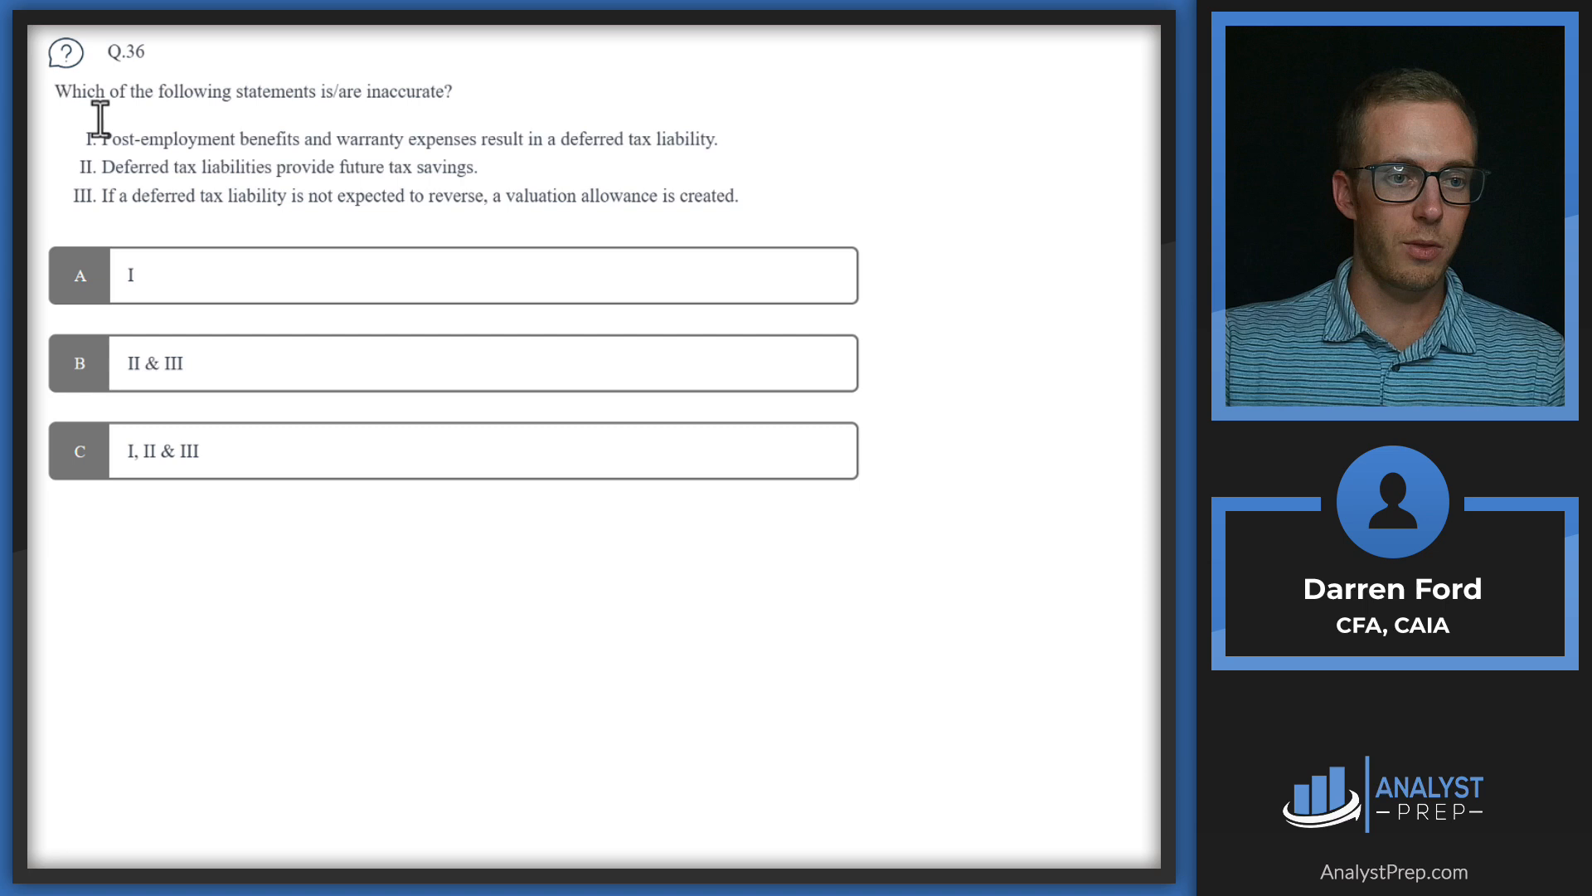
mouse_move(117, 447)
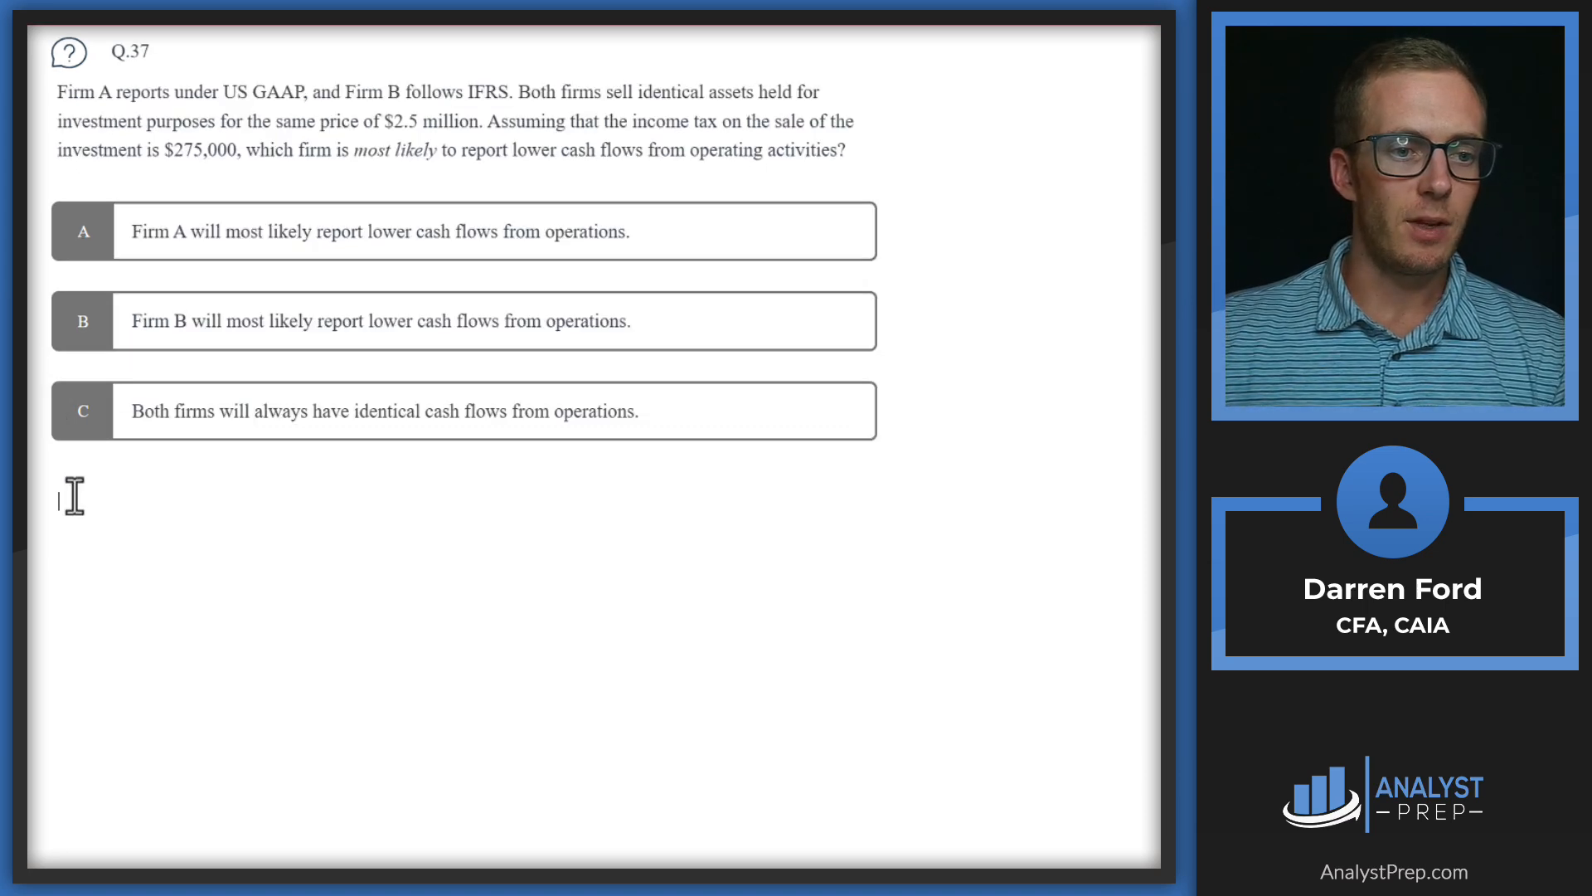
mouse_move(148, 272)
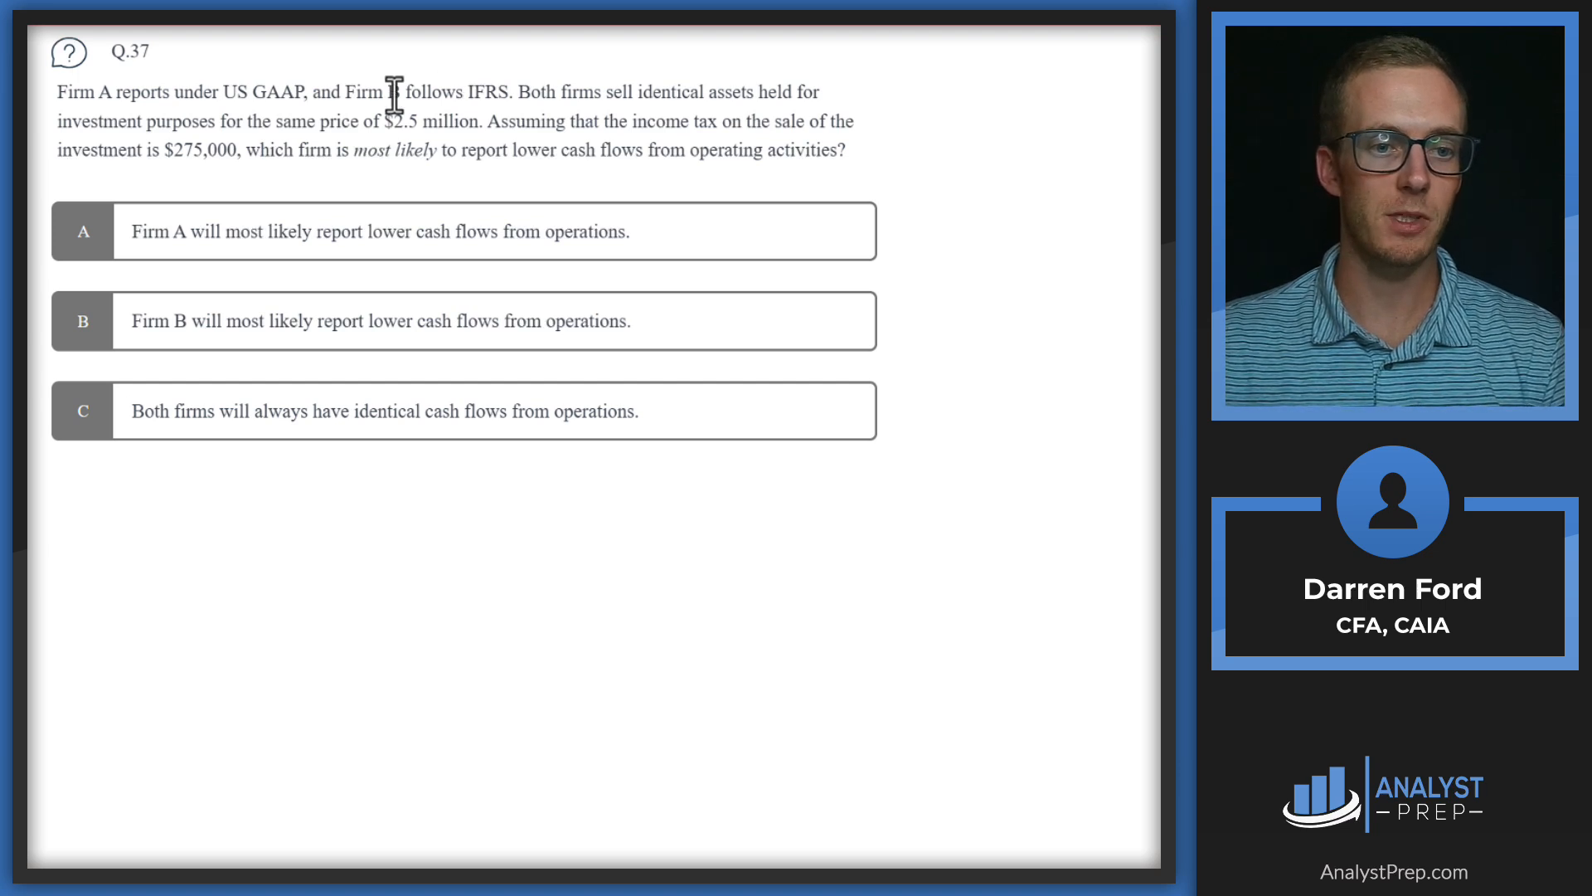
mouse_move(418, 122)
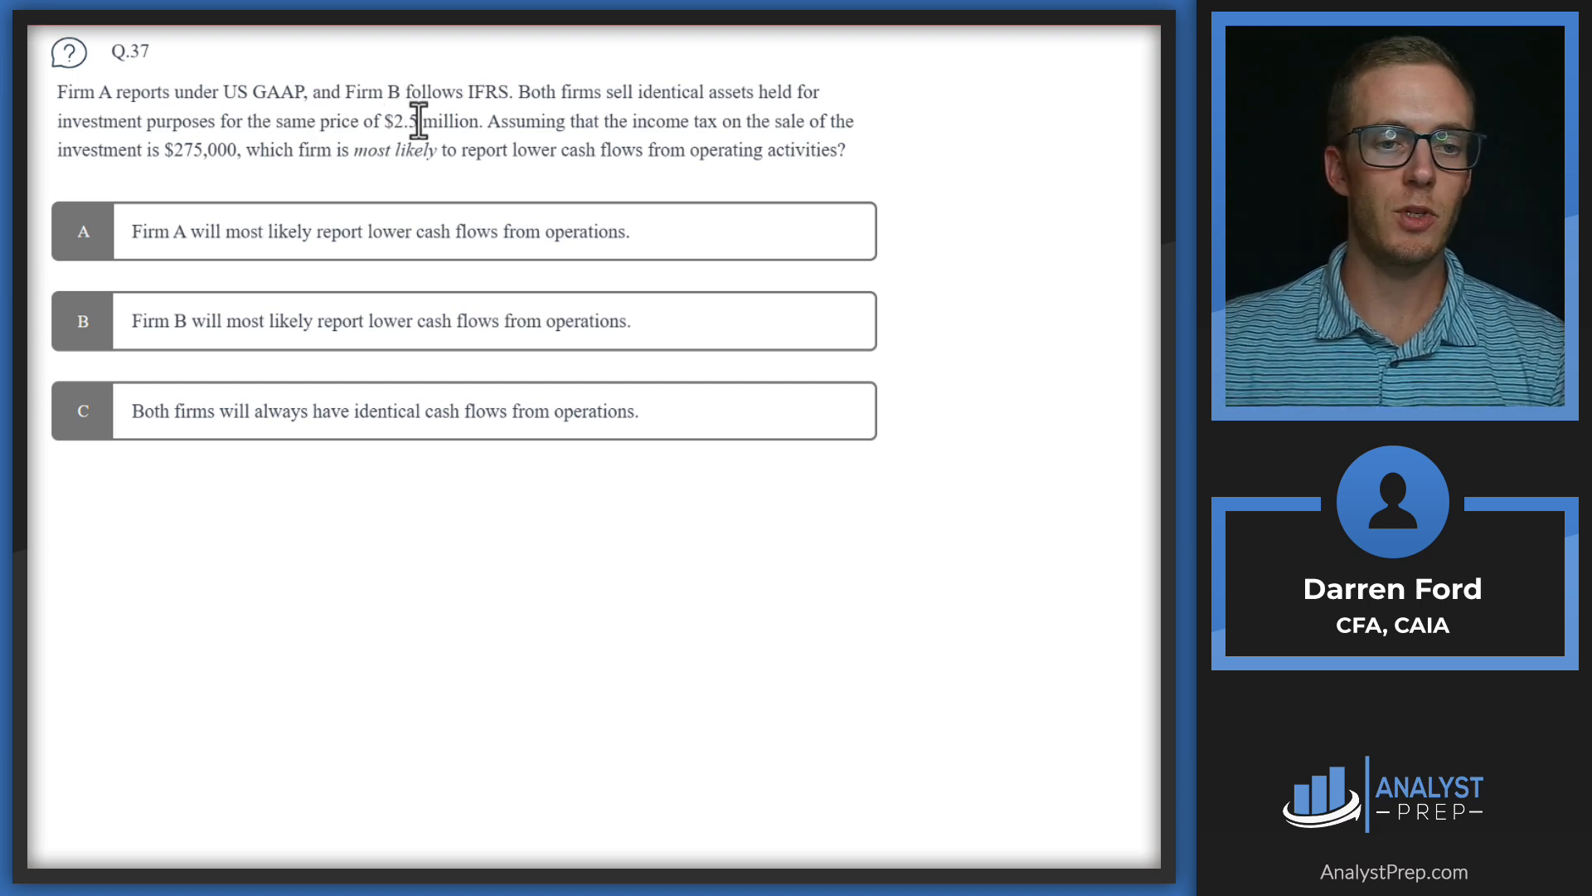
mouse_move(660, 122)
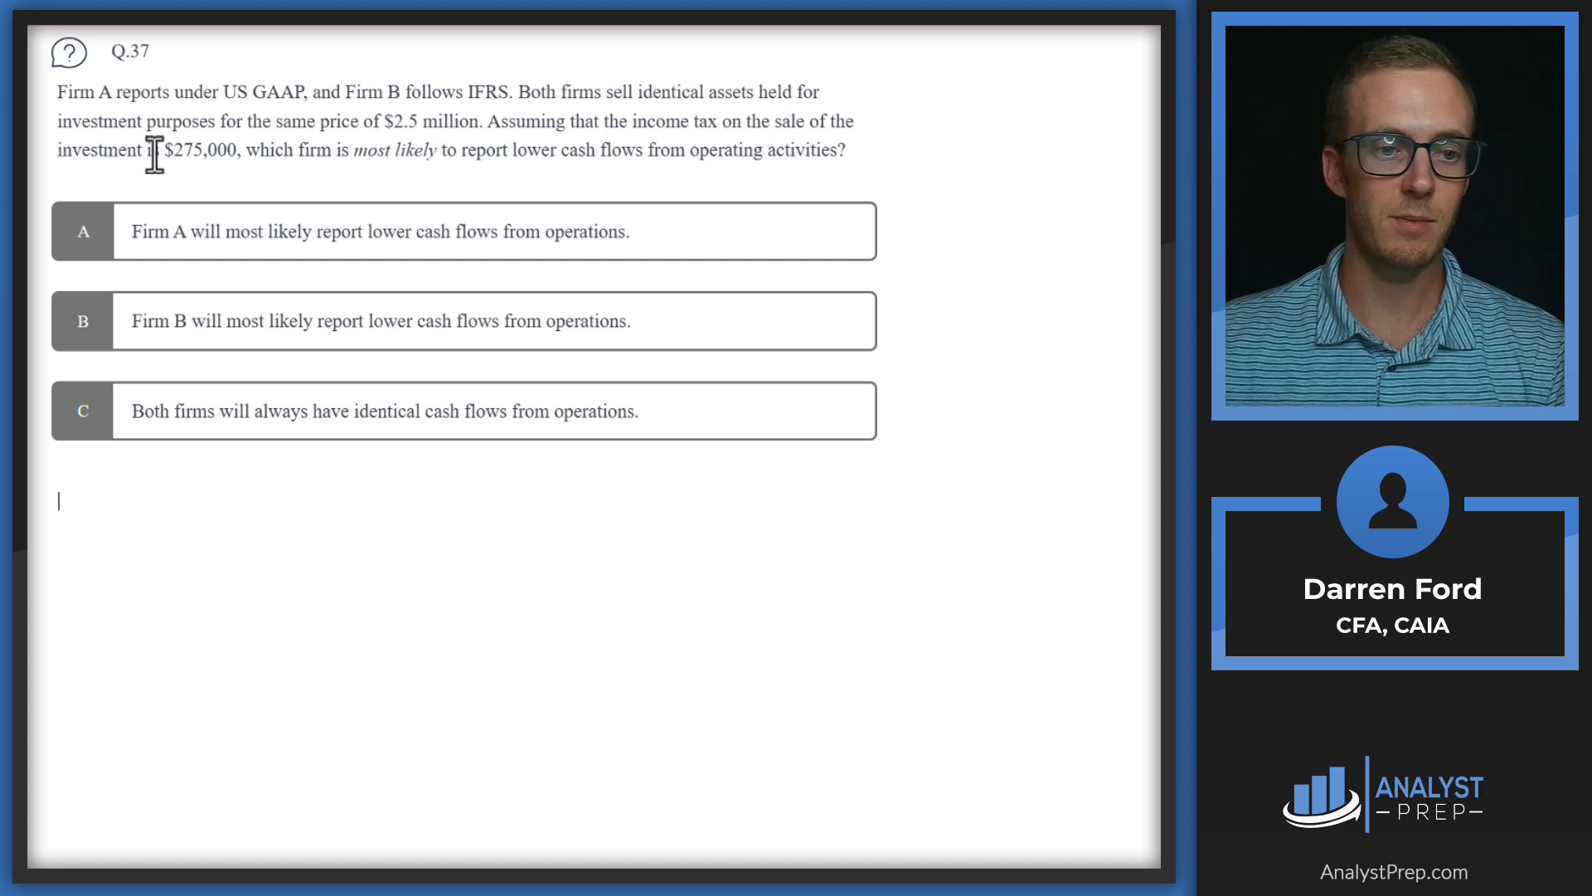
mouse_move(270, 150)
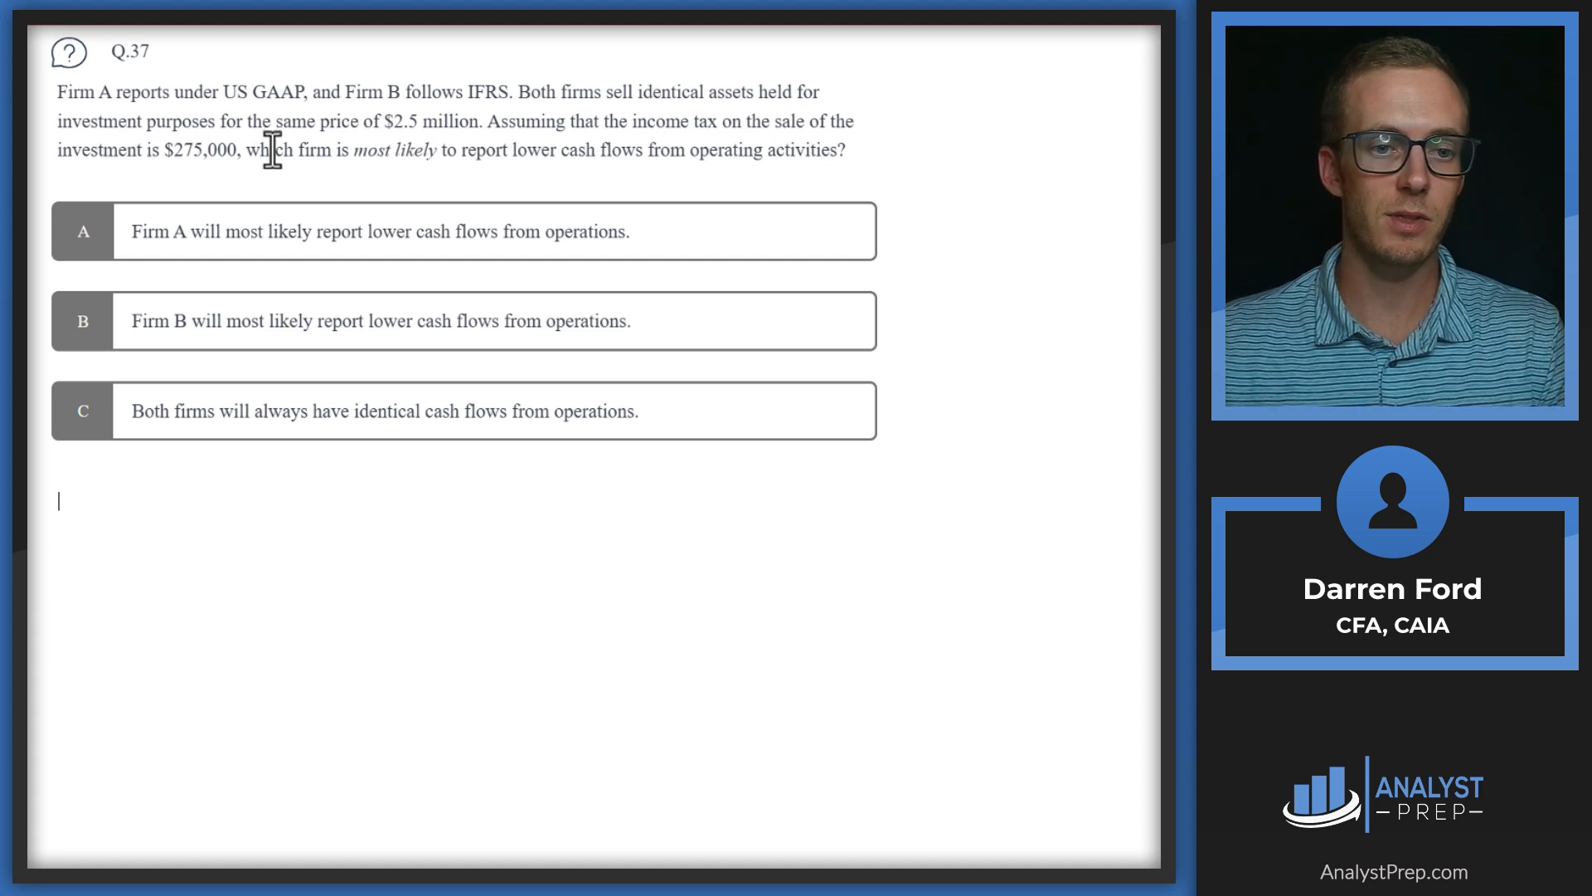
mouse_move(400, 161)
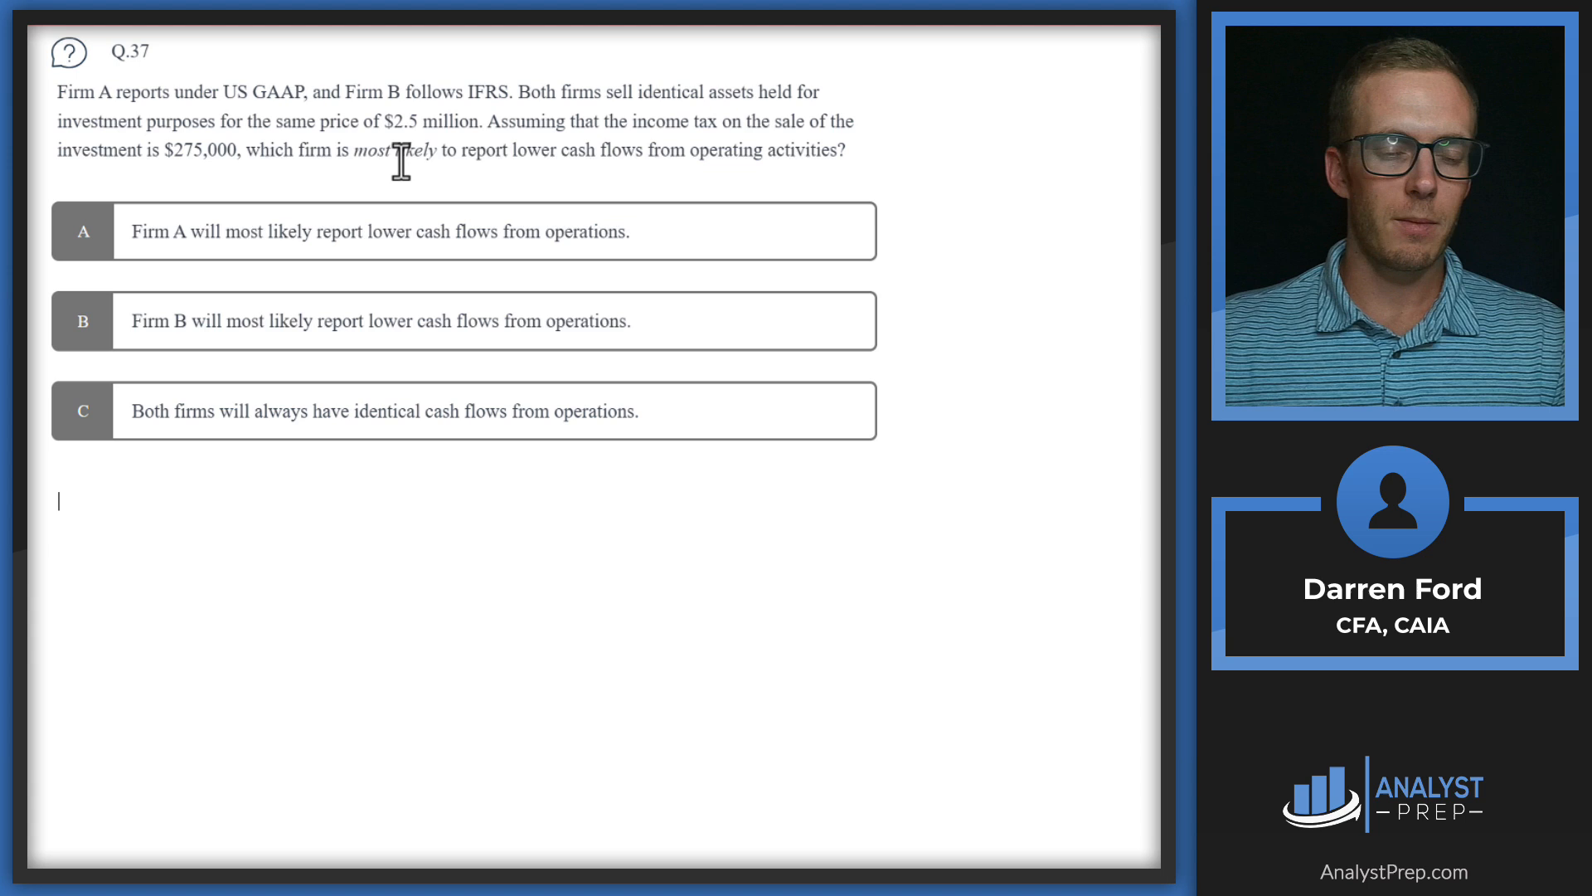
mouse_move(698, 163)
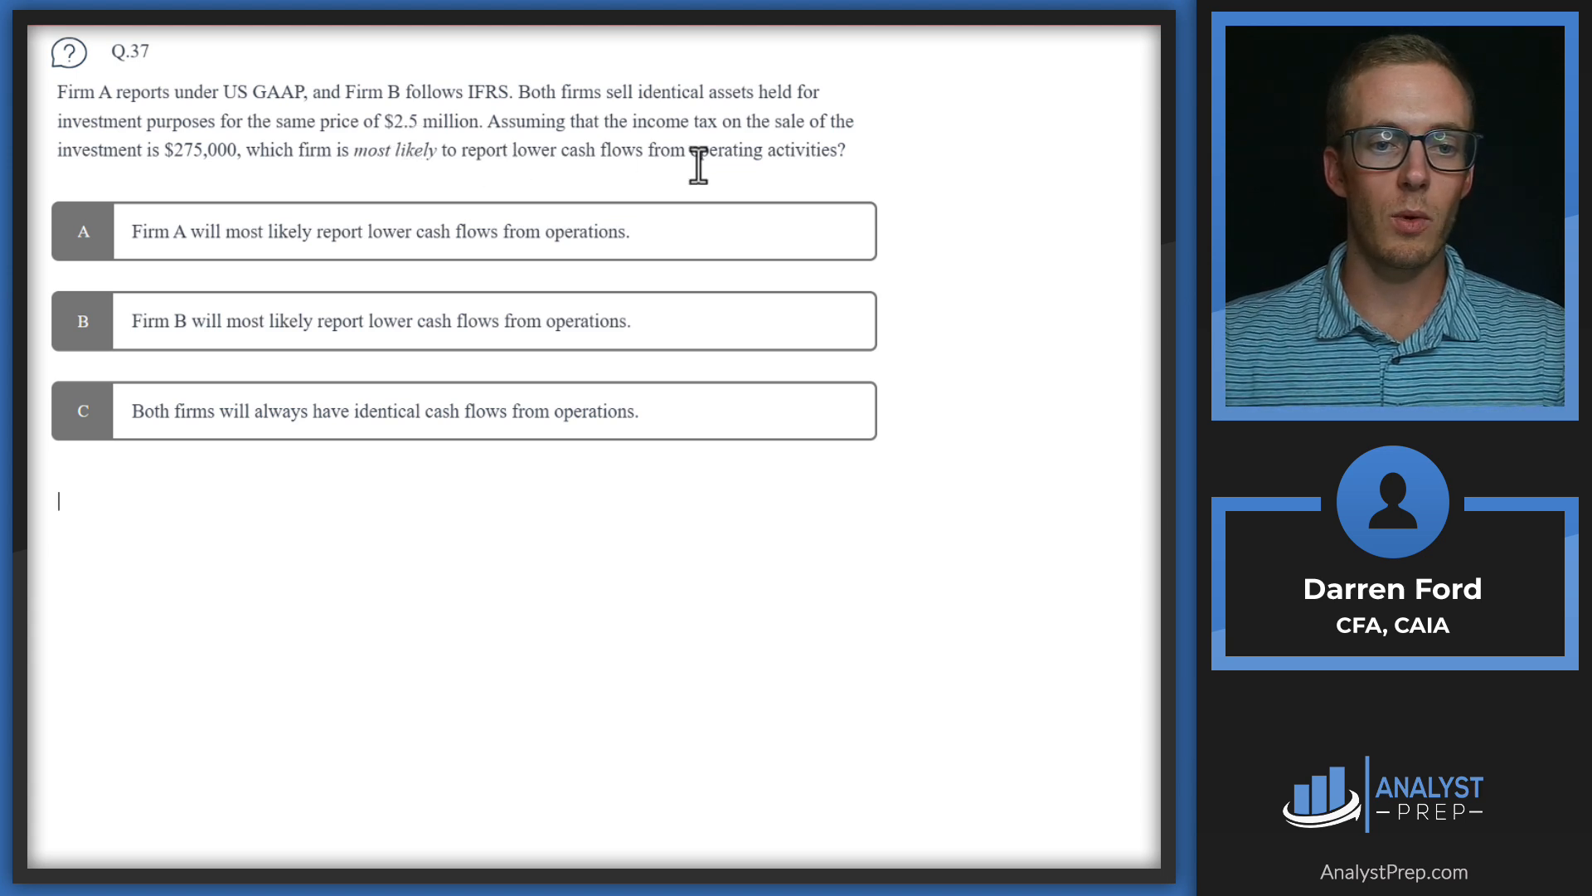
mouse_move(279, 169)
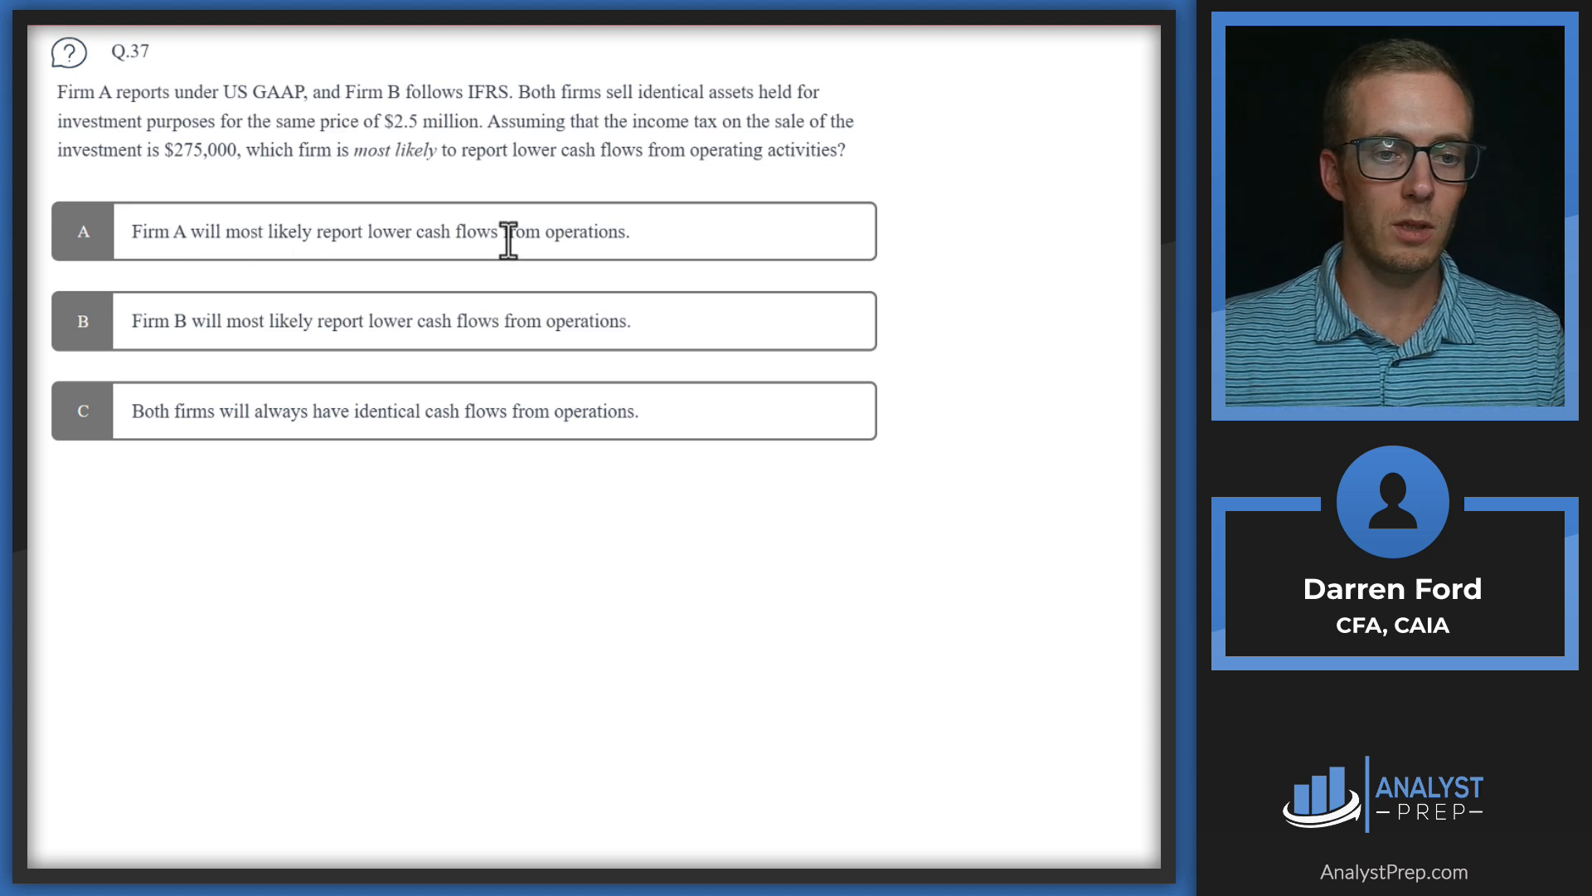
mouse_move(203, 345)
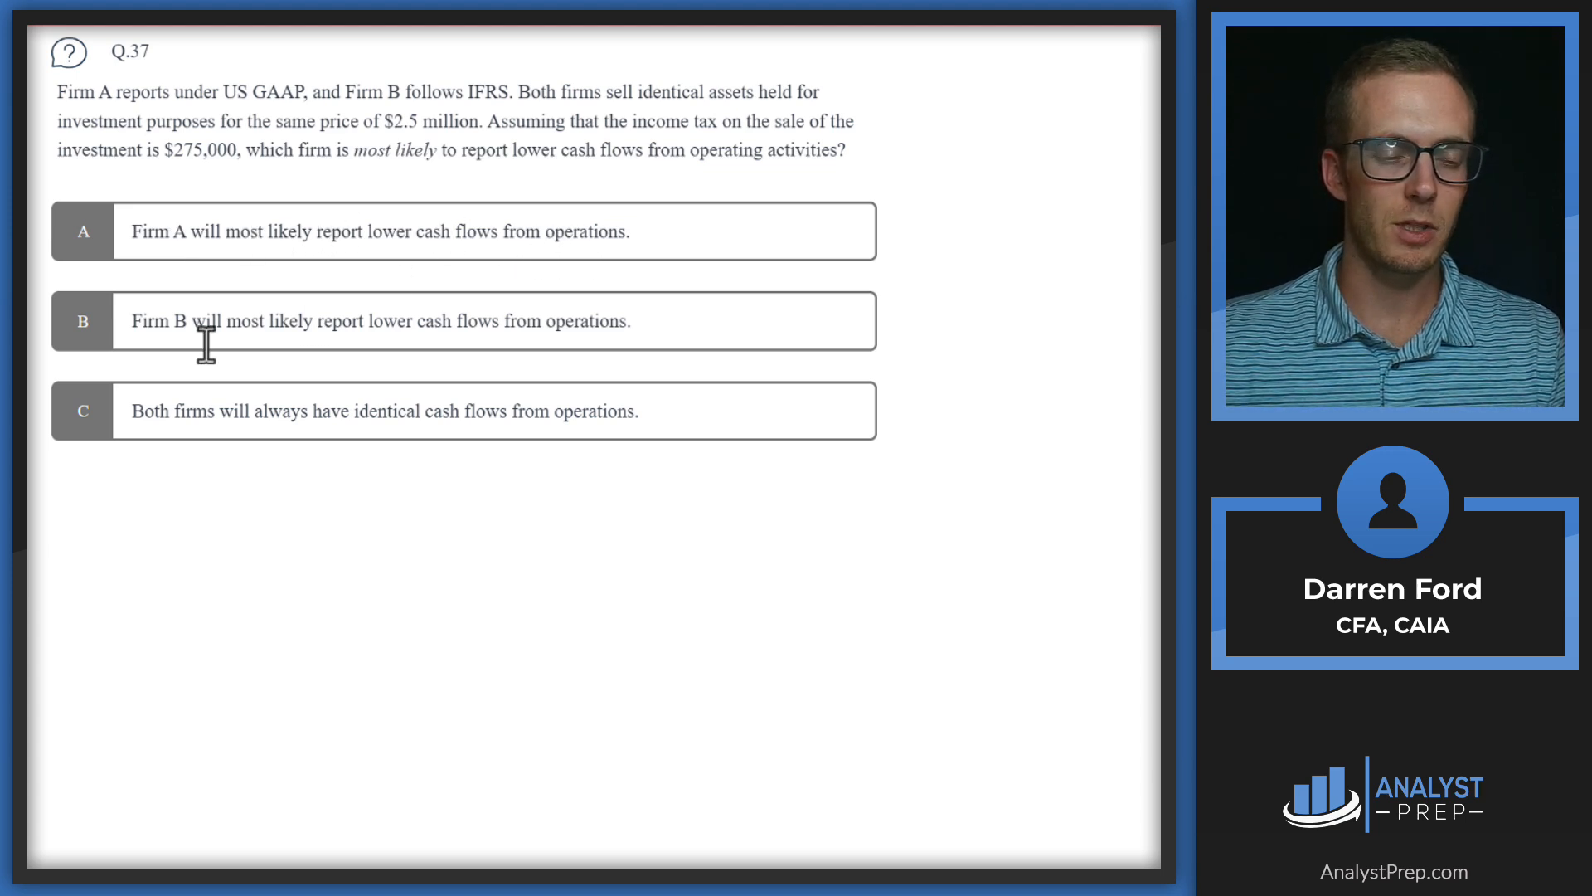
mouse_move(427, 320)
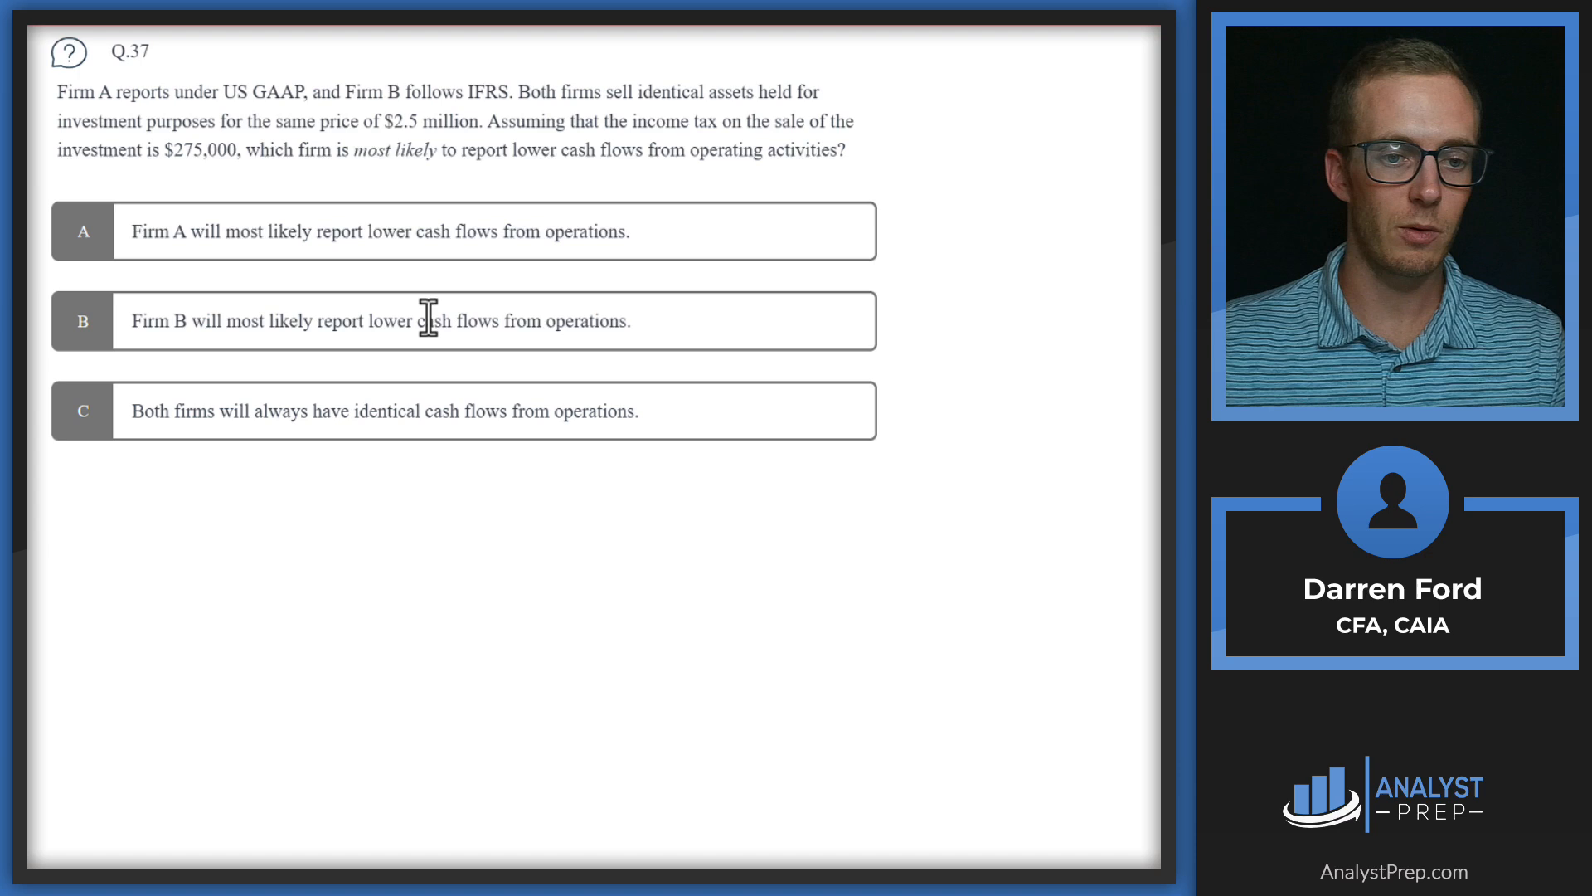
mouse_move(290, 368)
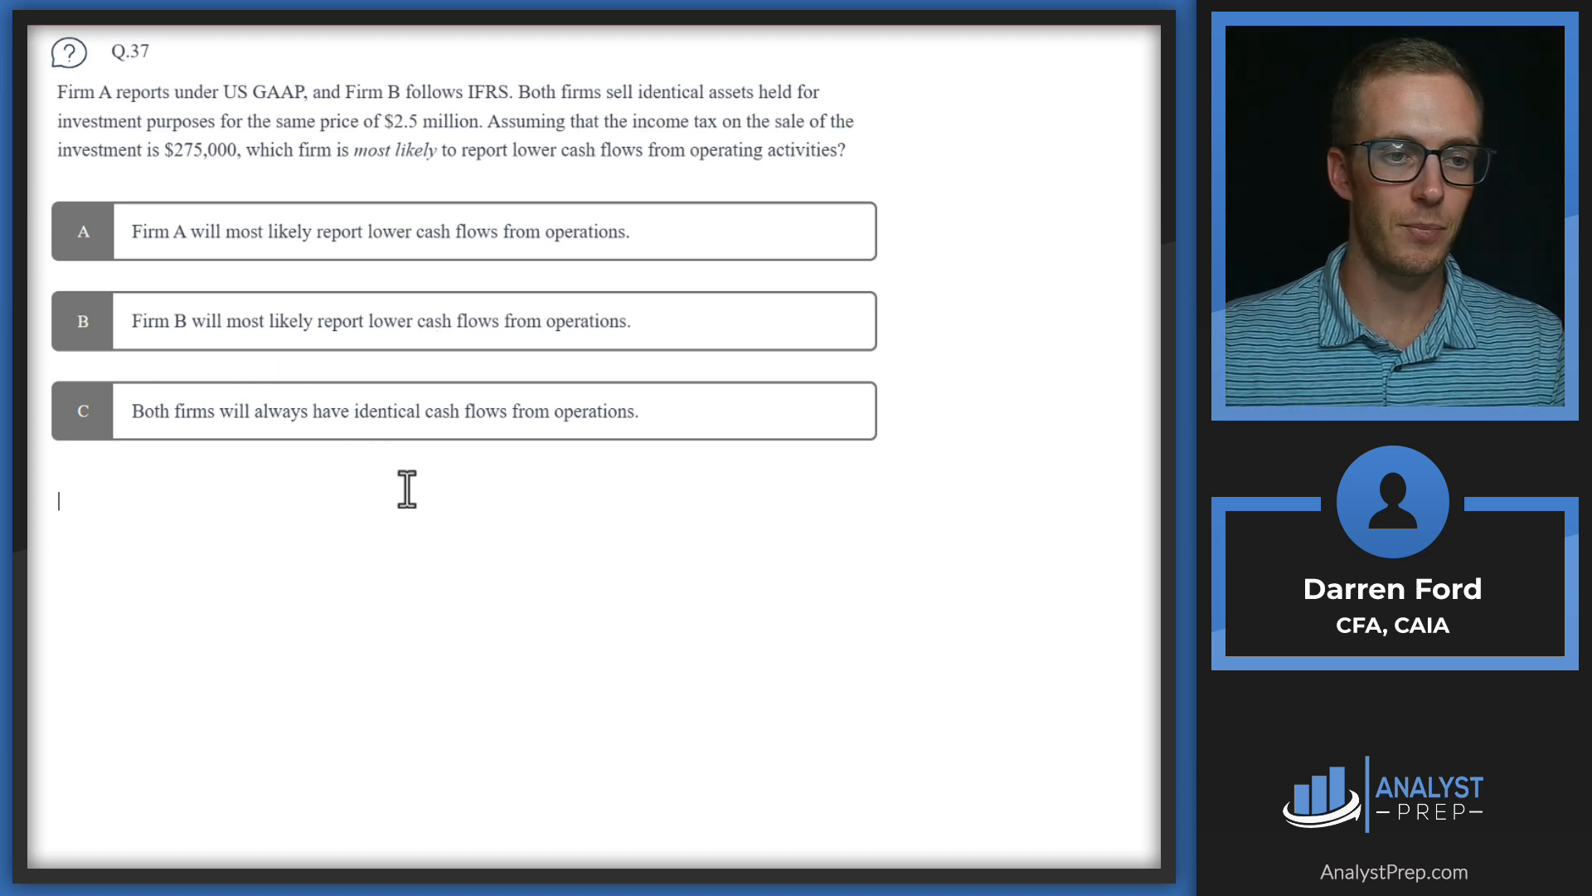
mouse_move(295, 371)
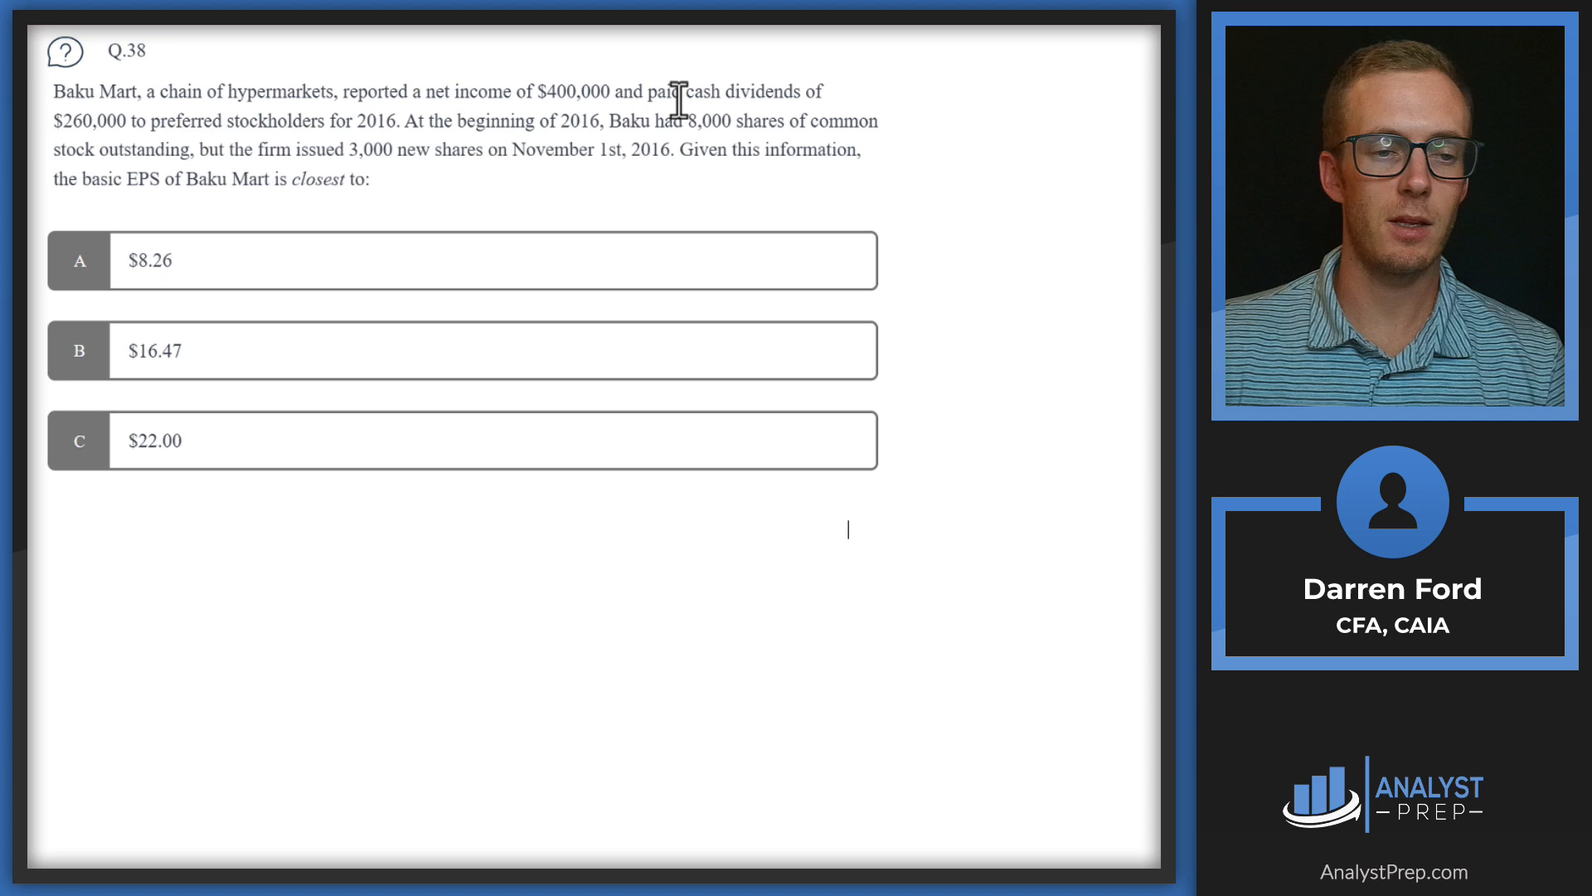
mouse_move(312, 109)
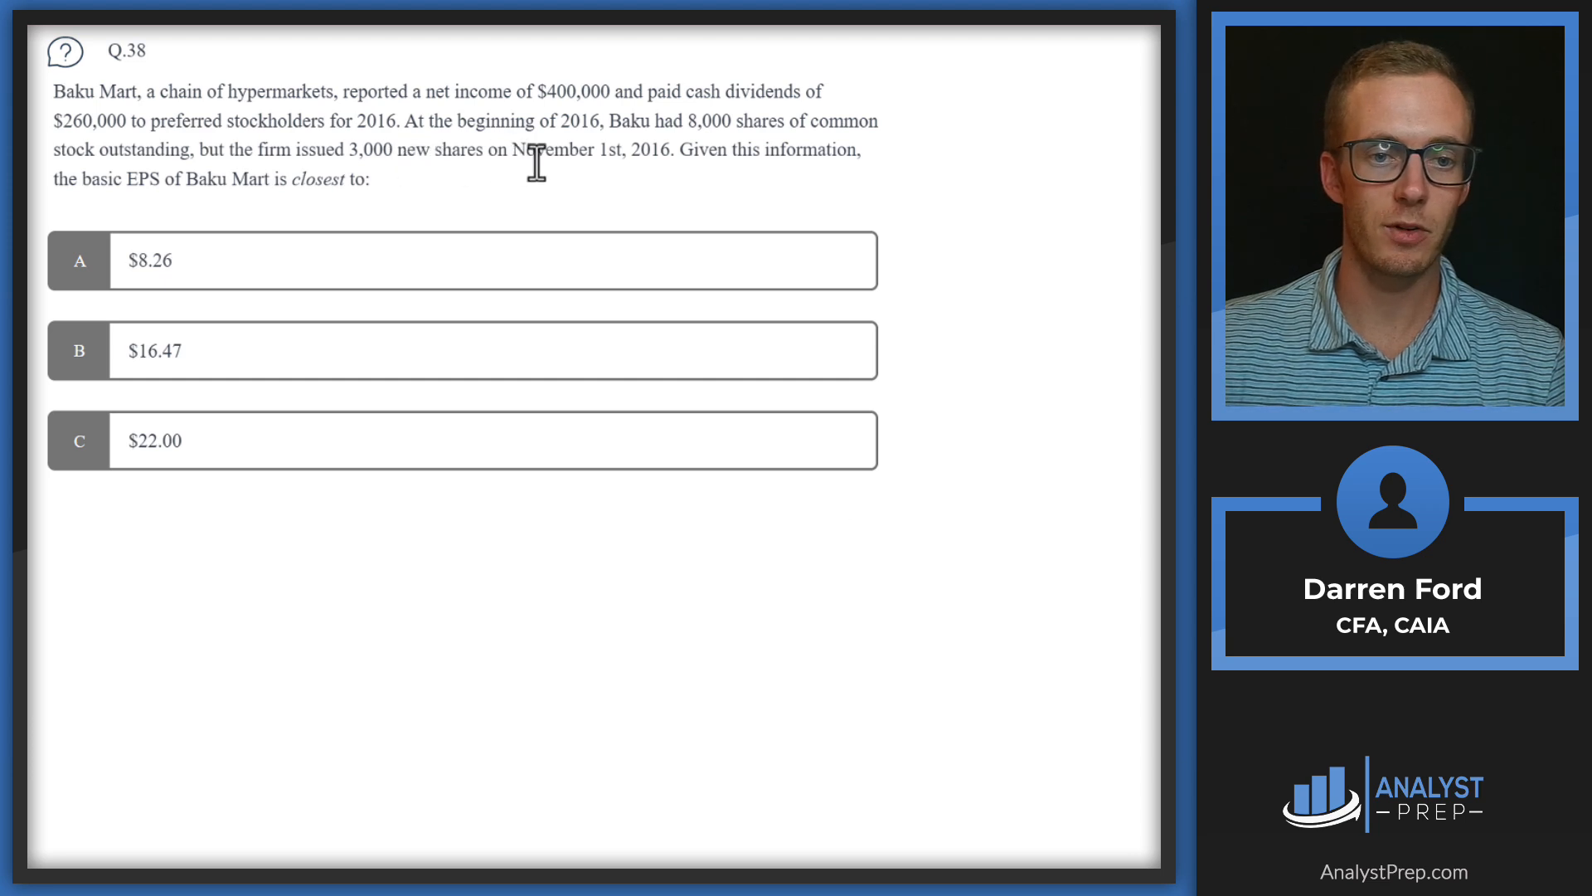
mouse_move(627, 163)
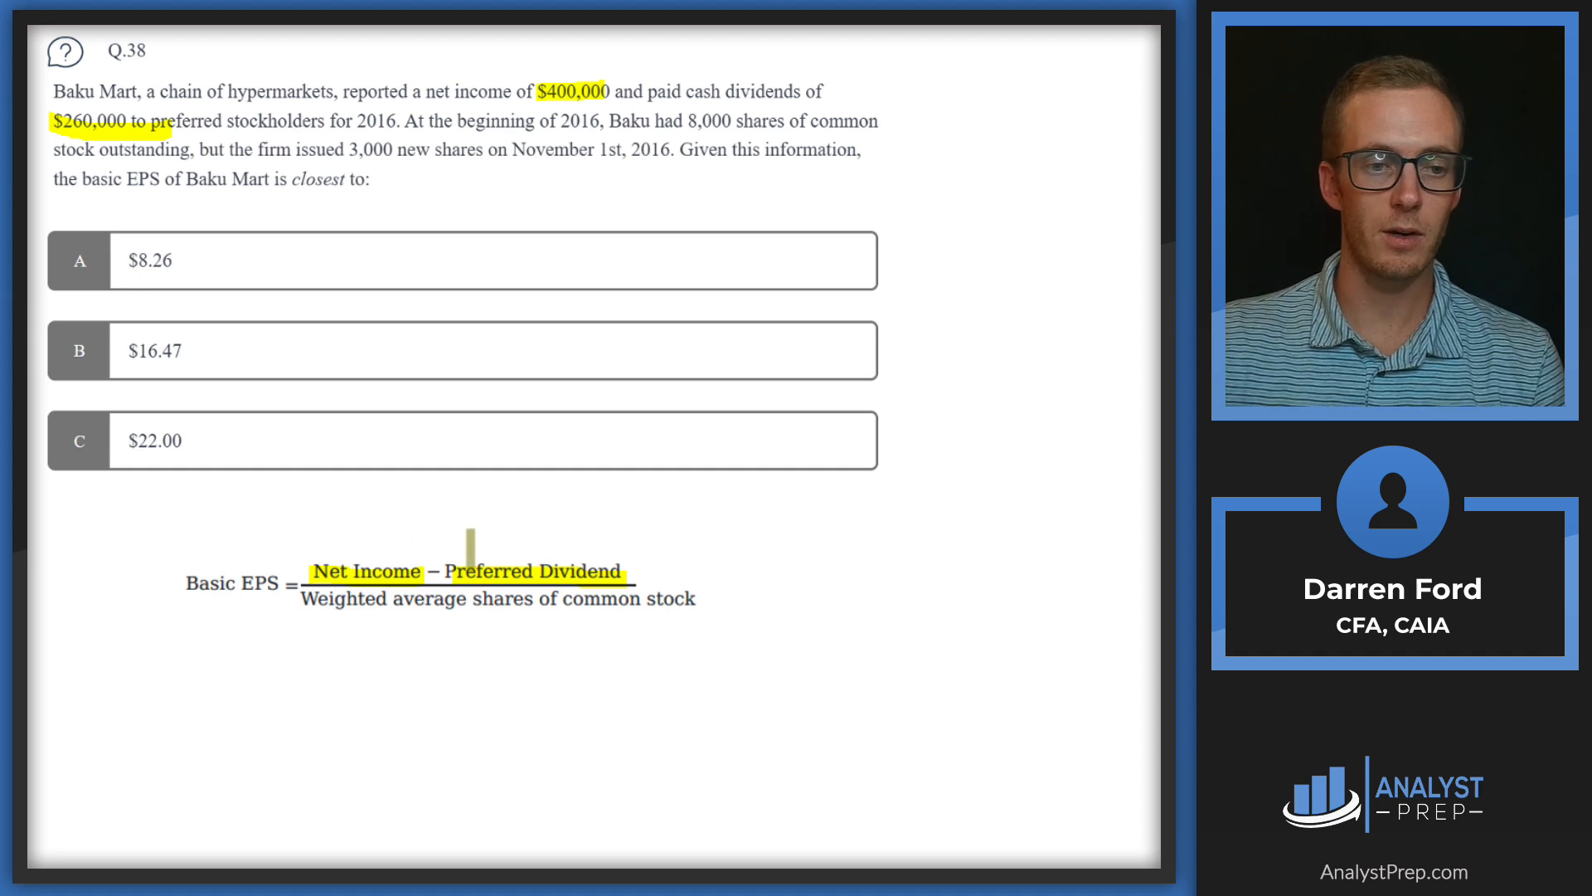
mouse_move(713, 535)
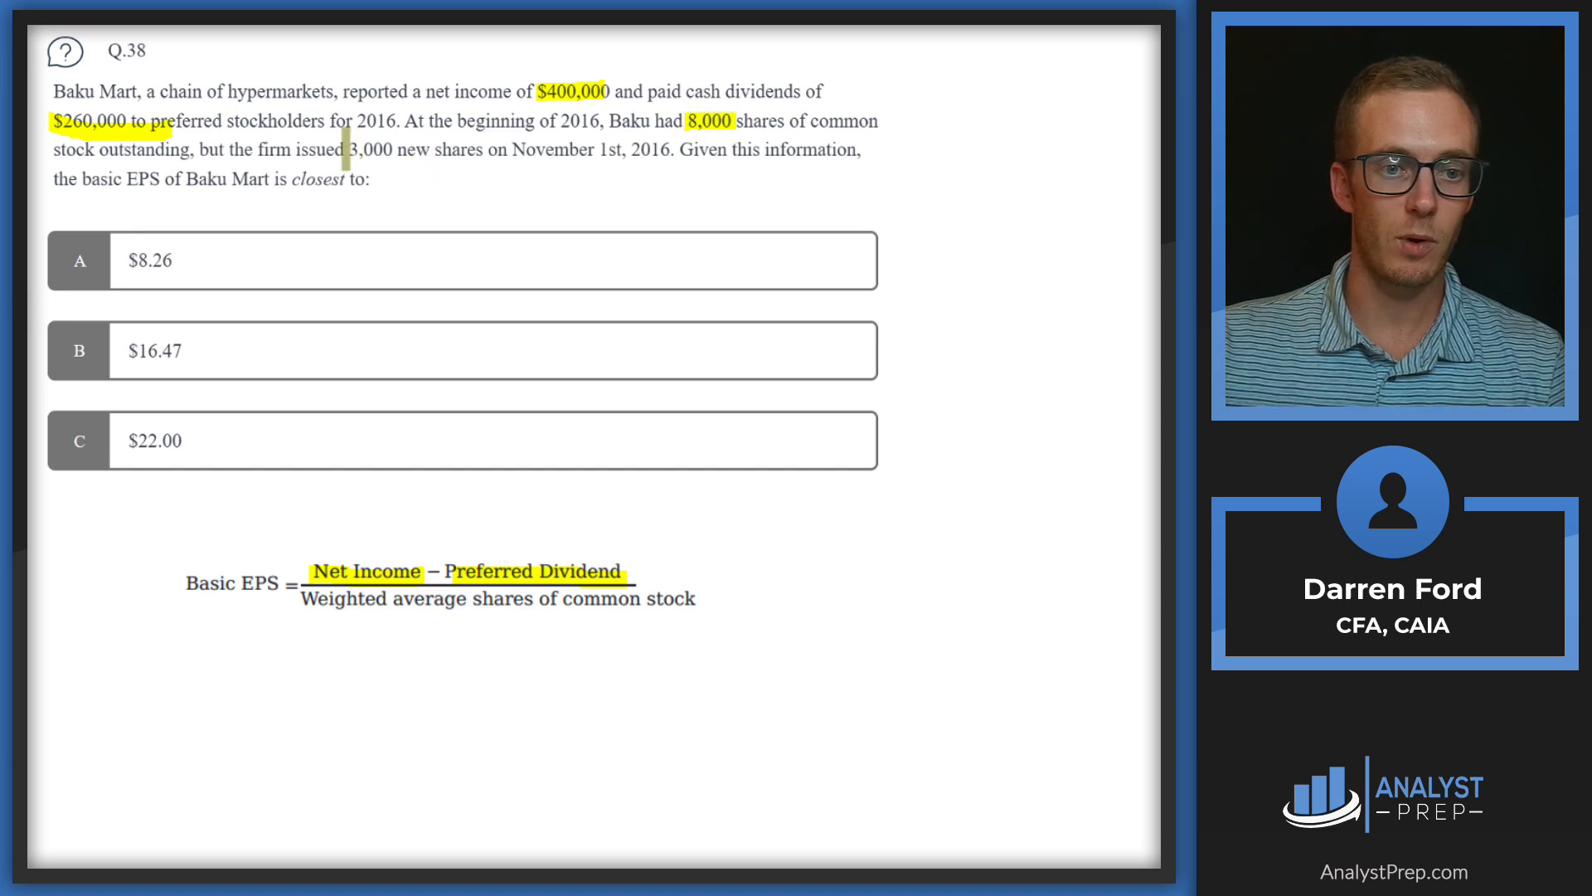
Highlight the 3,000 new shares issued in November in Q.38
left_click_drag(349, 153, 642, 164)
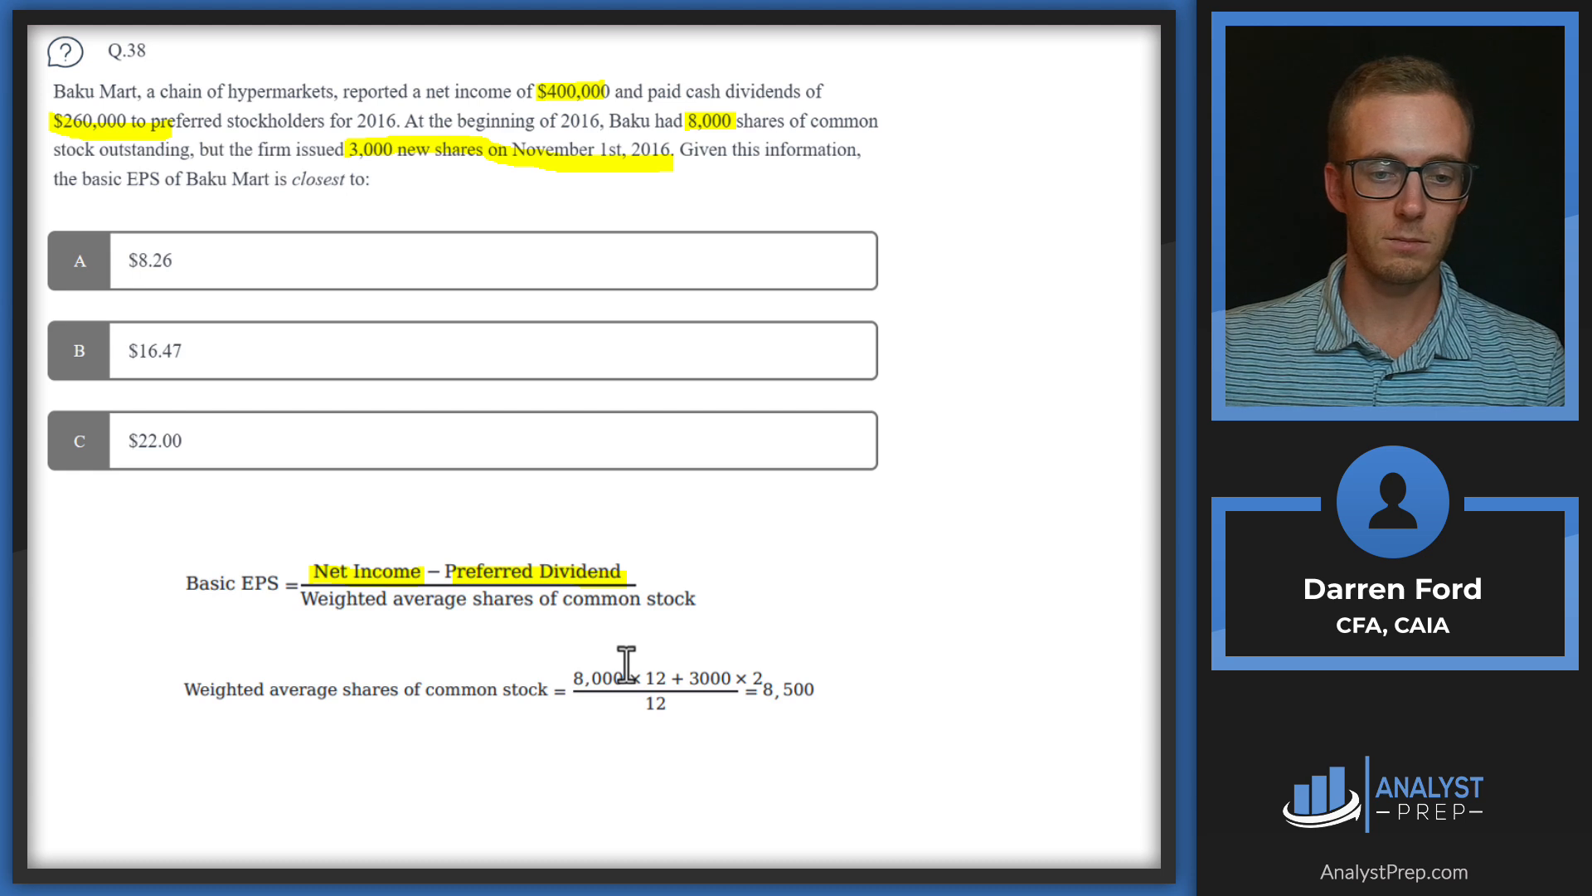
mouse_move(748, 706)
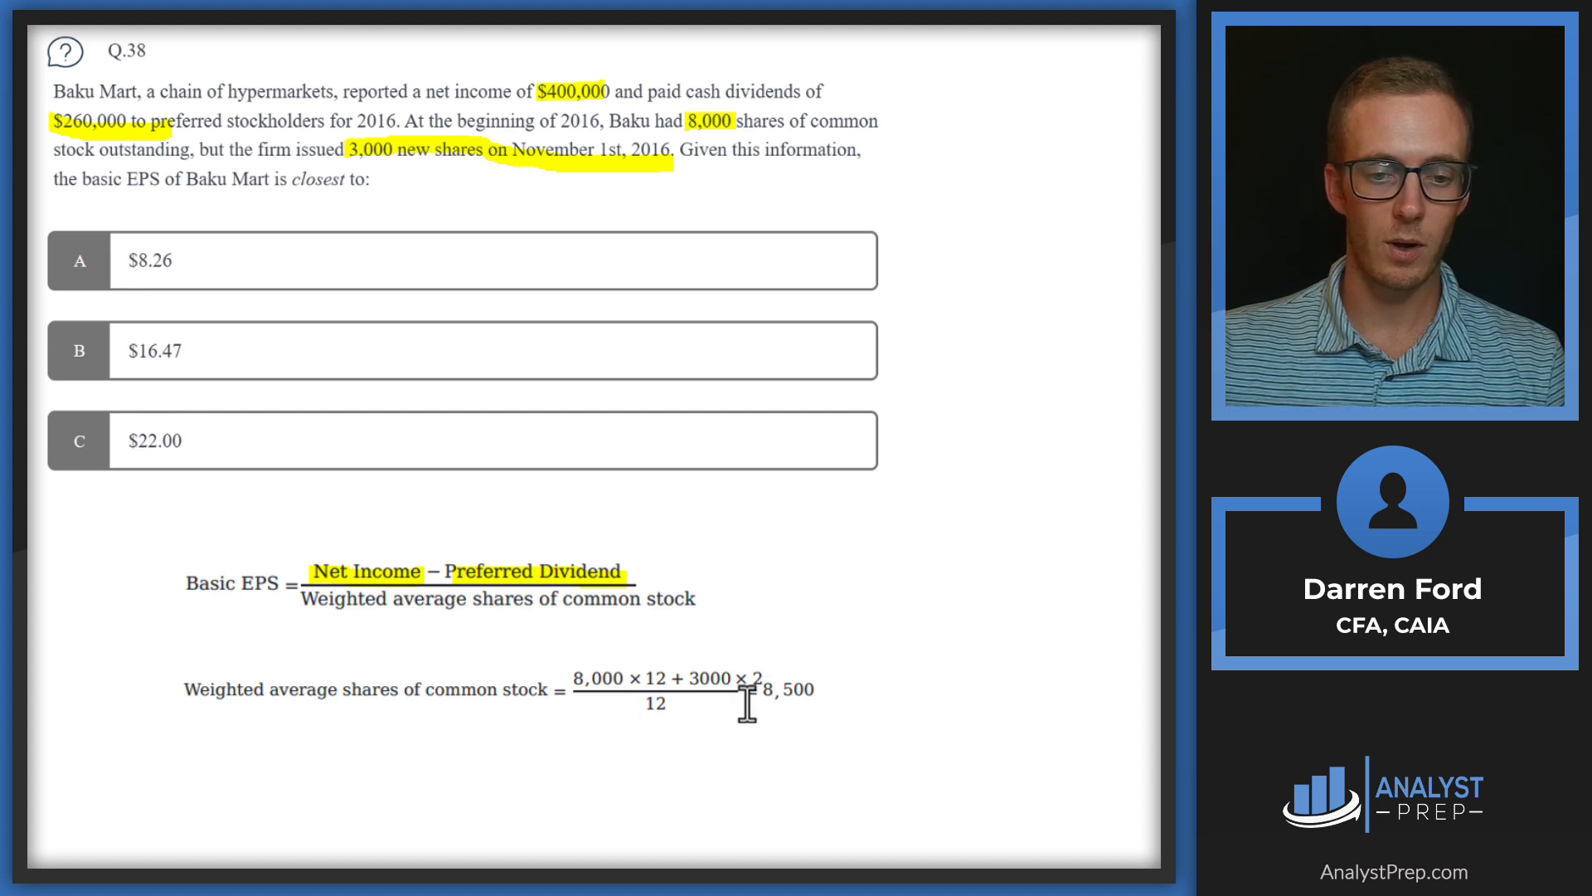
mouse_move(750, 706)
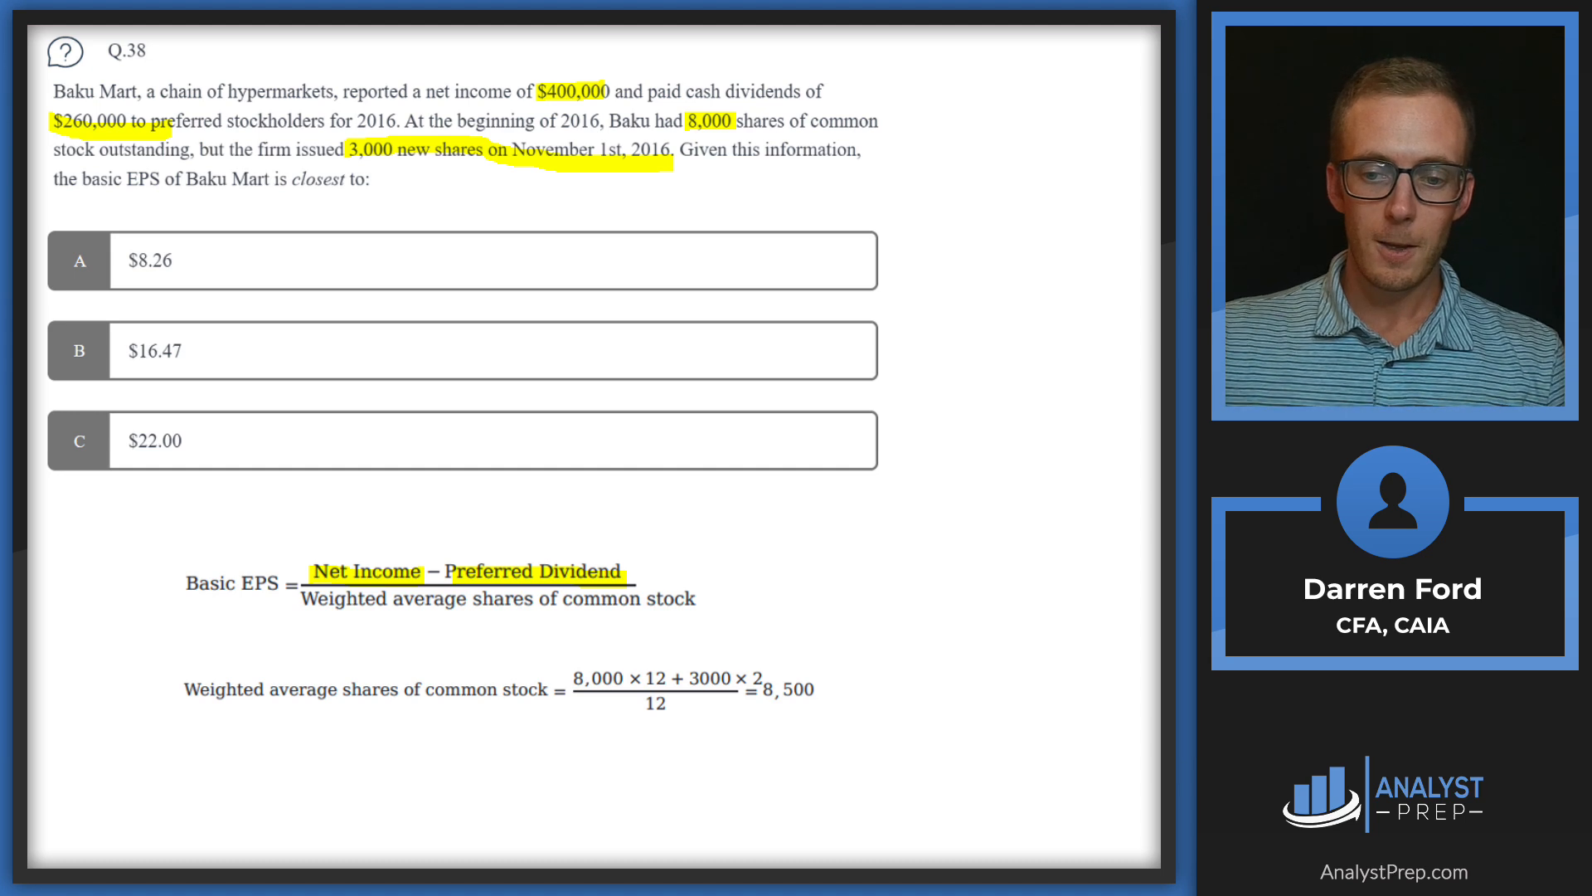
mouse_move(695, 750)
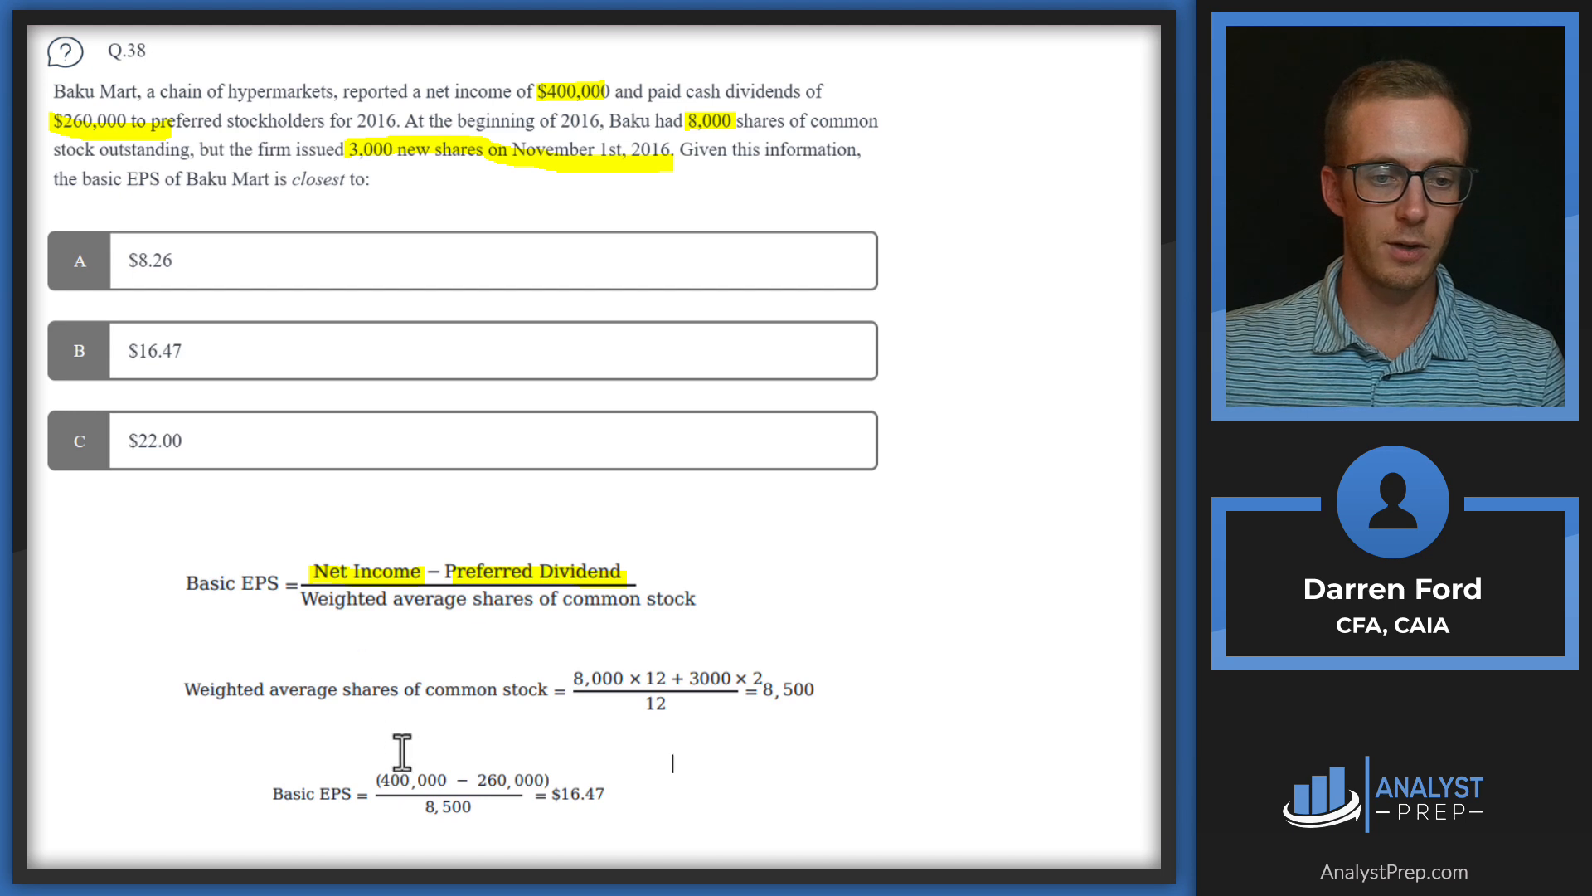
mouse_move(538, 769)
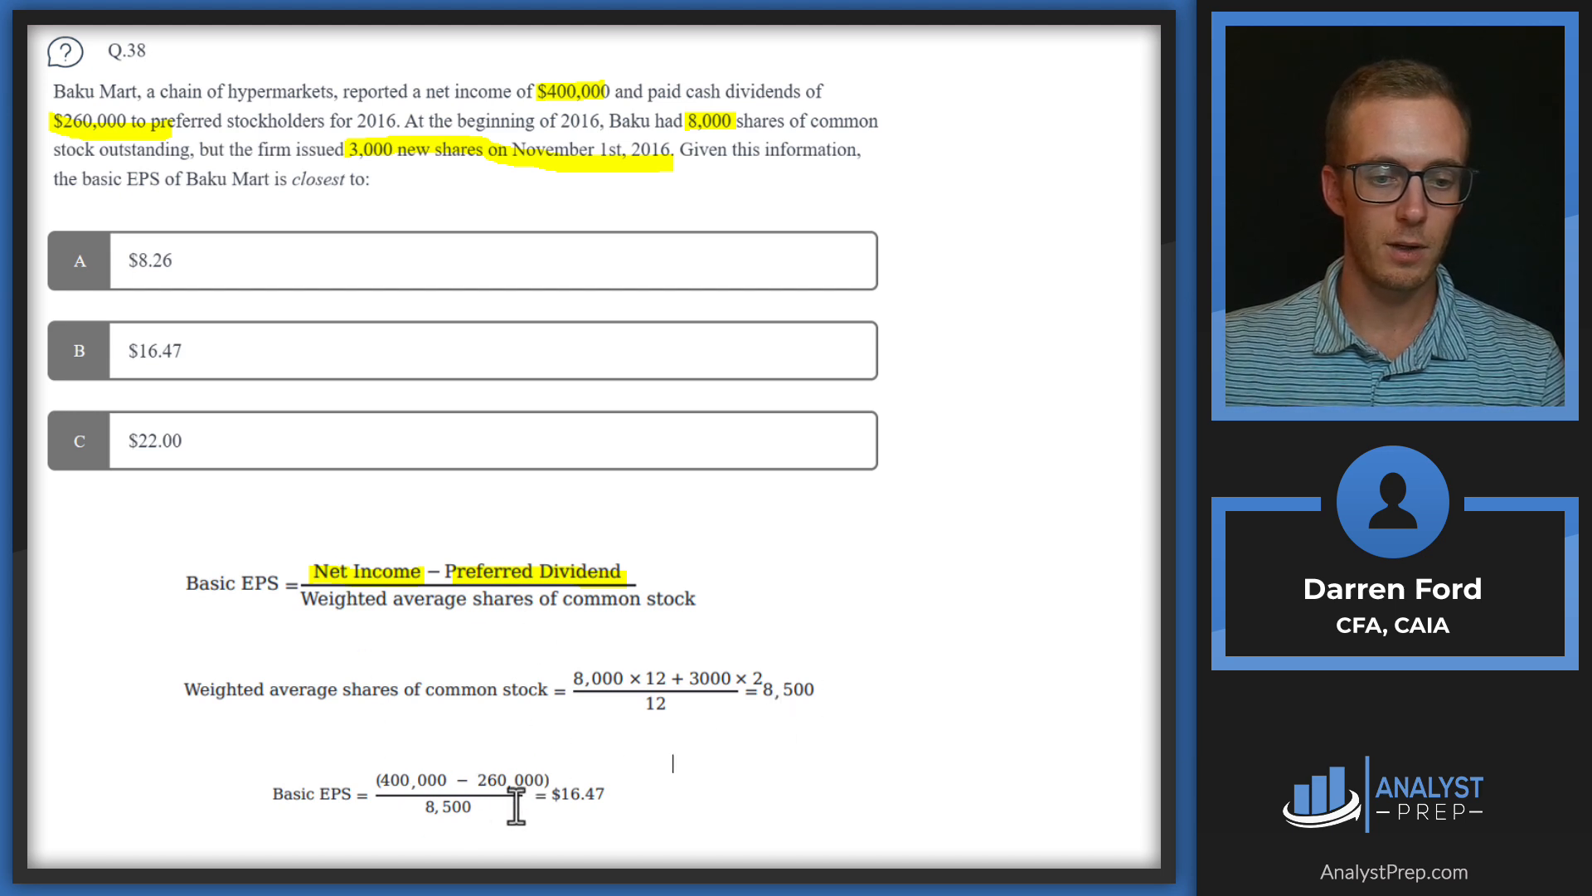
mouse_move(529, 630)
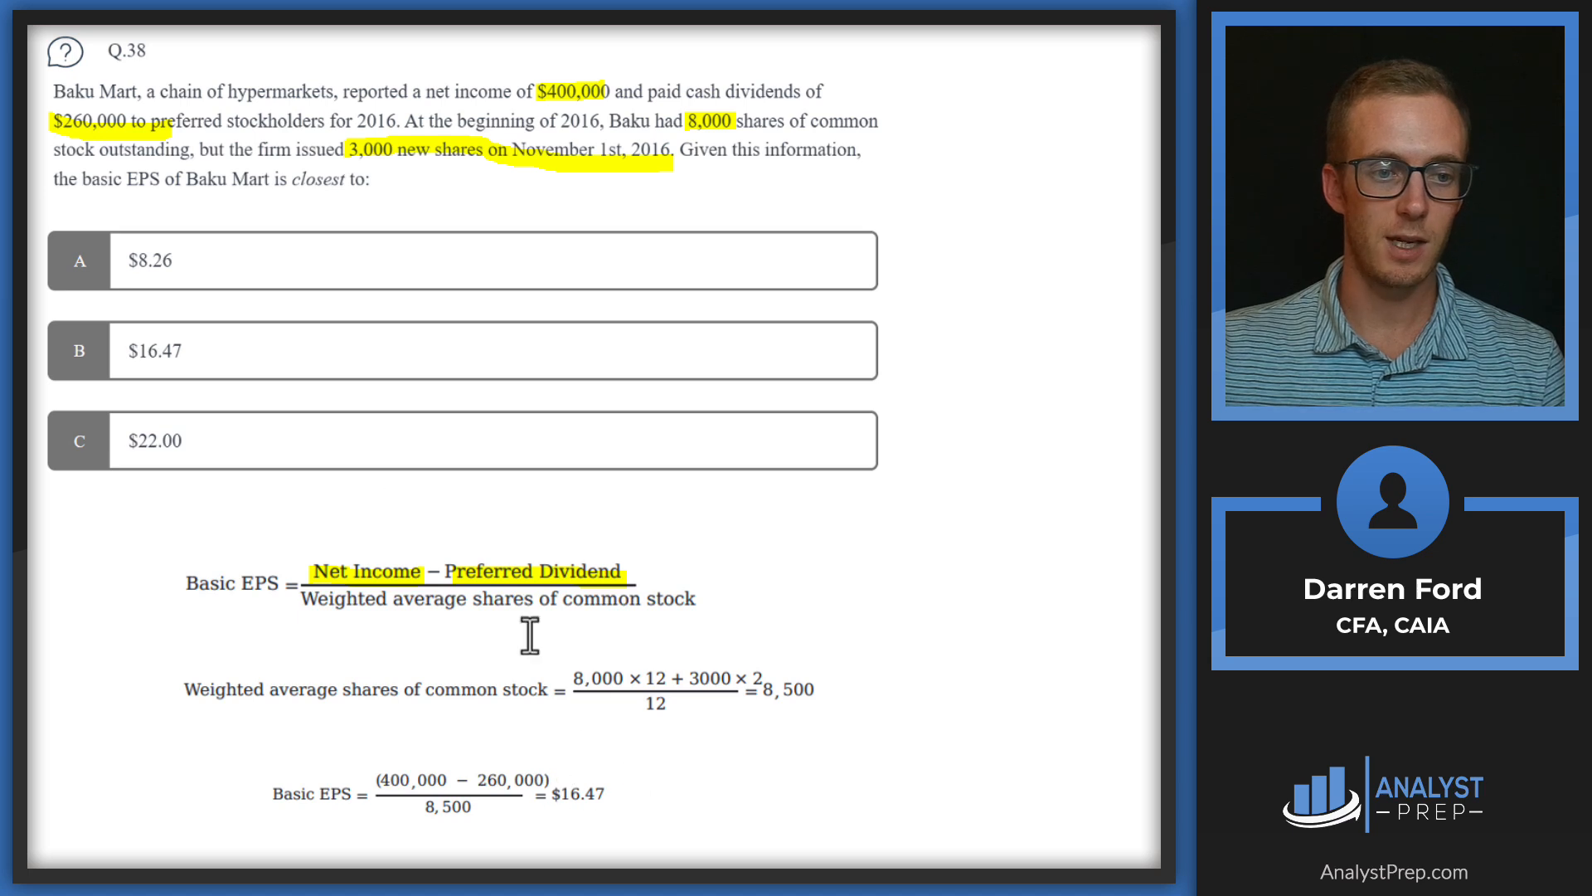
mouse_move(94, 366)
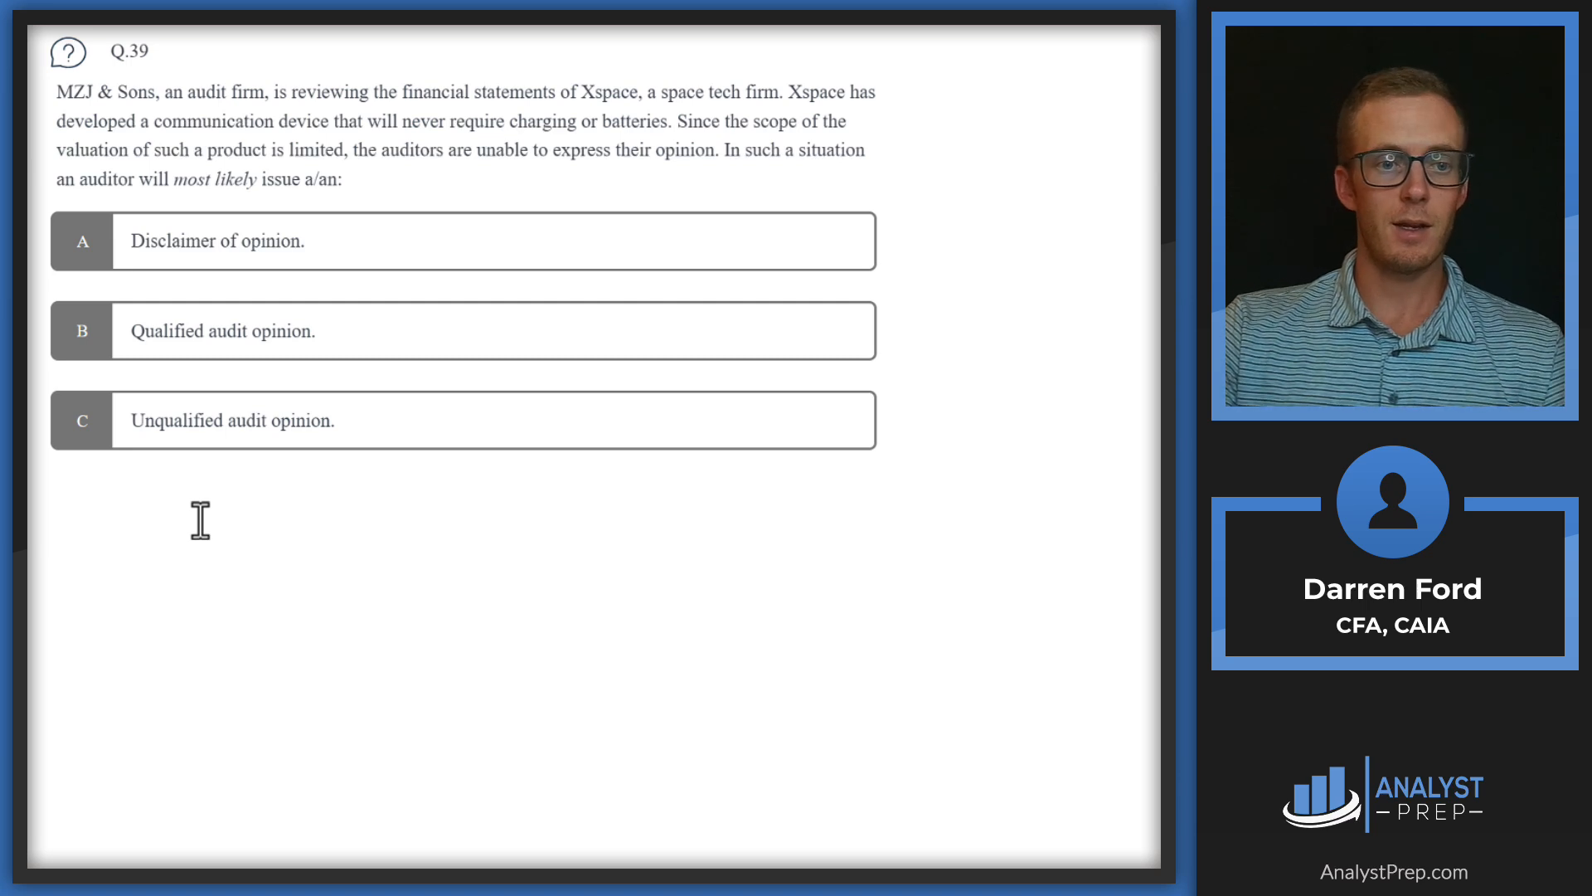
mouse_move(404, 153)
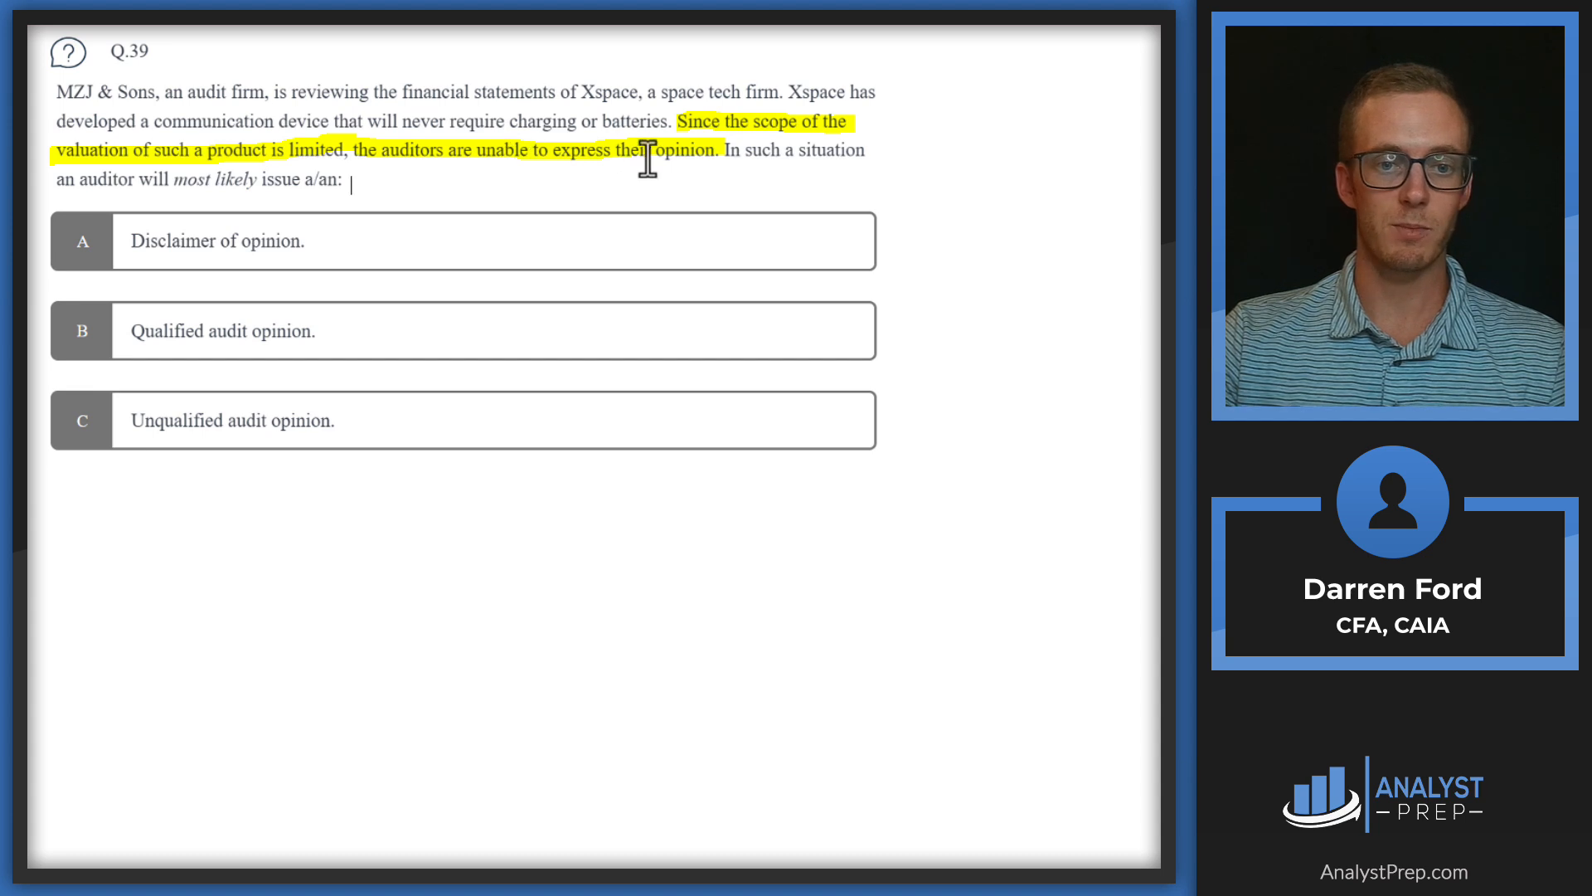
mouse_move(126, 305)
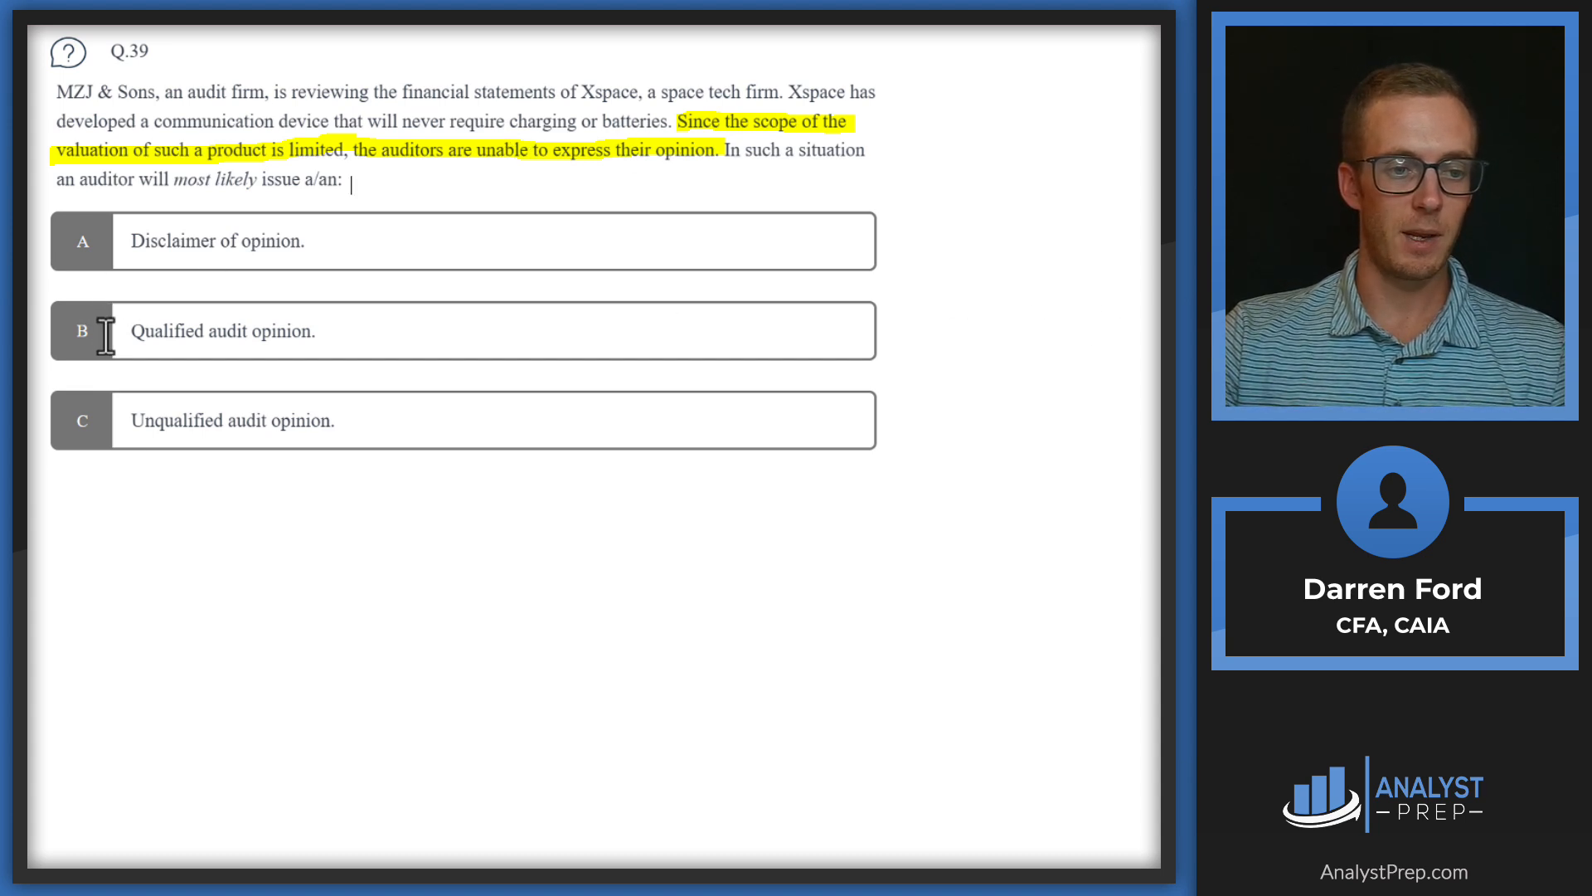
mouse_move(163, 344)
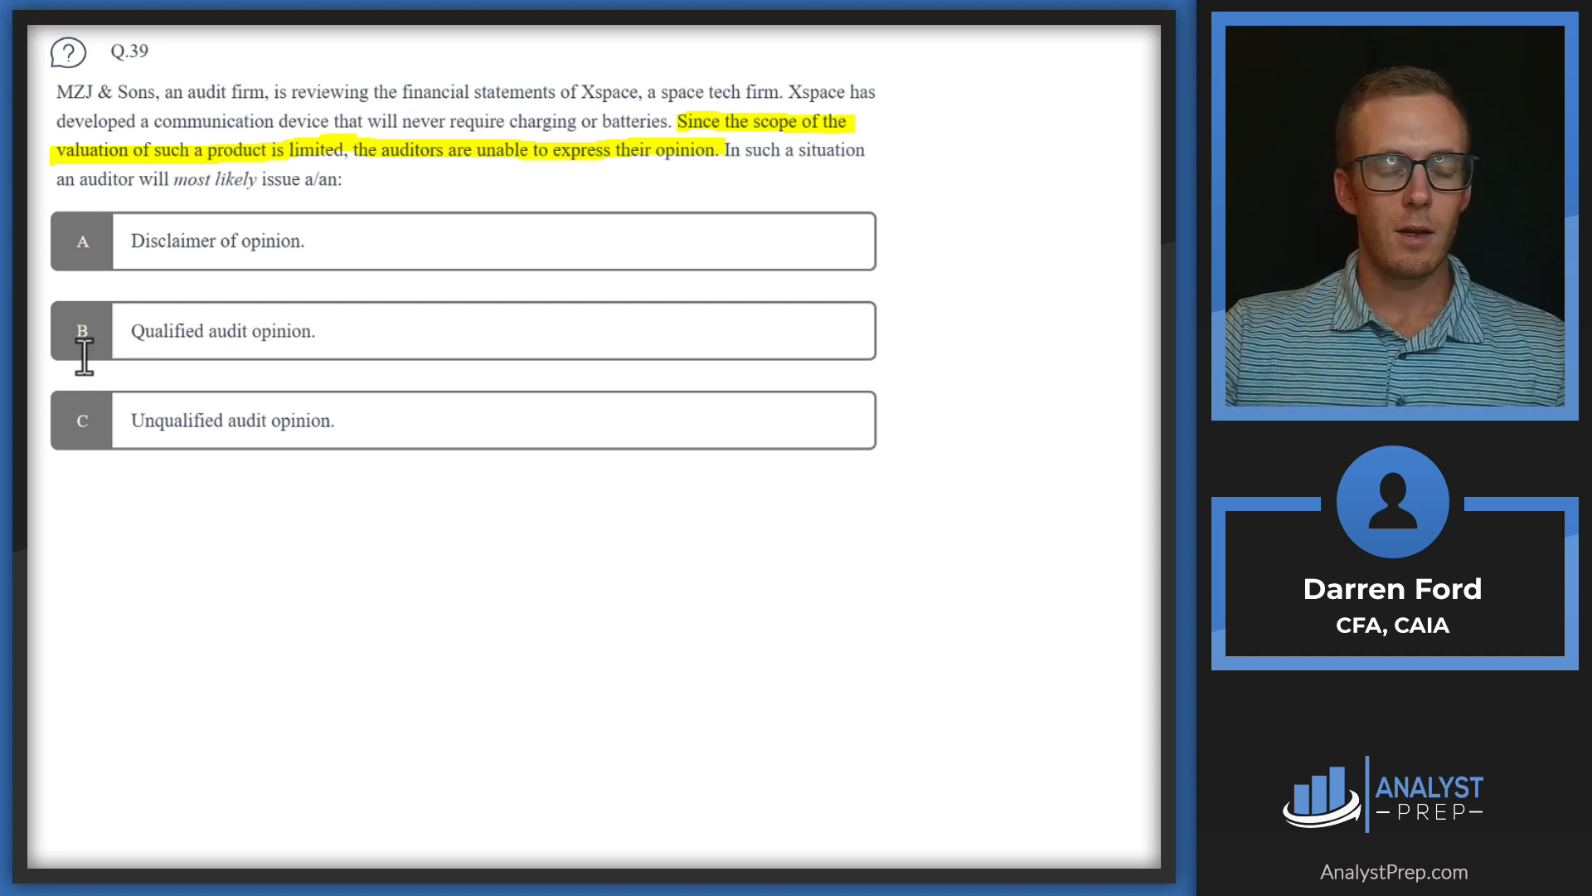
mouse_move(203, 341)
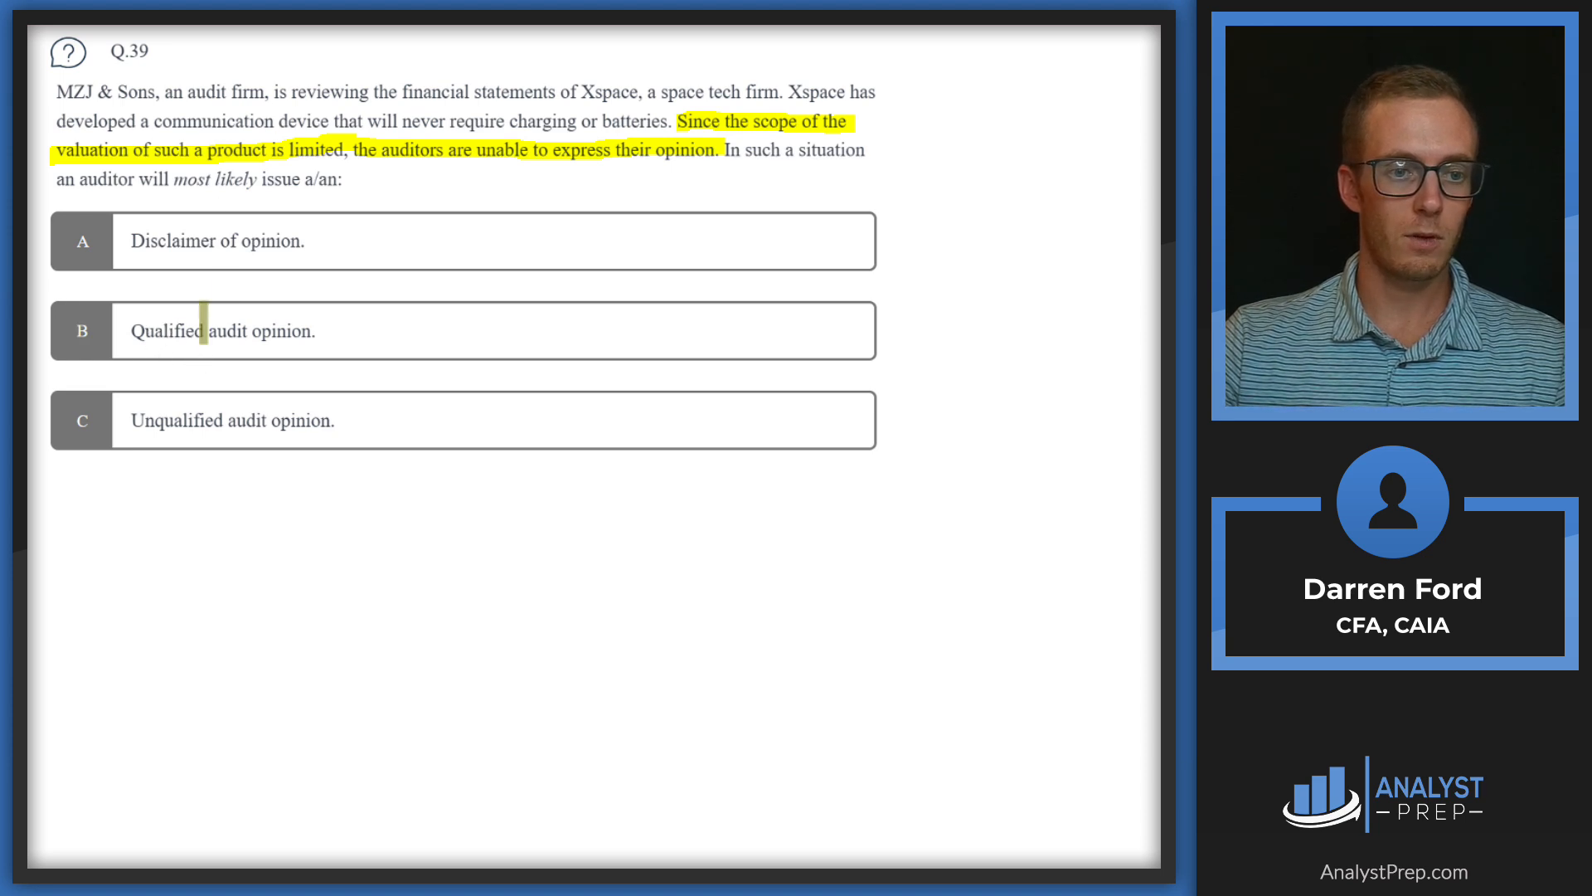
Click in the Q.39 page area near the scope-limitation sentence
left_click(82, 330)
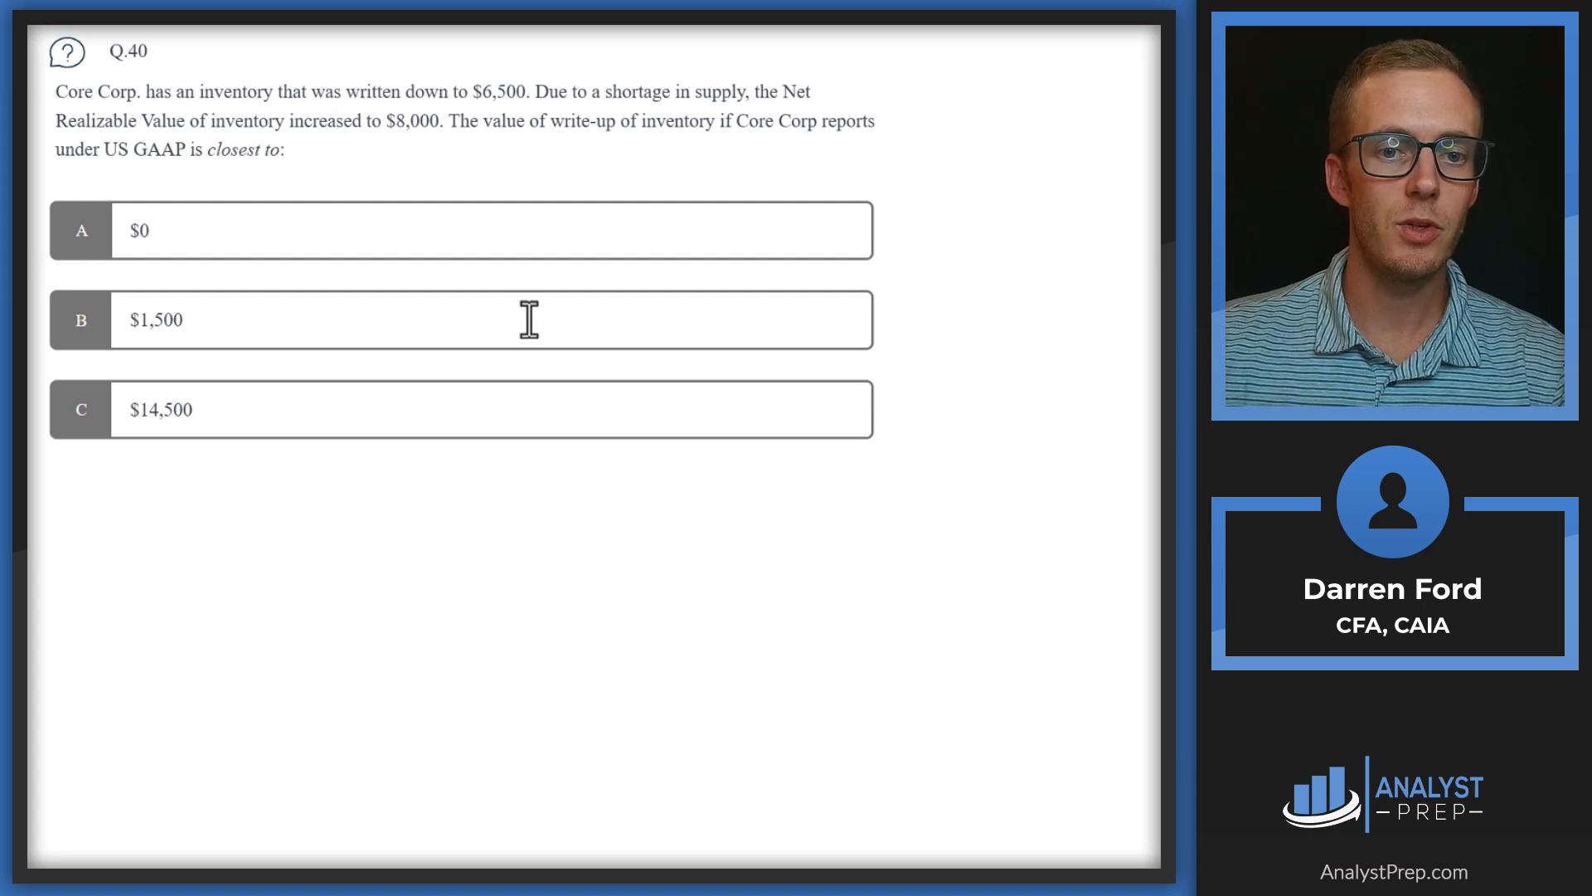
mouse_move(225, 150)
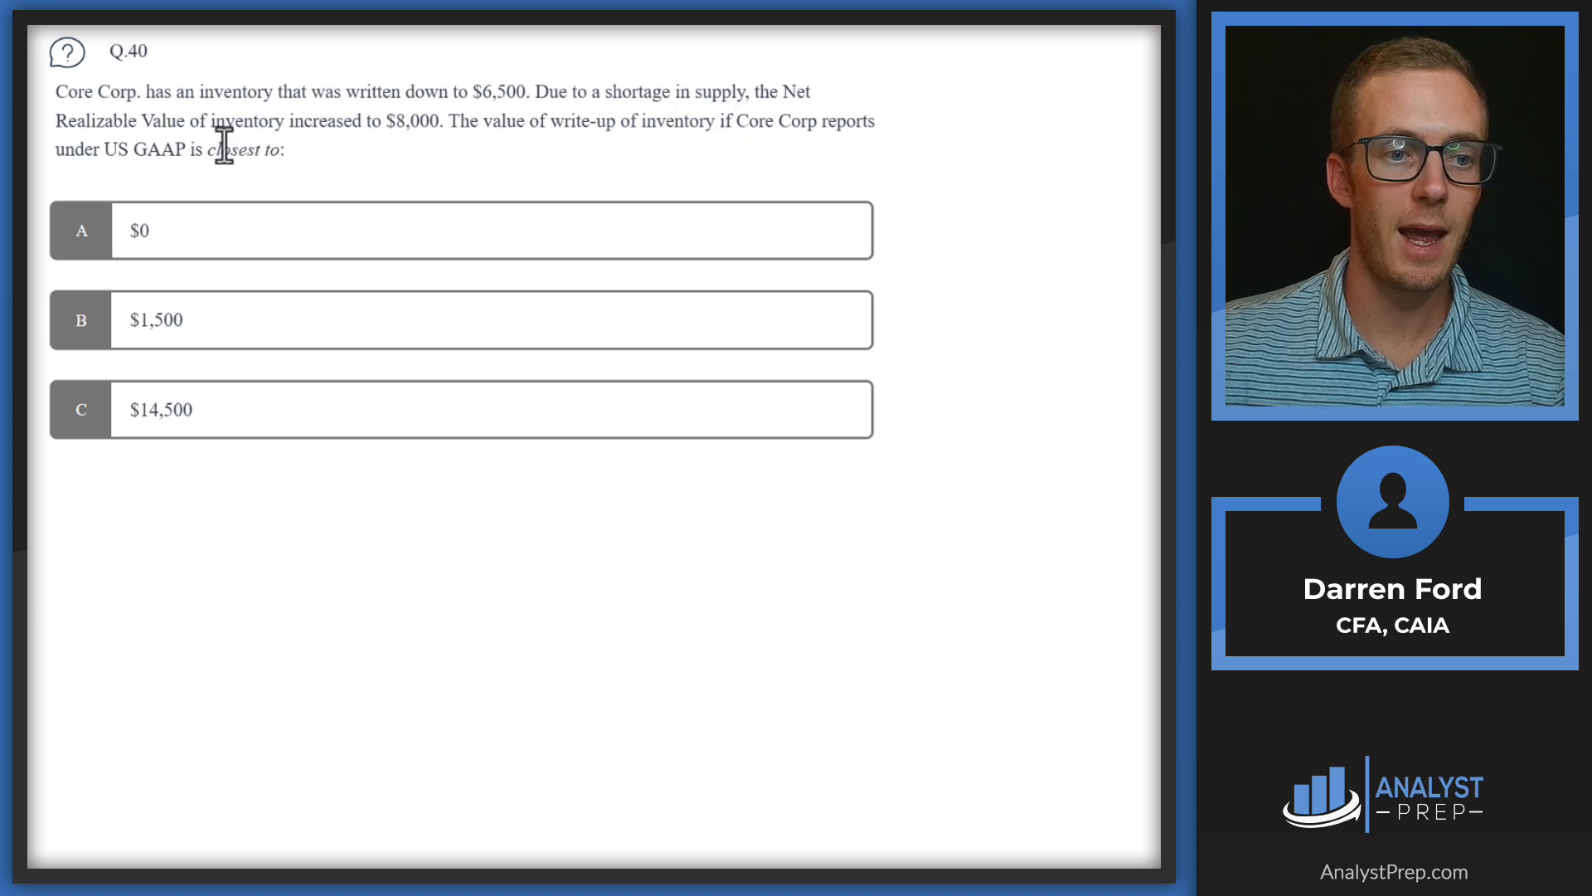
mouse_move(399, 122)
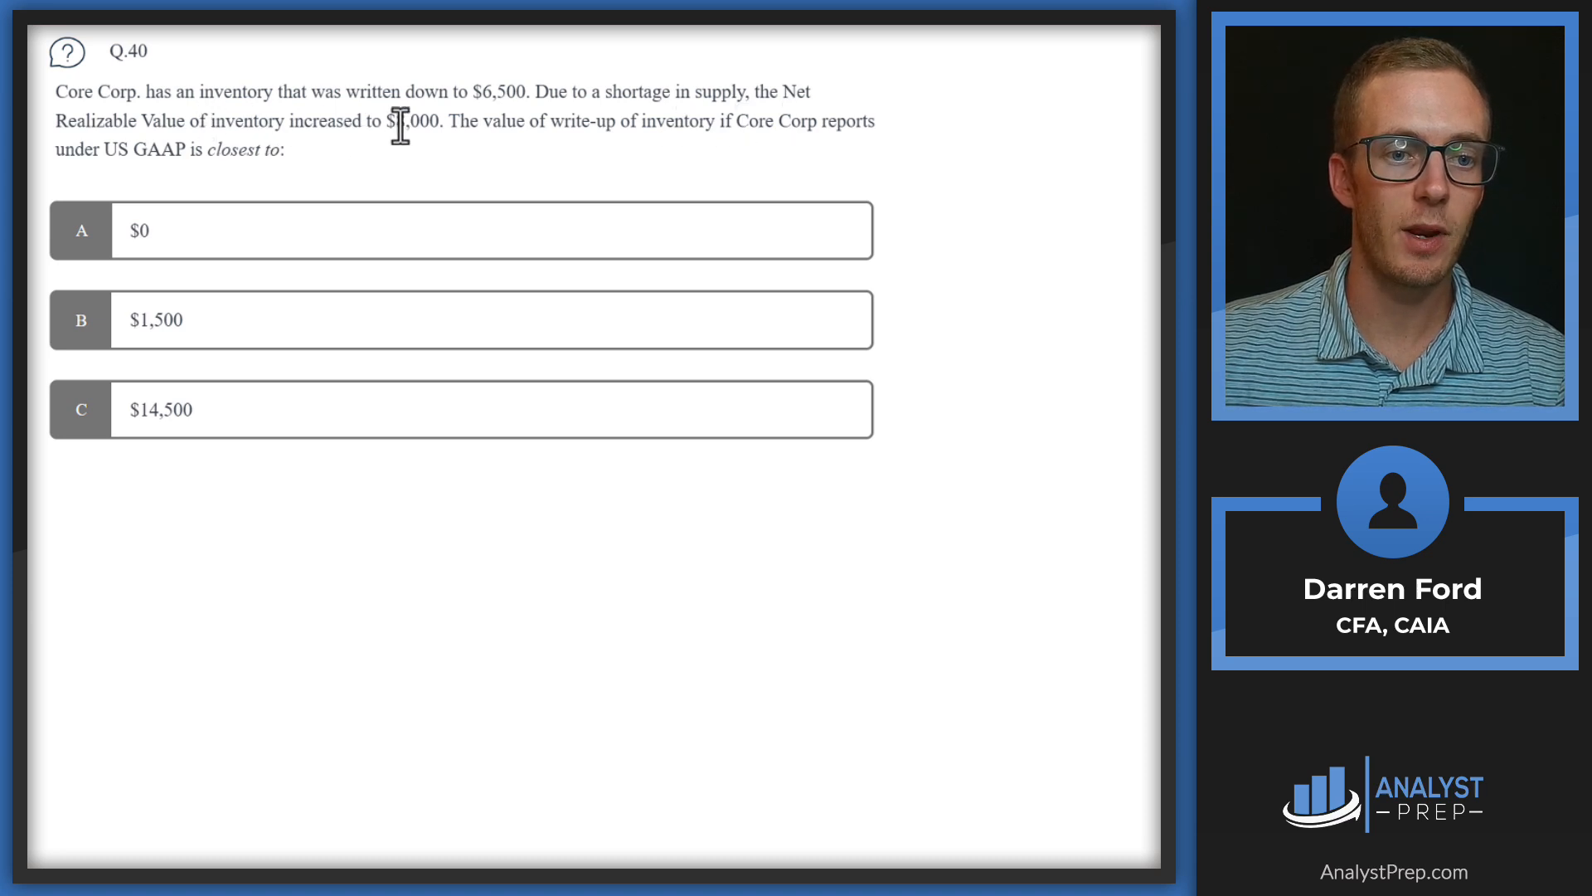